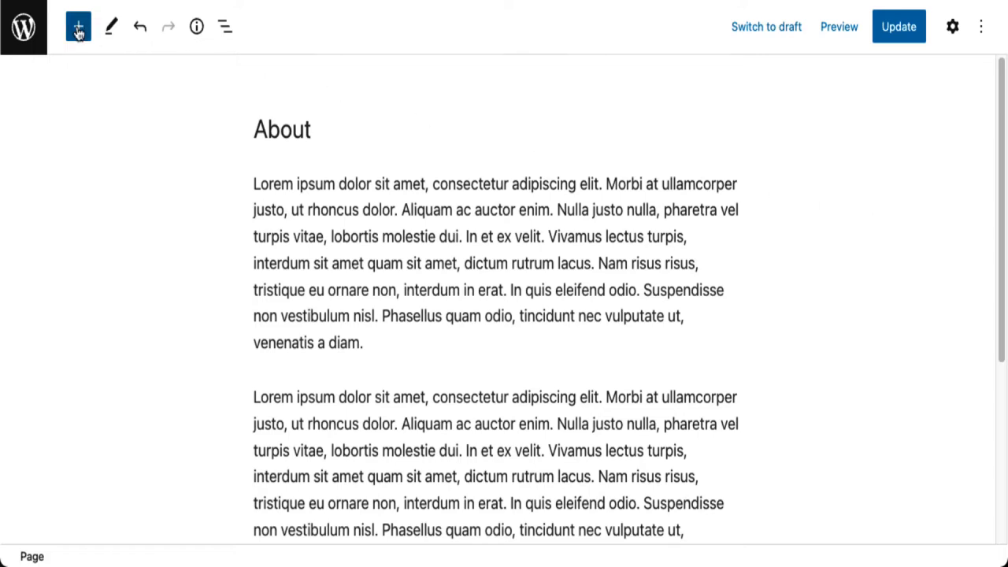
# Step: Show the inserter's Patterns list and browse the Featured patterns
pyautogui.click(79, 25)
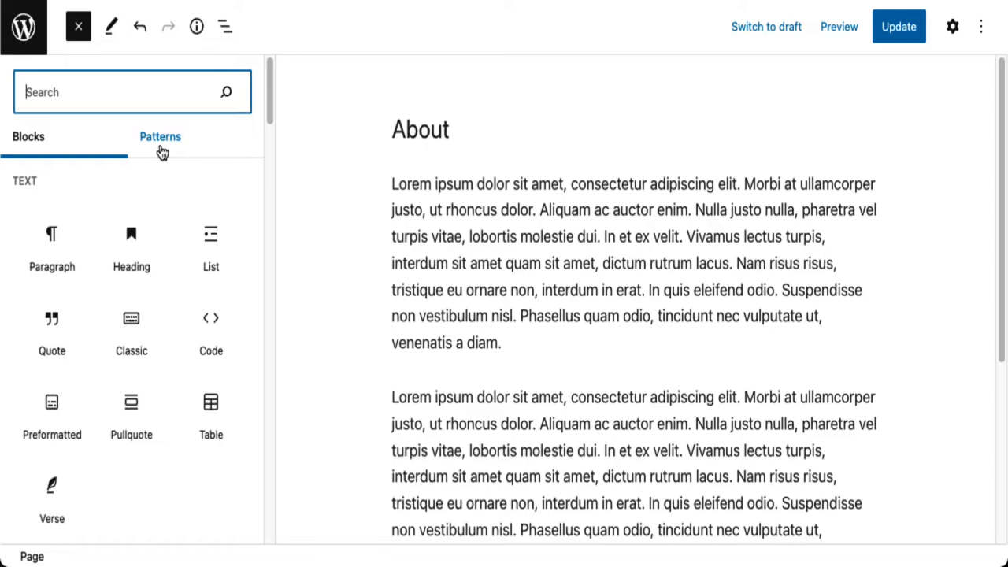
pyautogui.click(161, 136)
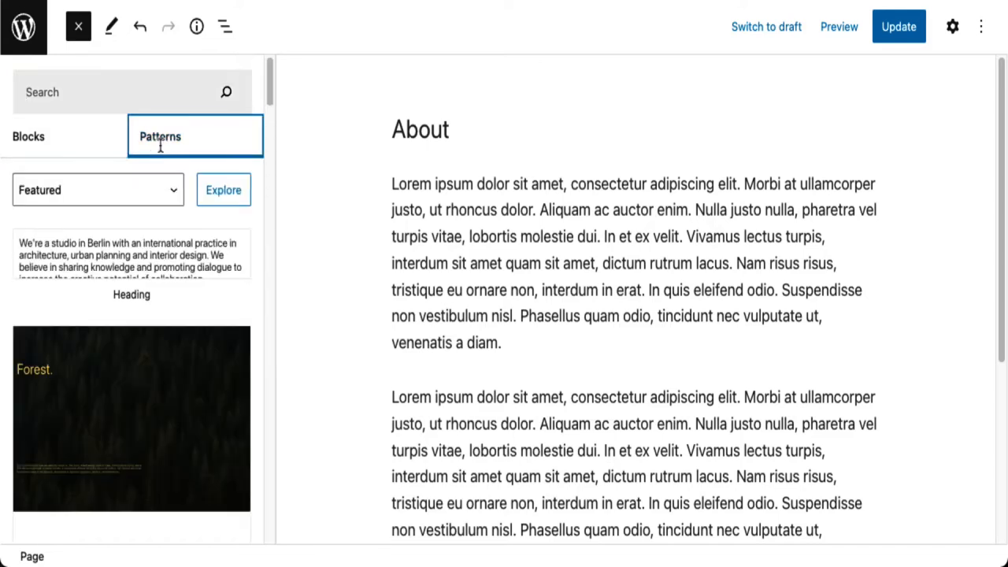
pyautogui.moveTo(60, 92)
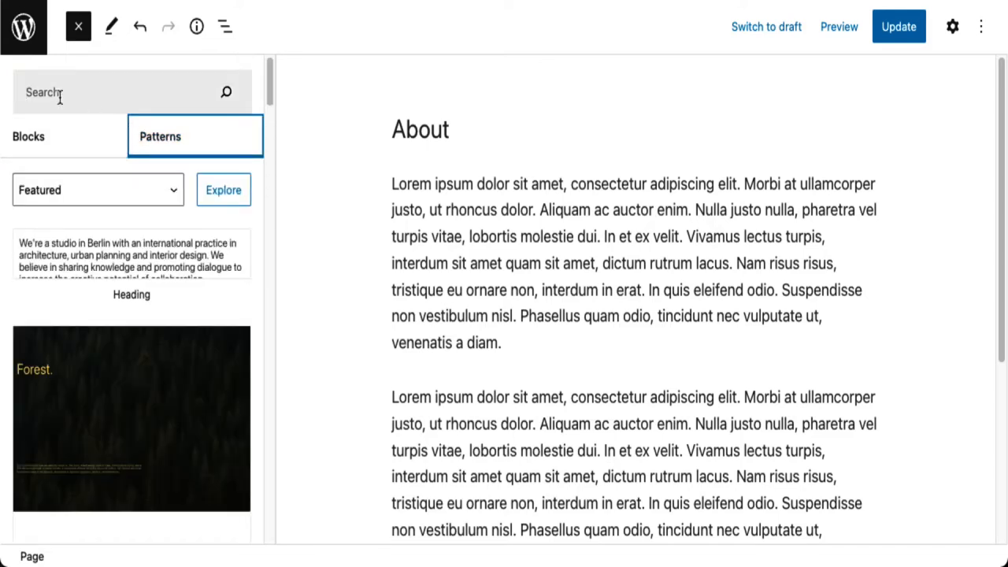
pyautogui.scroll(-3)
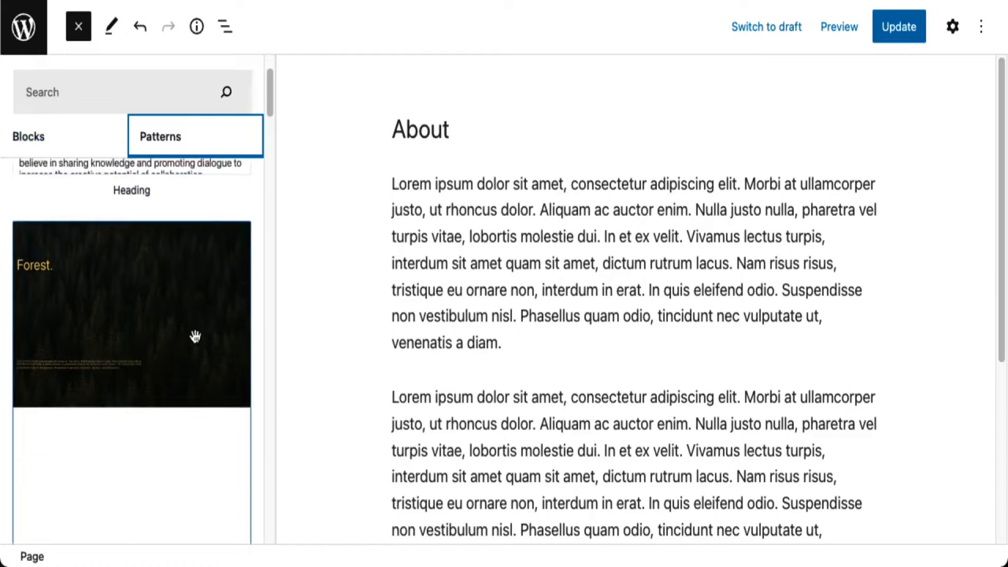
pyautogui.scroll(-3)
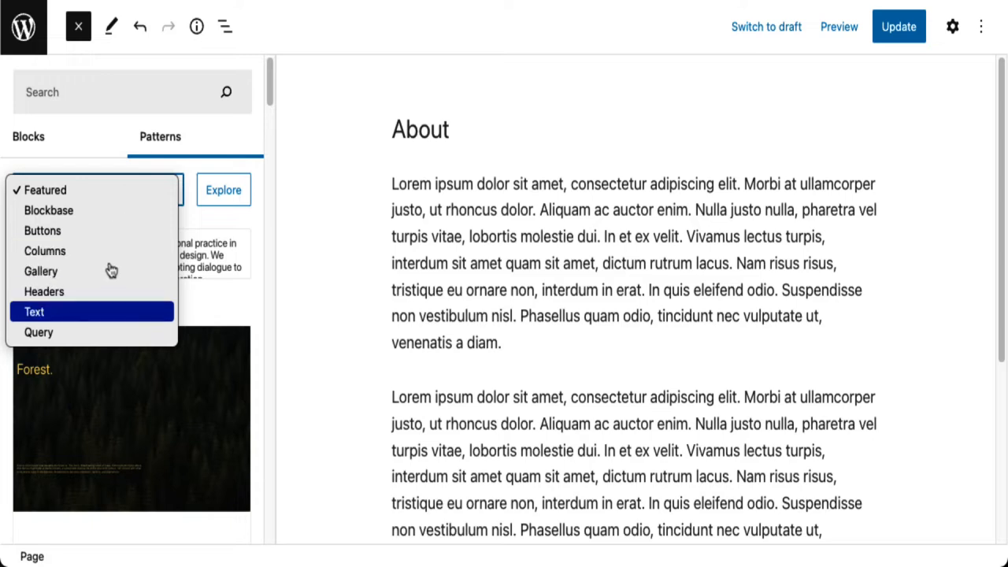
pyautogui.moveTo(109, 281)
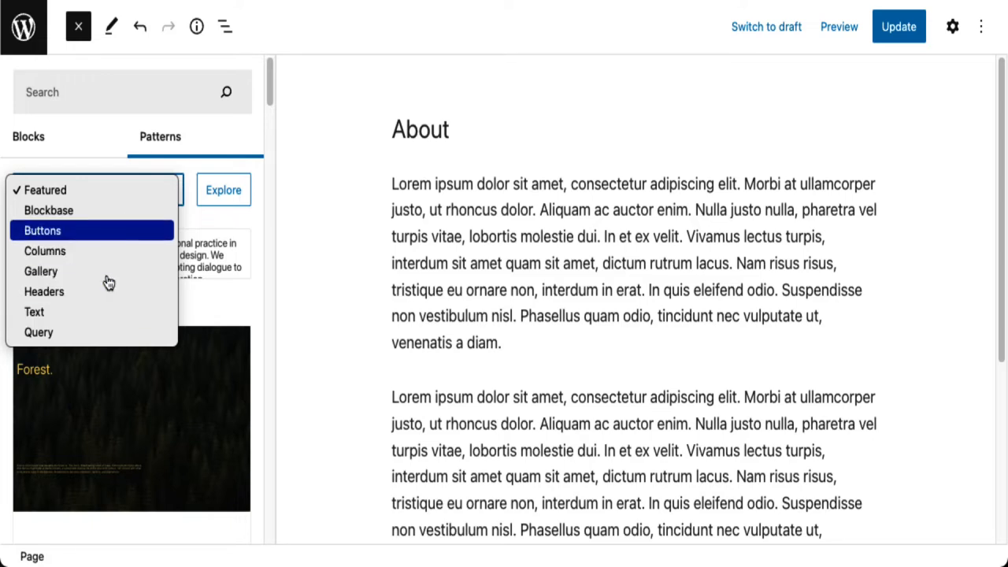
pyautogui.moveTo(131, 246)
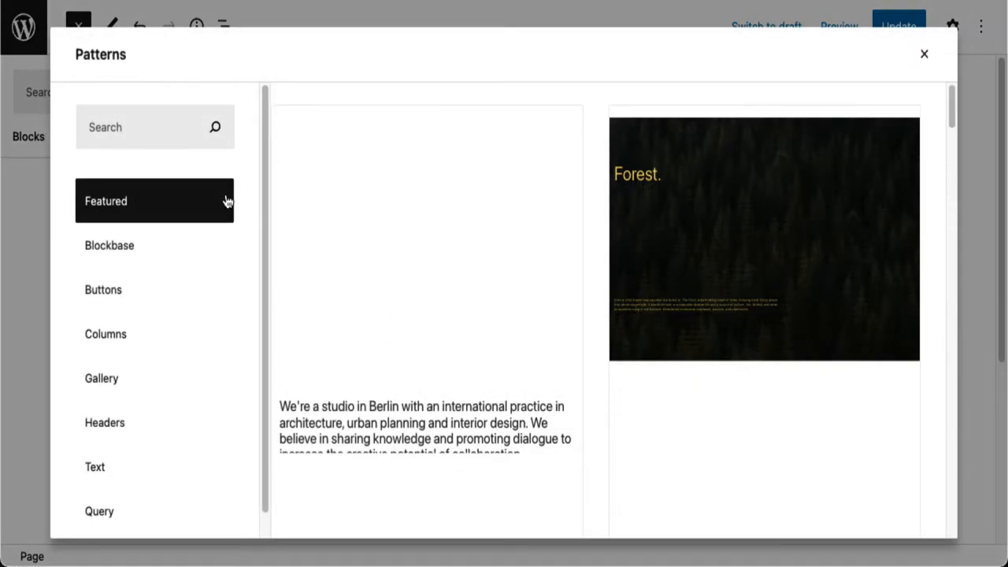
pyautogui.moveTo(529, 74)
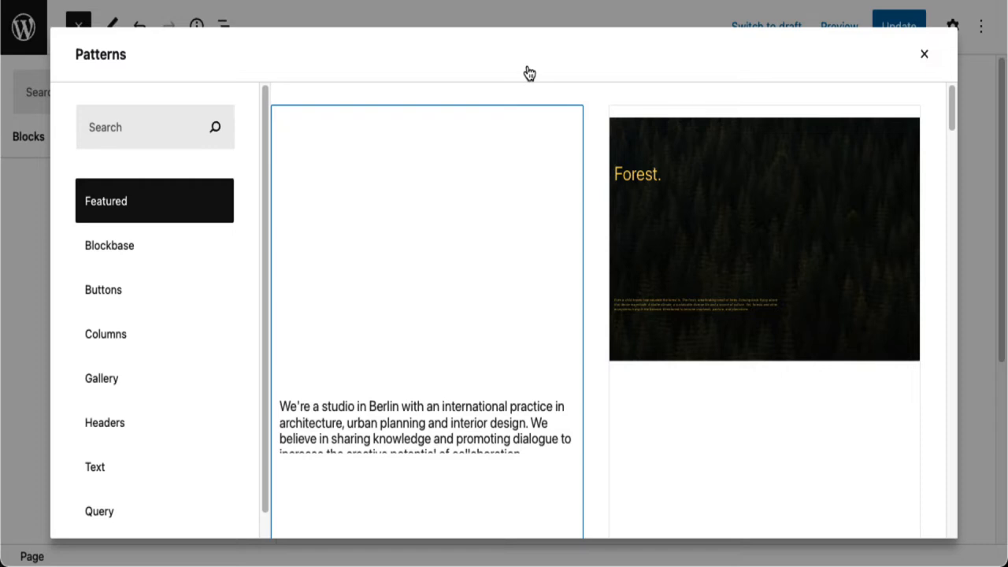
pyautogui.moveTo(516, 82)
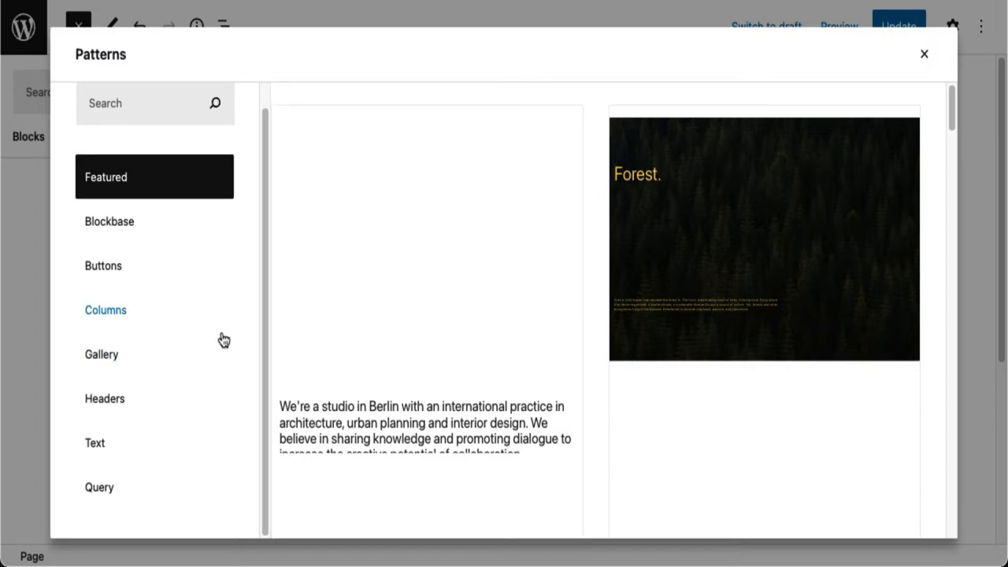
# Step: Filter the pattern explorer to the Columns category and scan its patterns
pyautogui.click(106, 309)
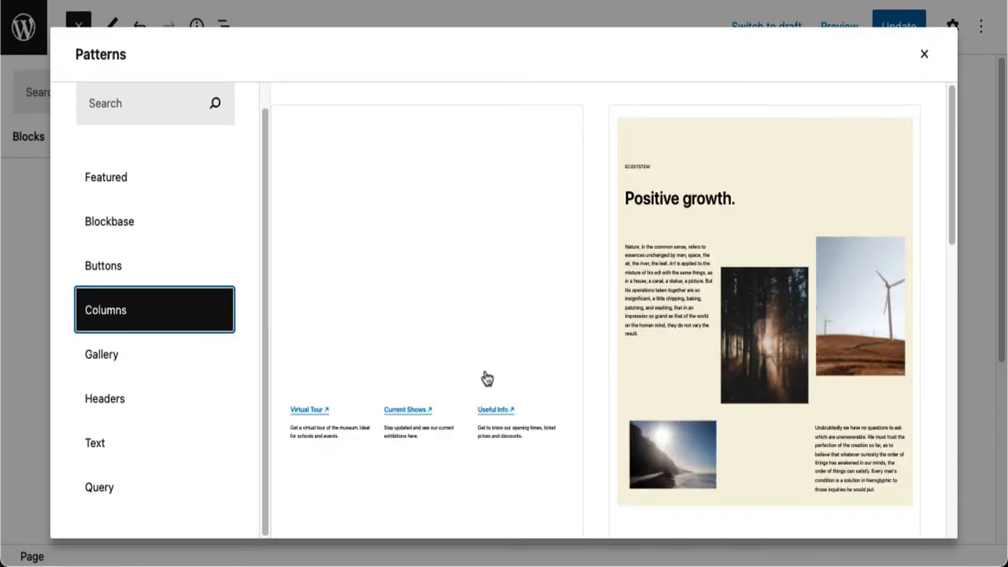
pyautogui.scroll(-3)
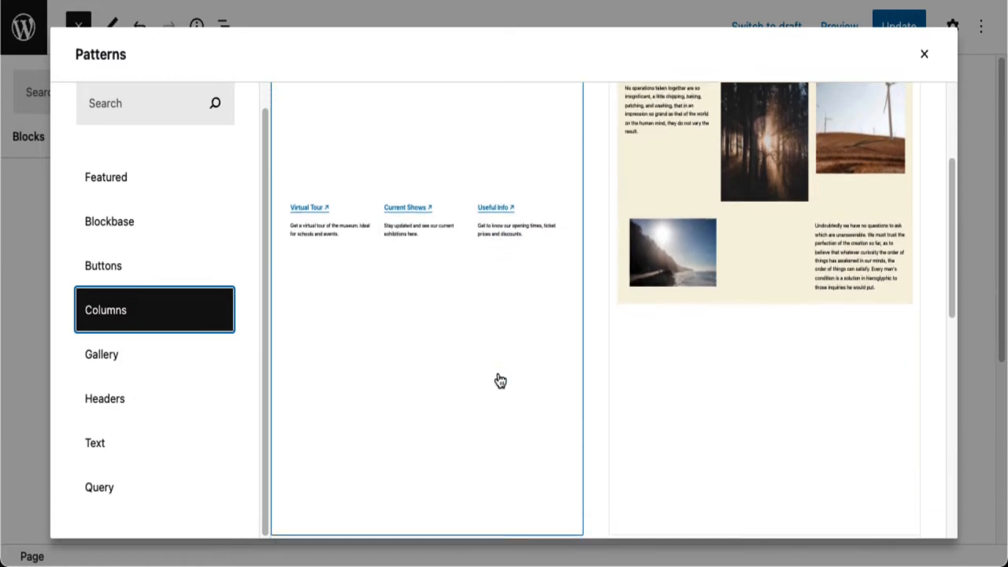
pyautogui.scroll(-3)
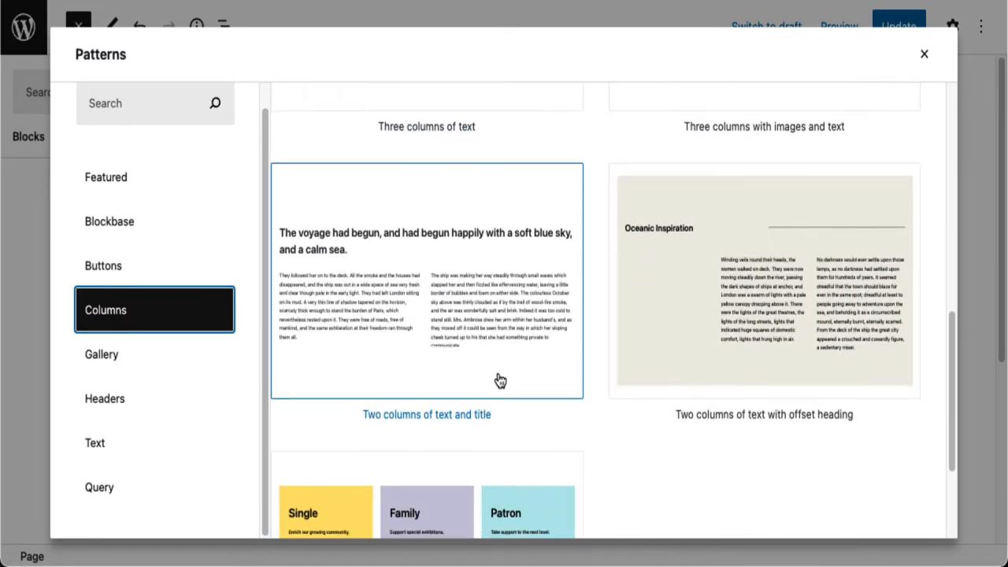
pyautogui.scroll(-3)
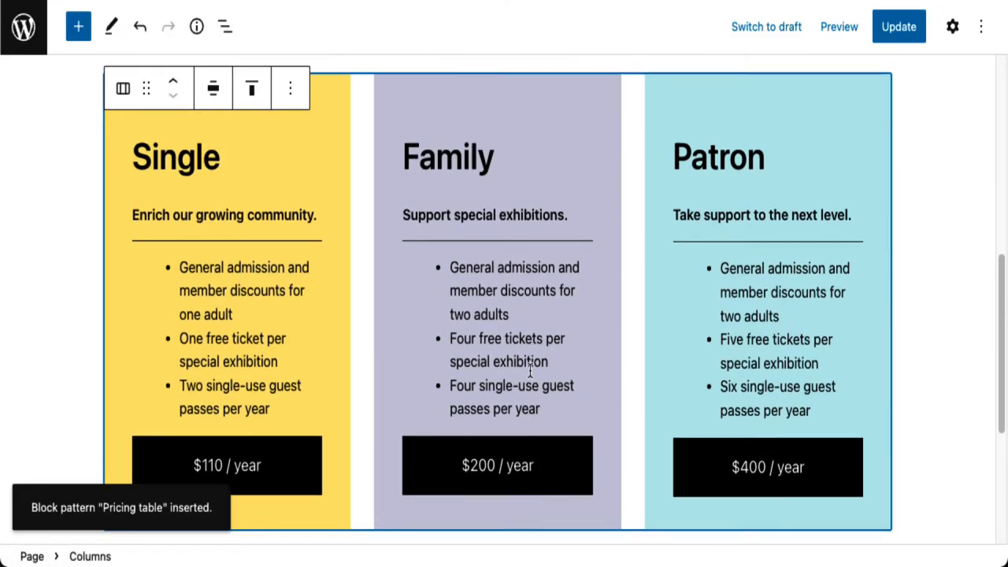
# Step: Show the List View outline of the inserted Pricing table's blocks
pyautogui.scroll(3)
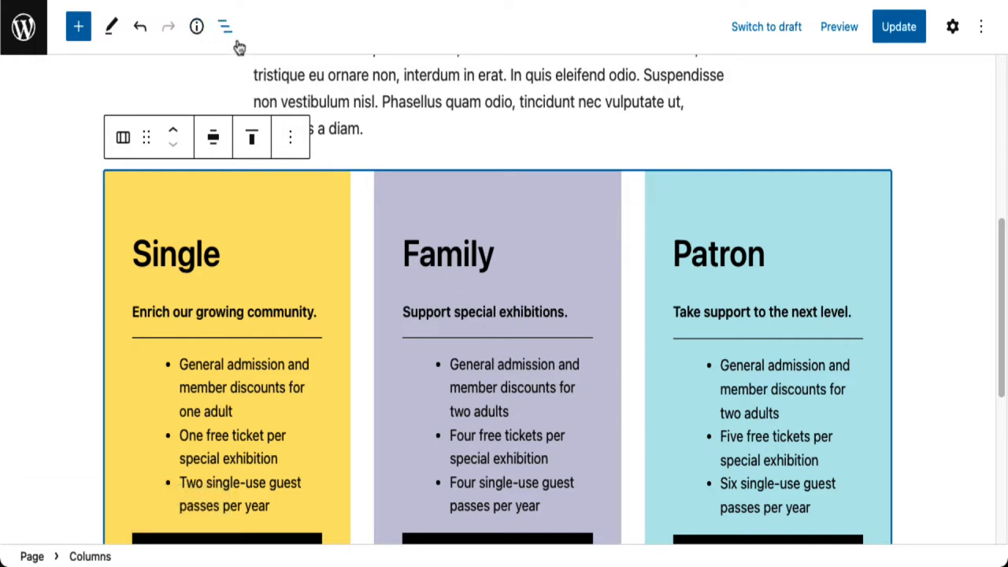
pyautogui.click(224, 25)
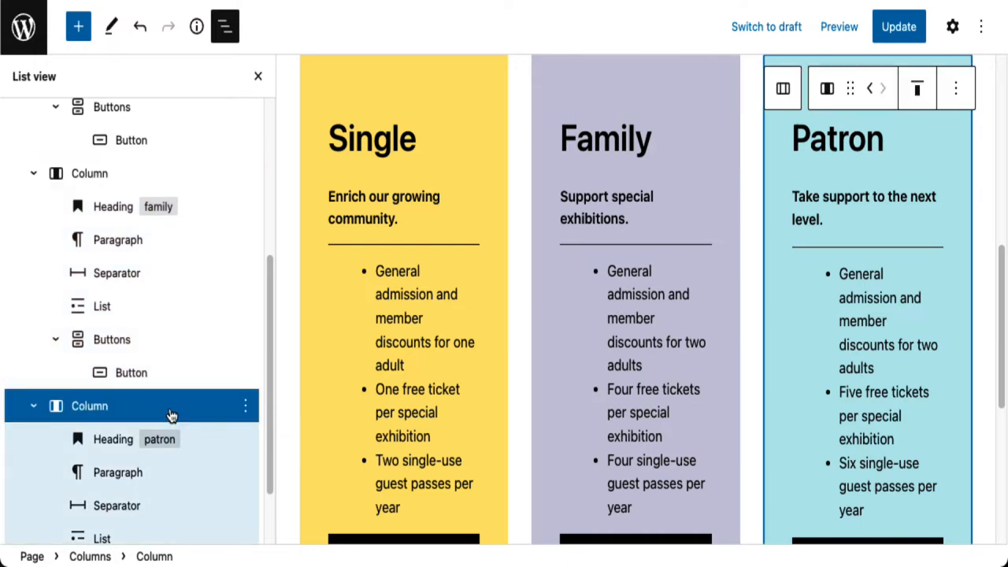
pyautogui.moveTo(475, 184)
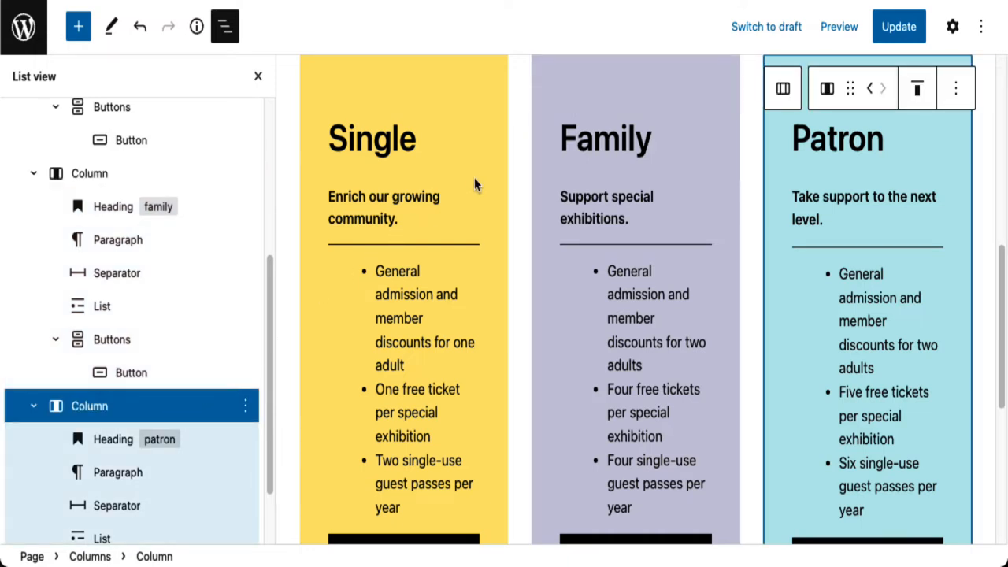
pyautogui.scroll(-3)
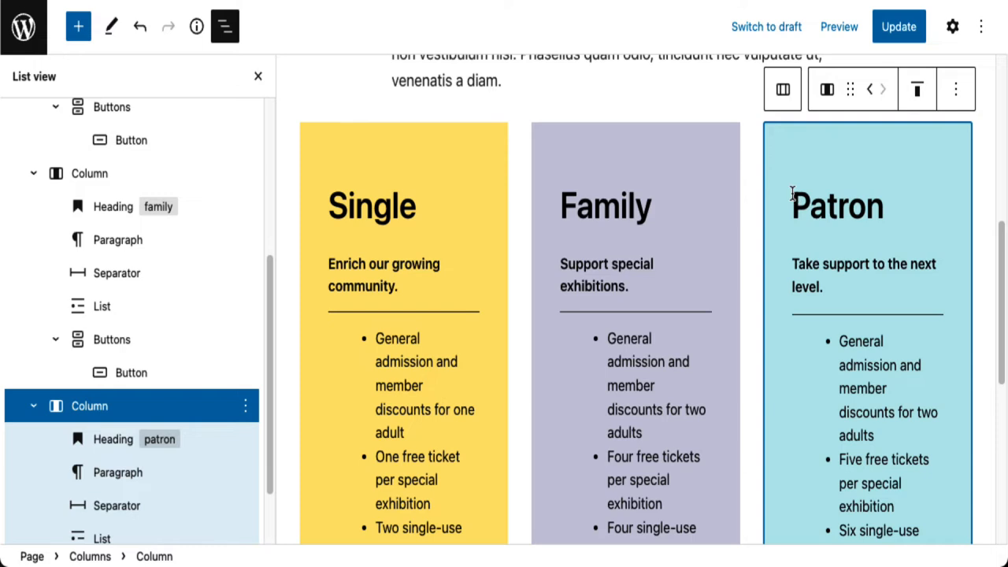
pyautogui.moveTo(943, 249)
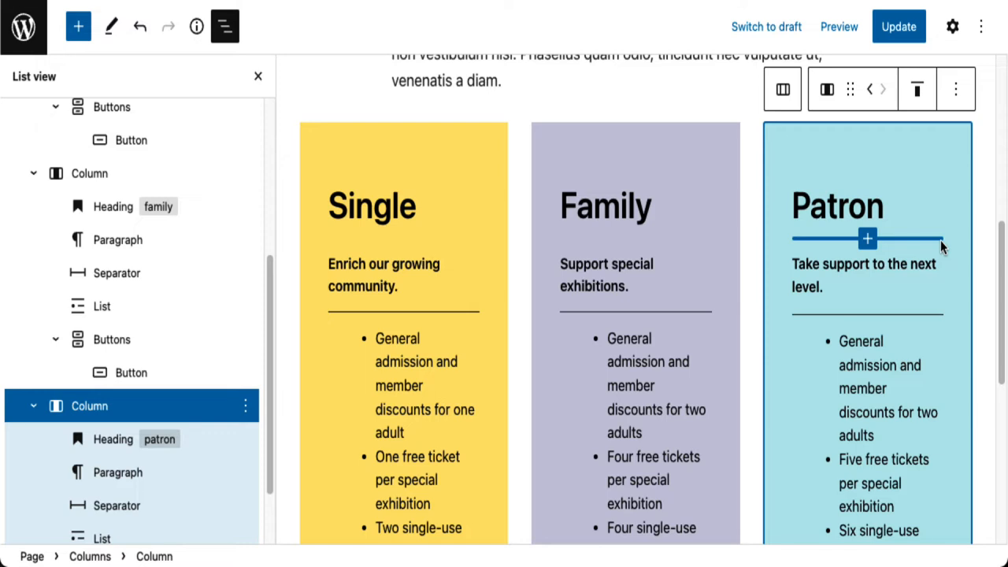
pyautogui.scroll(-3)
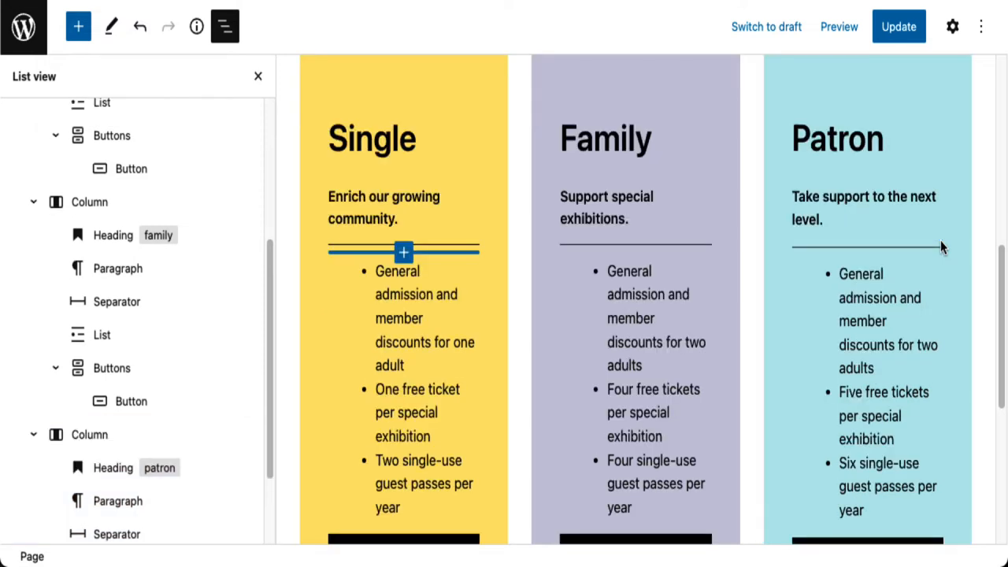
pyautogui.scroll(3)
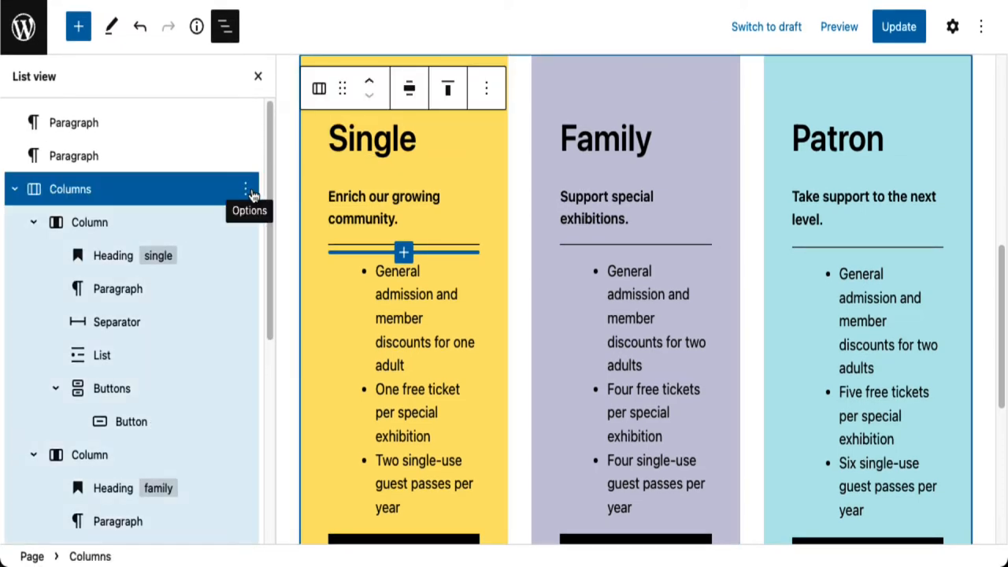
# Step: Bring up the Options menu for the pricing table's Columns block
pyautogui.click(246, 189)
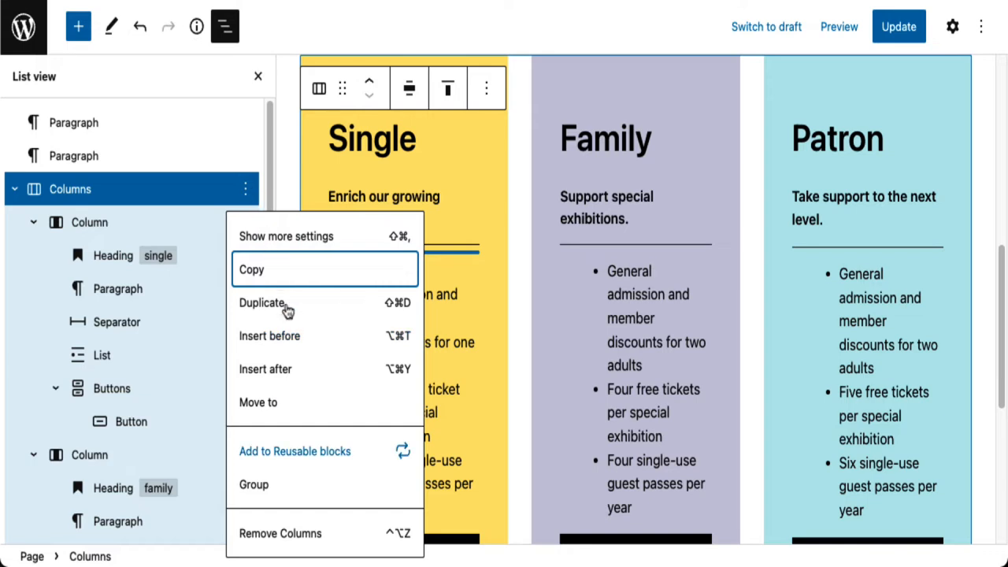
pyautogui.moveTo(332, 459)
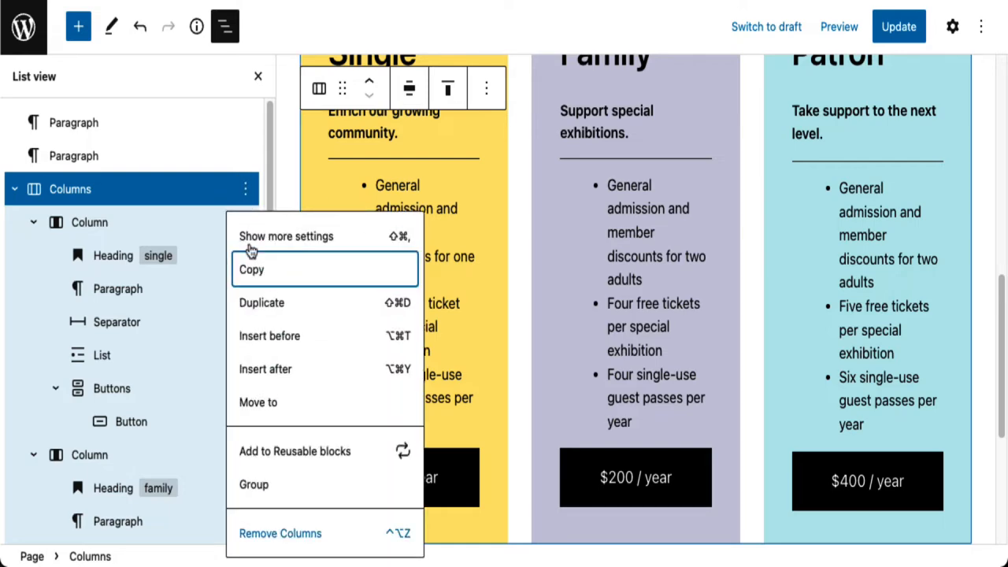
# Step: Remove the Columns pricing table and browse Gallery patterns in the explorer
pyautogui.click(280, 532)
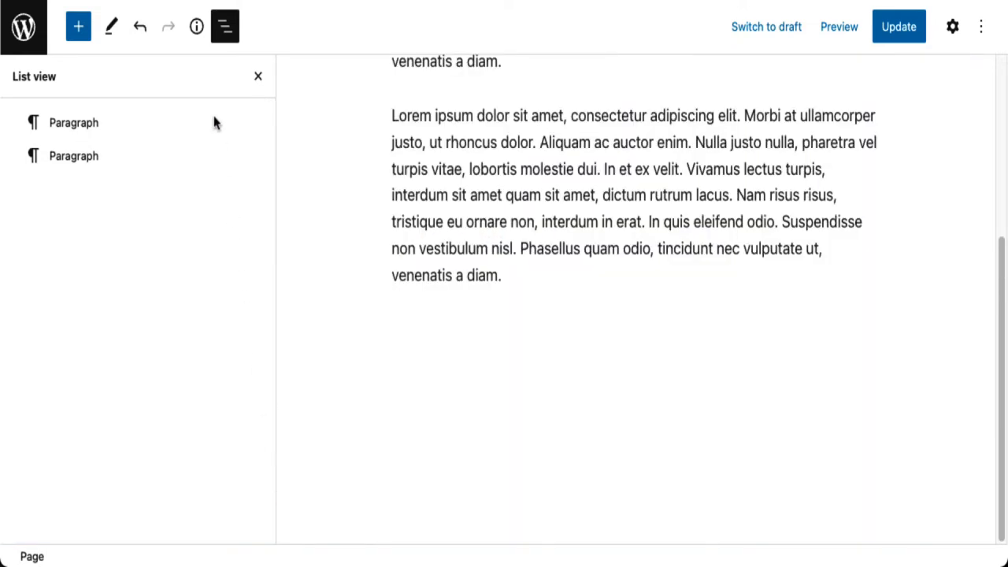
pyautogui.moveTo(197, 47)
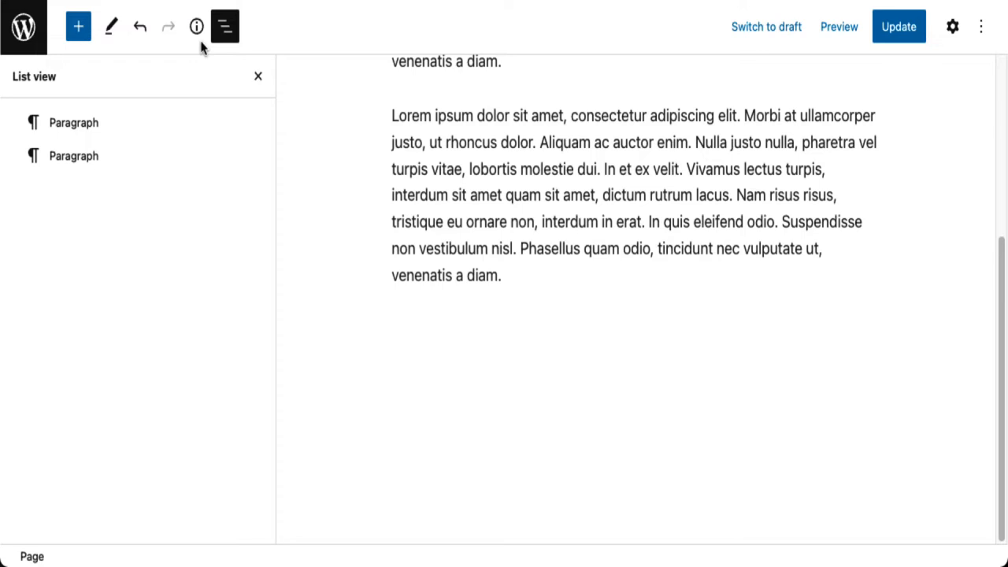
pyautogui.click(78, 25)
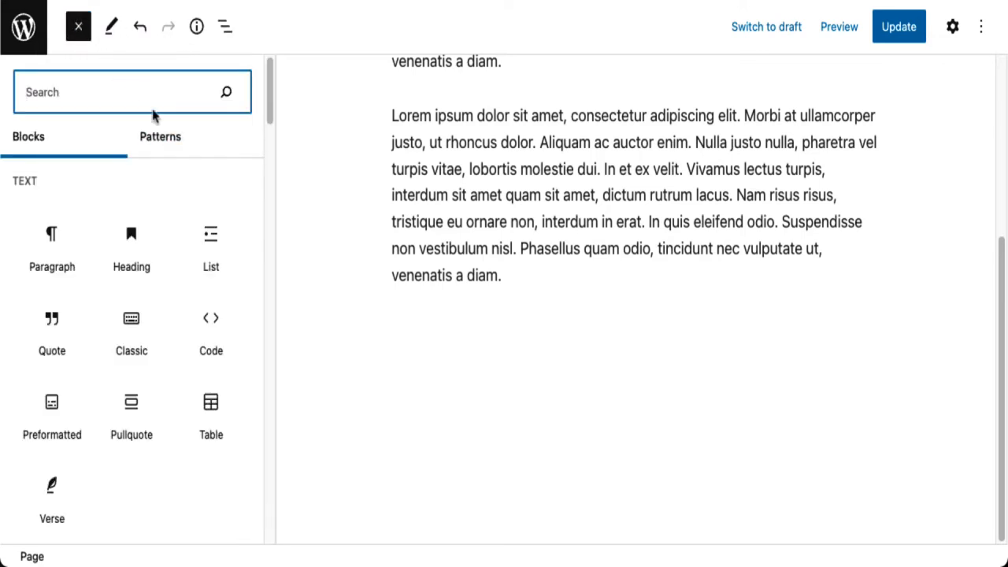
pyautogui.click(161, 135)
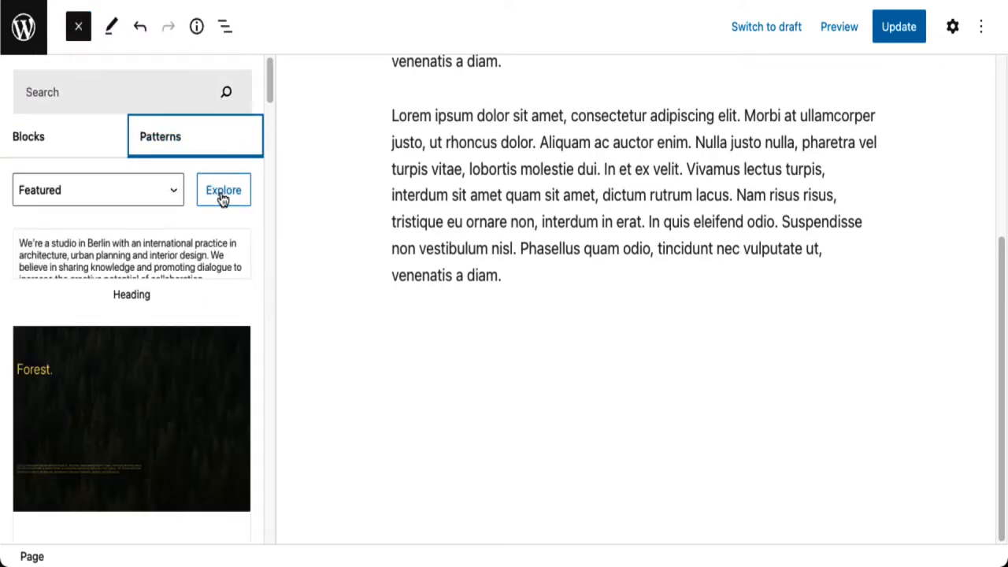
pyautogui.click(224, 188)
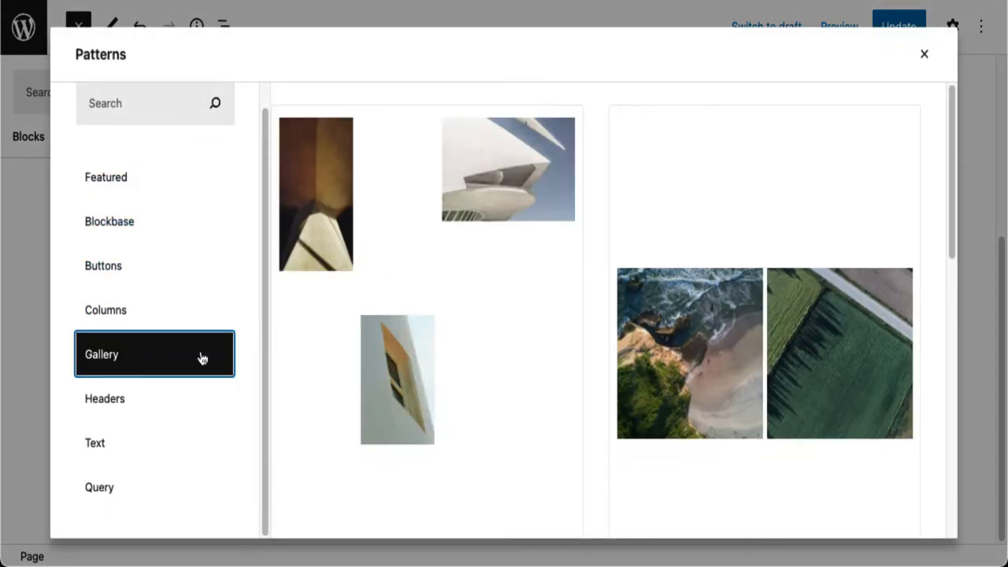
pyautogui.scroll(-3)
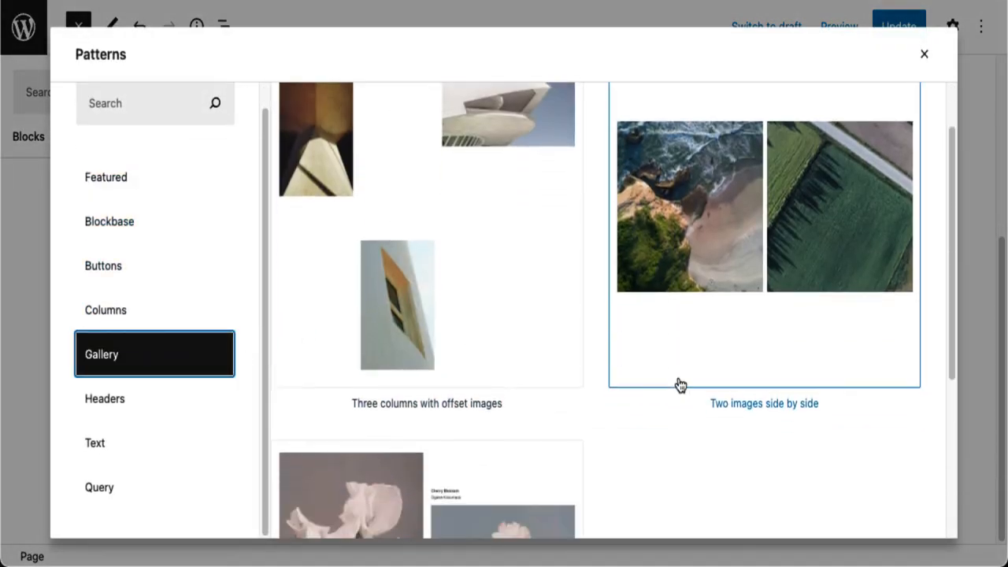
pyautogui.scroll(-3)
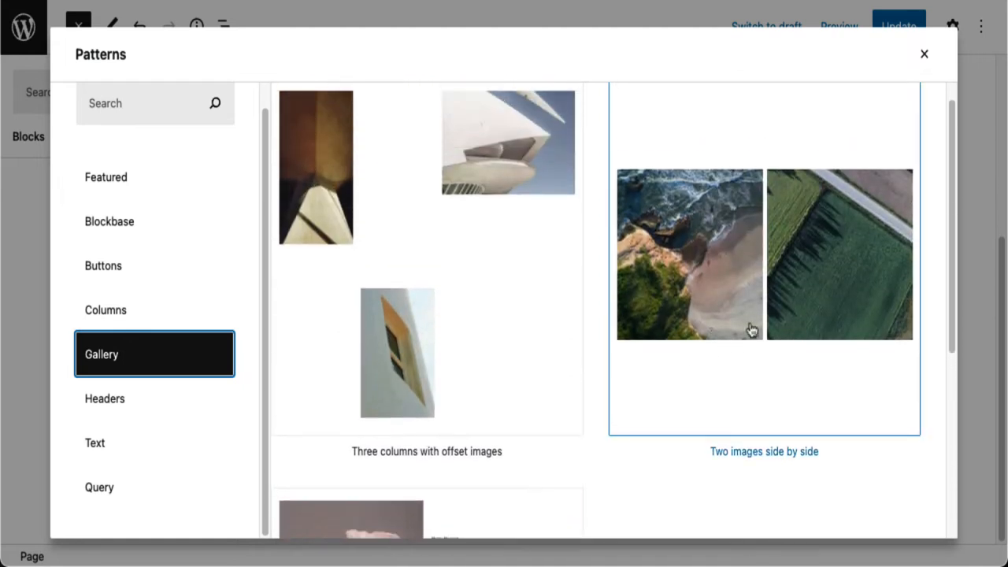
pyautogui.moveTo(844, 258)
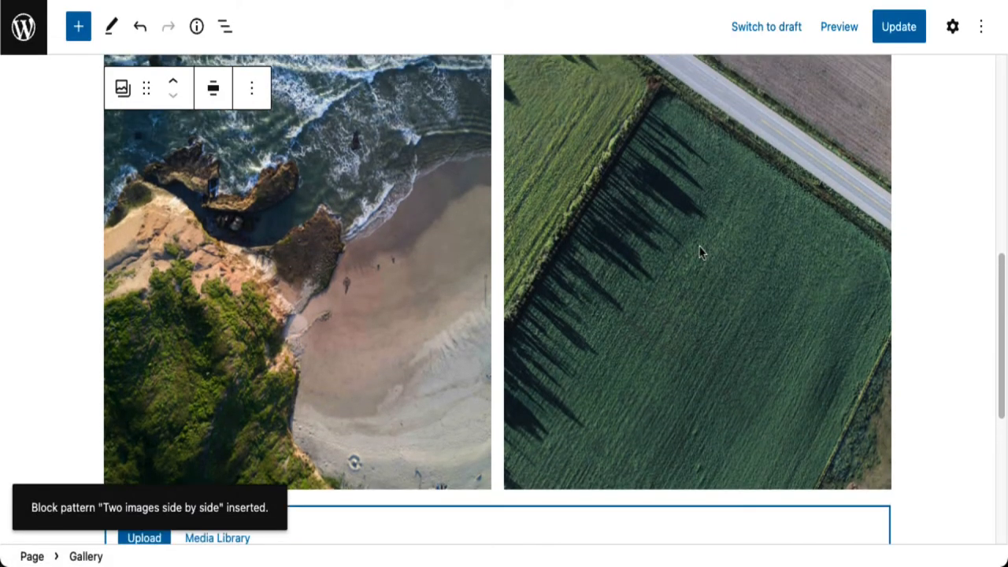
pyautogui.moveTo(748, 224)
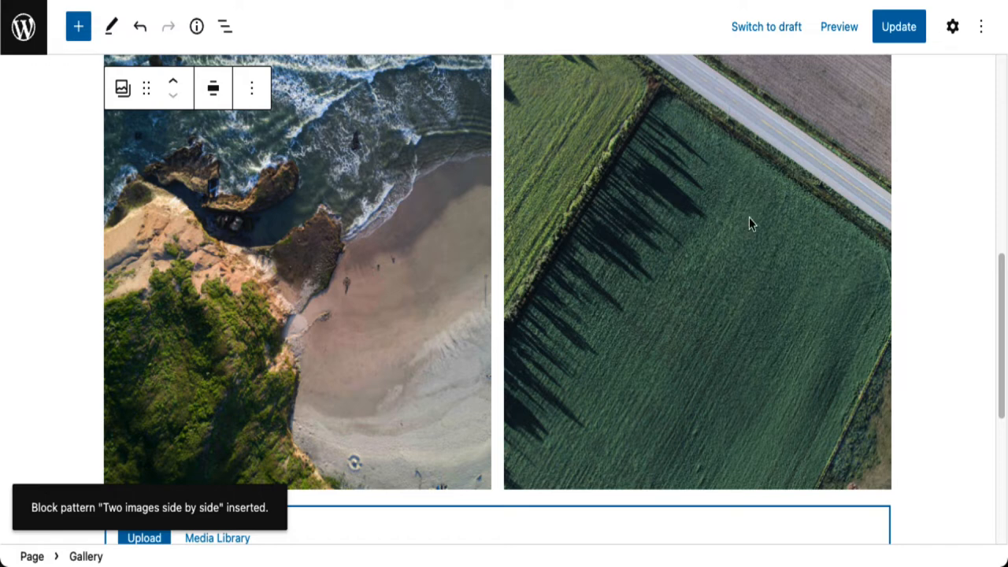
pyautogui.moveTo(386, 176)
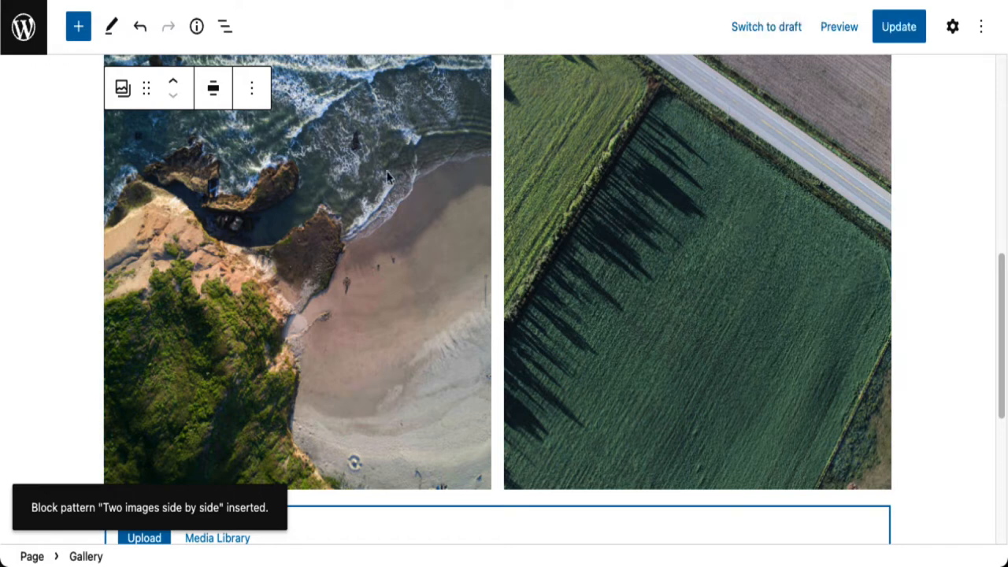
# Step: Replace the beach photo with the red-rock cliff photo from the Media Library
pyautogui.click(296, 275)
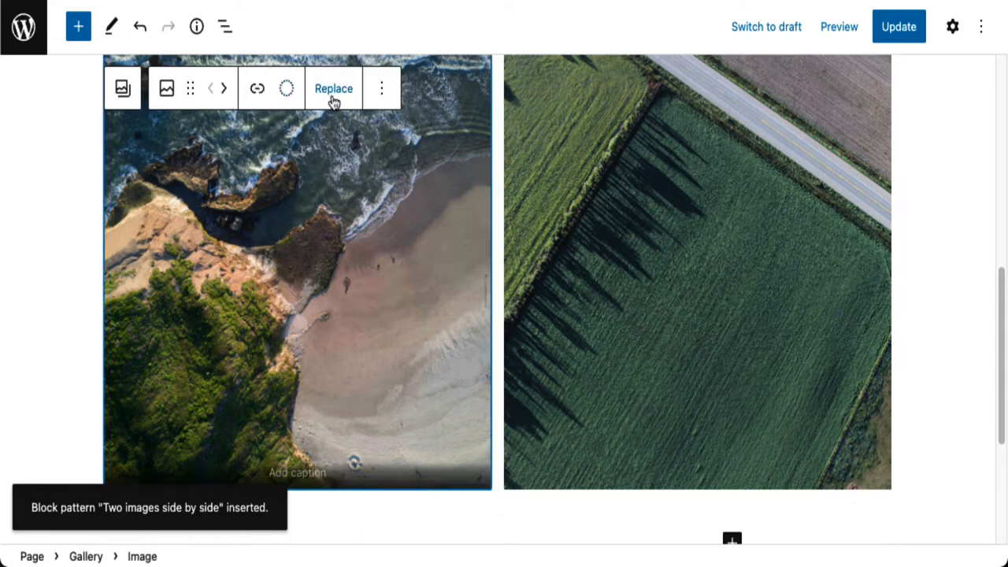
pyautogui.click(334, 88)
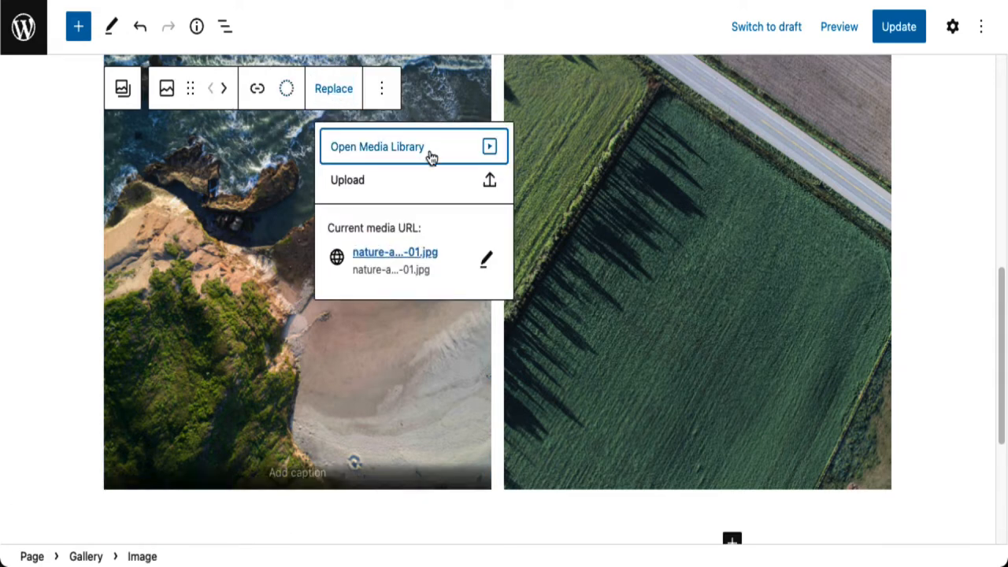
pyautogui.click(377, 146)
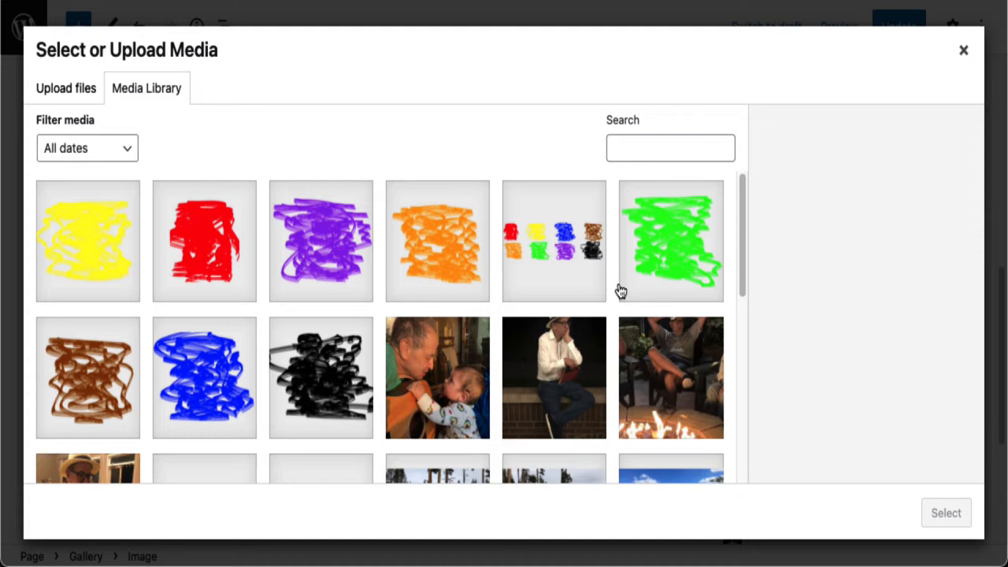
pyautogui.scroll(-3)
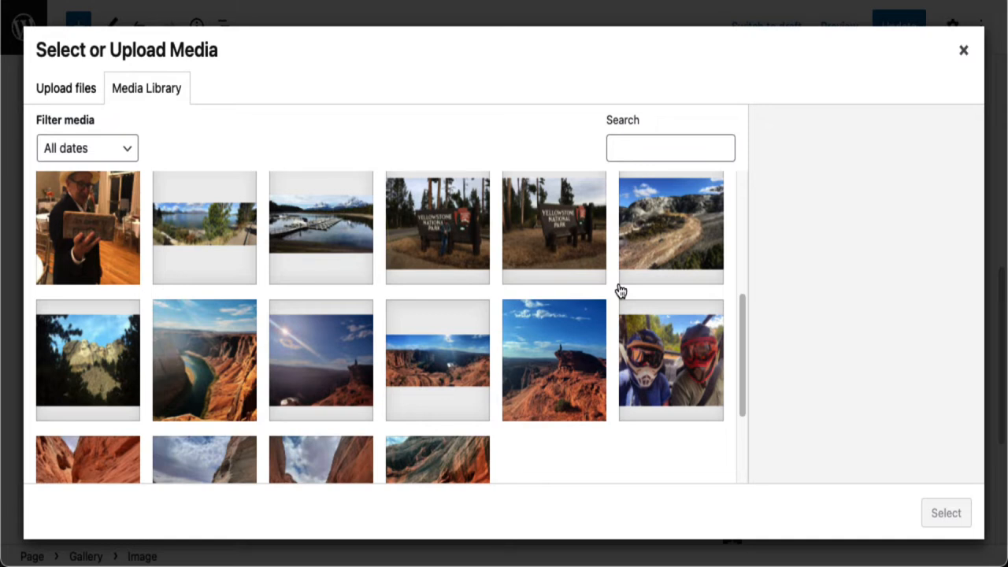
pyautogui.scroll(-3)
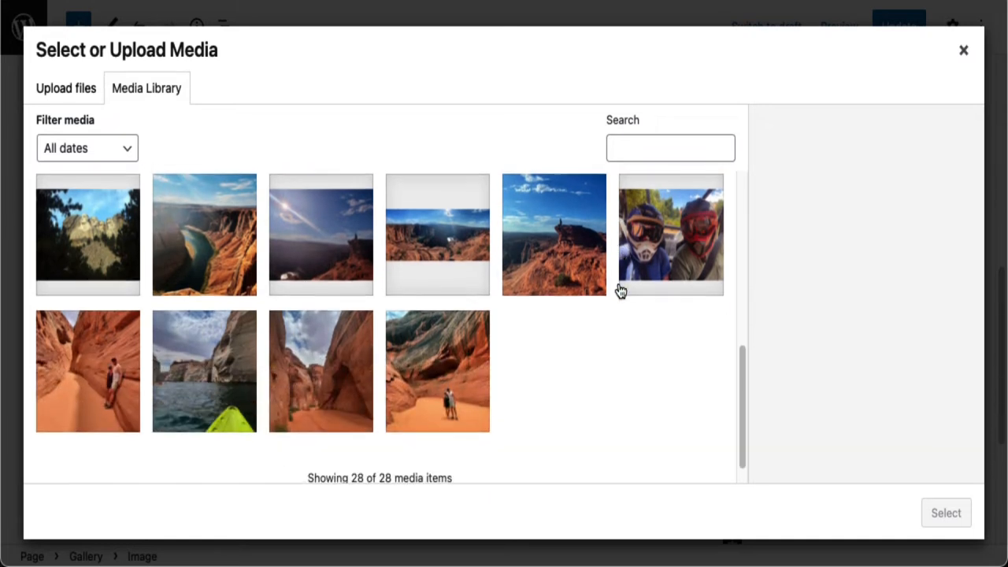
pyautogui.click(554, 233)
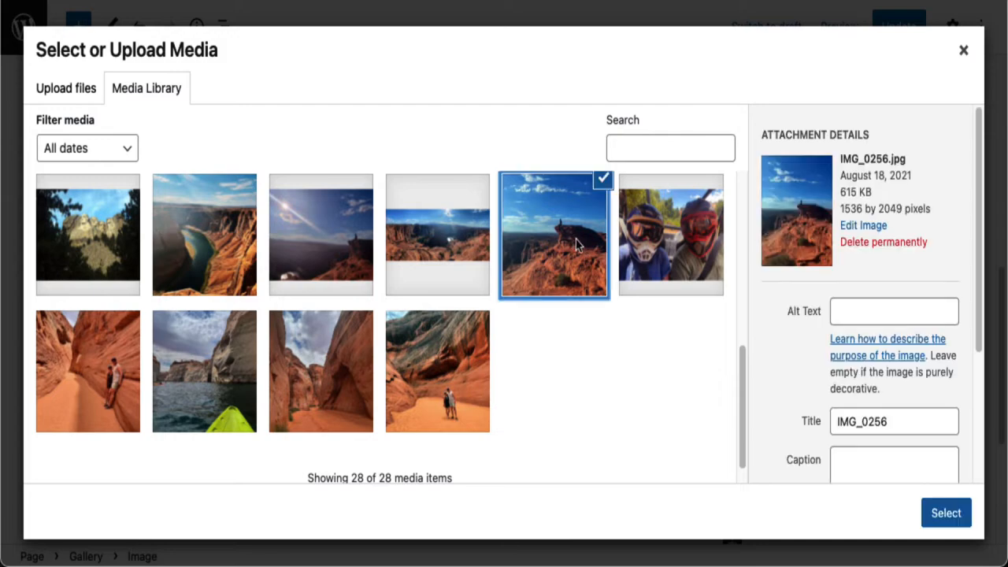
pyautogui.click(944, 514)
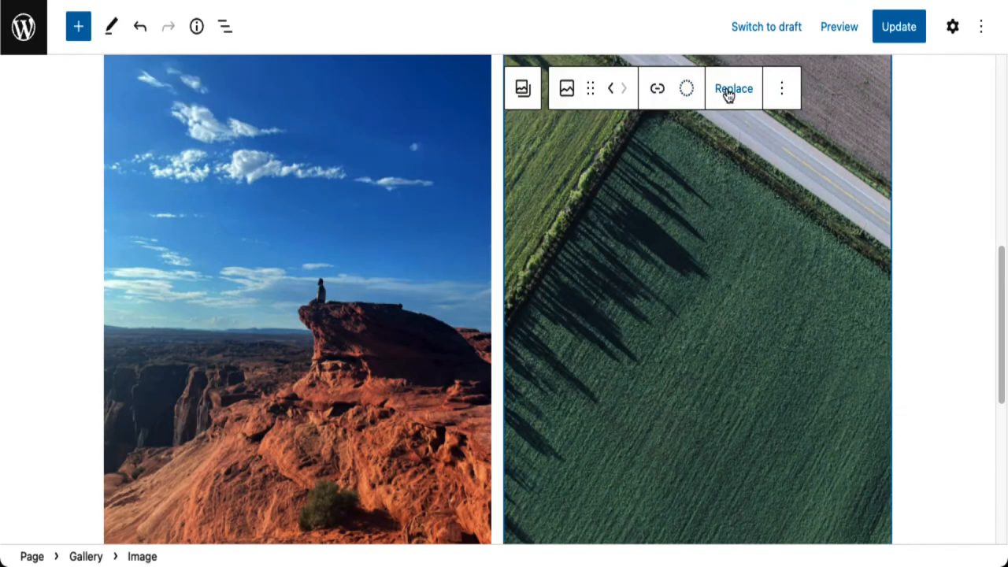
# Step: Replace the green field photo with the kayak lake photo
pyautogui.click(732, 88)
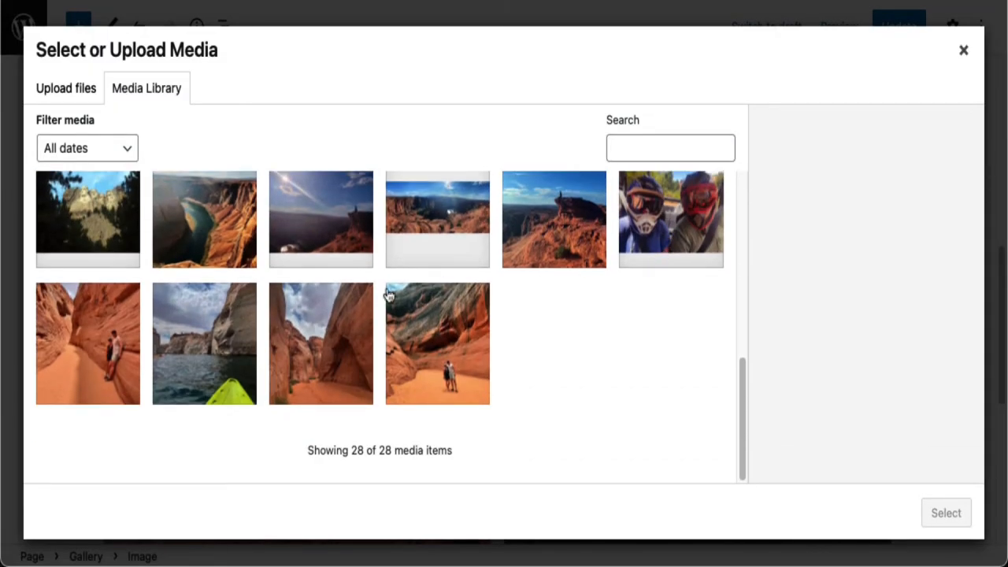
pyautogui.click(204, 343)
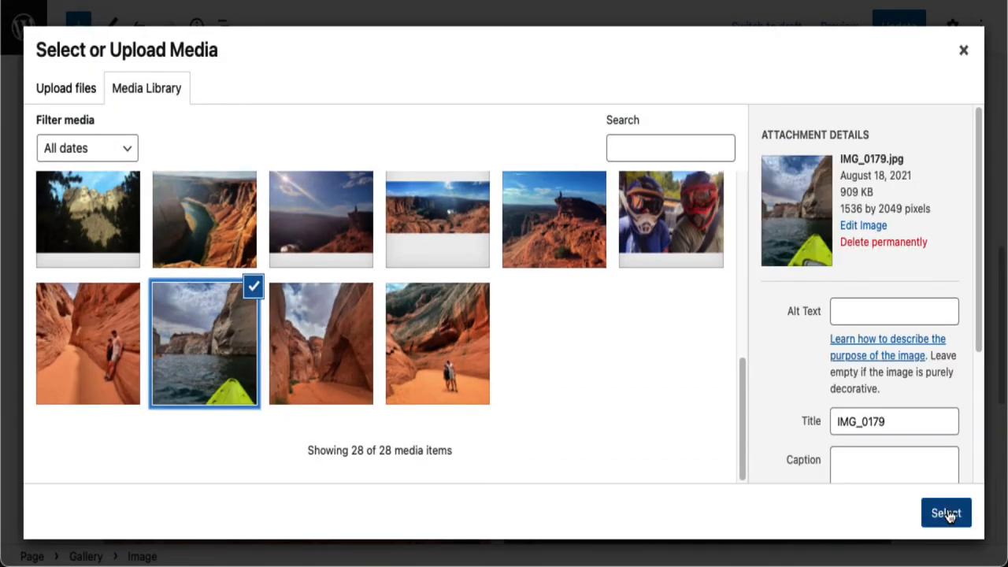
pyautogui.click(945, 513)
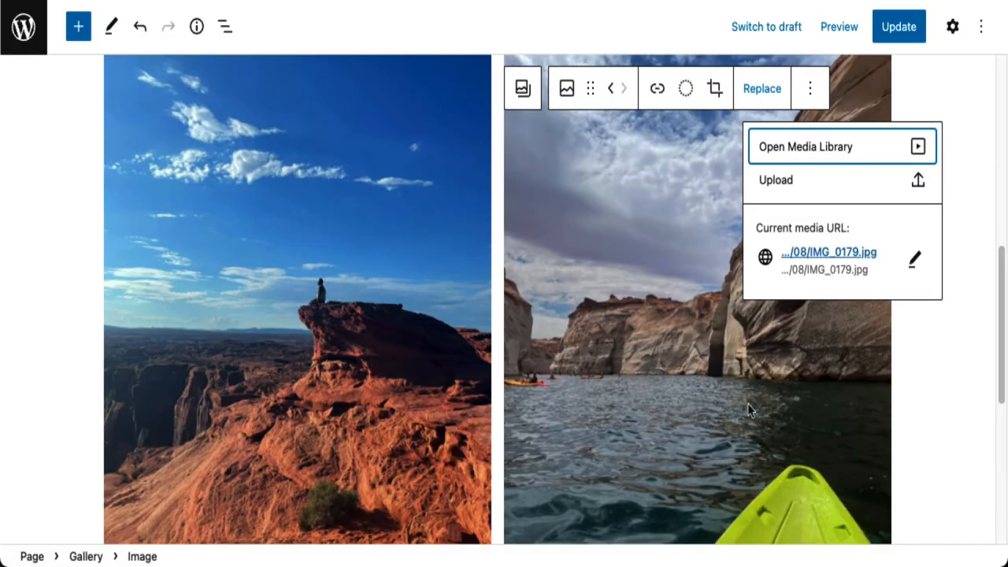
pyautogui.moveTo(630, 348)
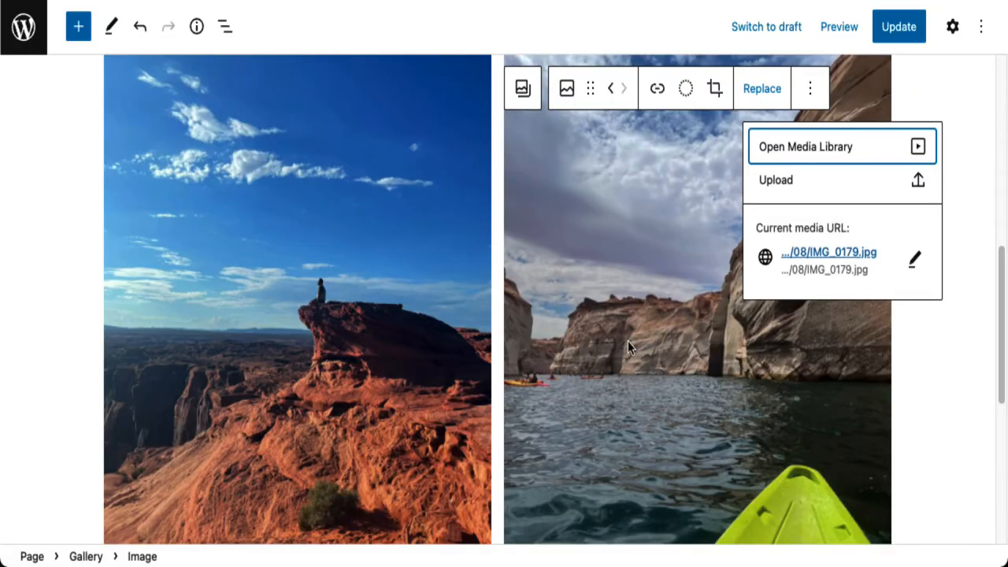
pyautogui.moveTo(433, 85)
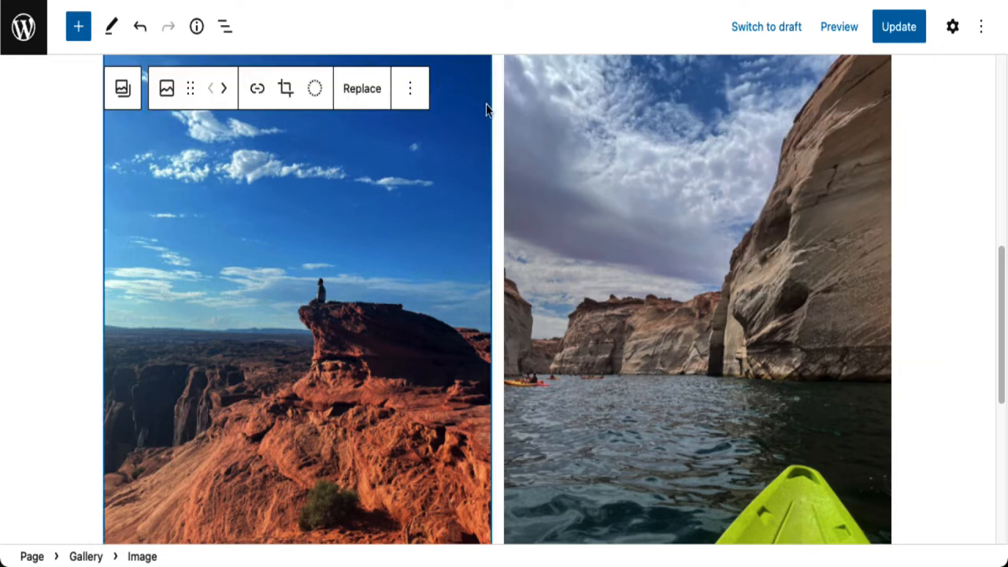
pyautogui.moveTo(444, 103)
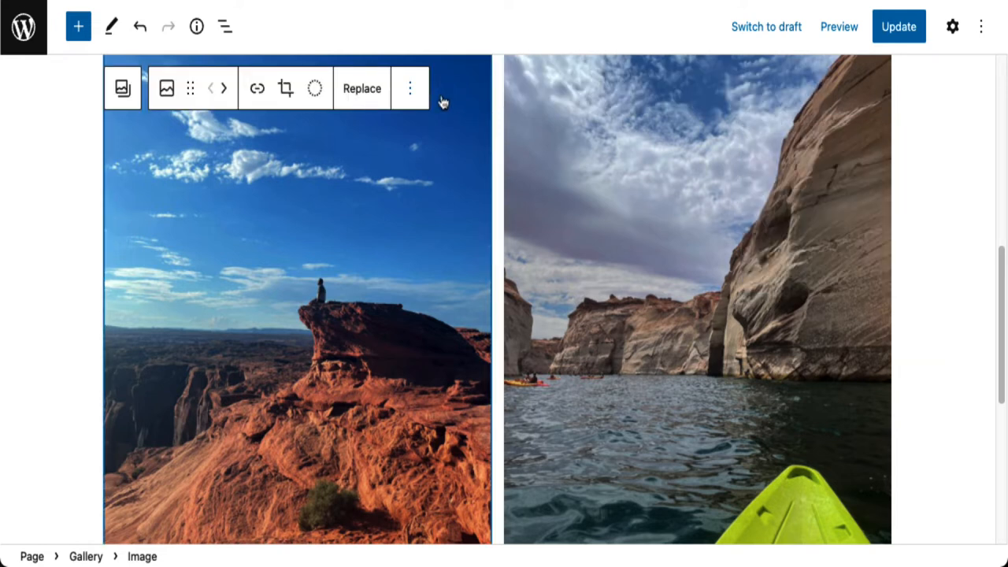
pyautogui.click(409, 89)
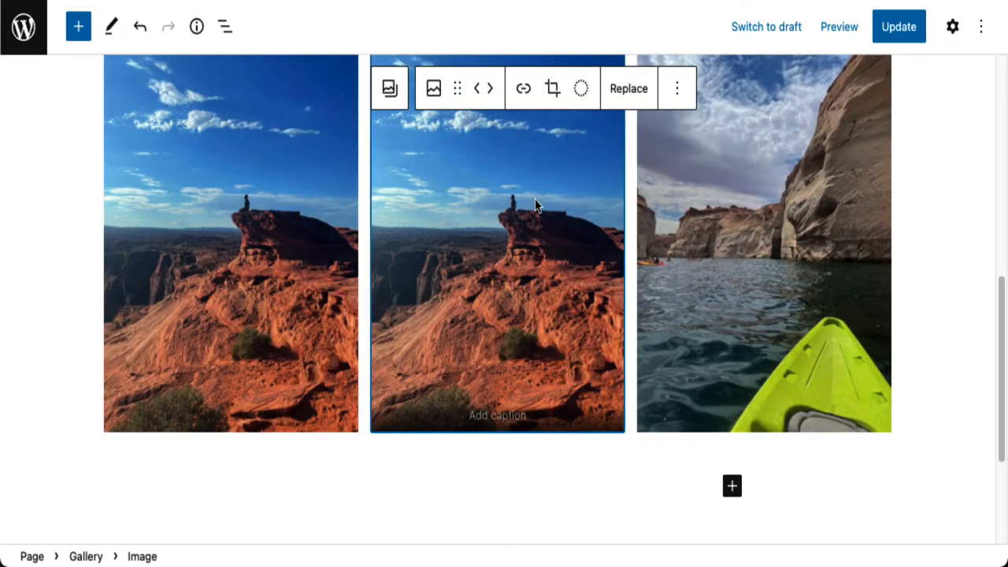
pyautogui.moveTo(628, 88)
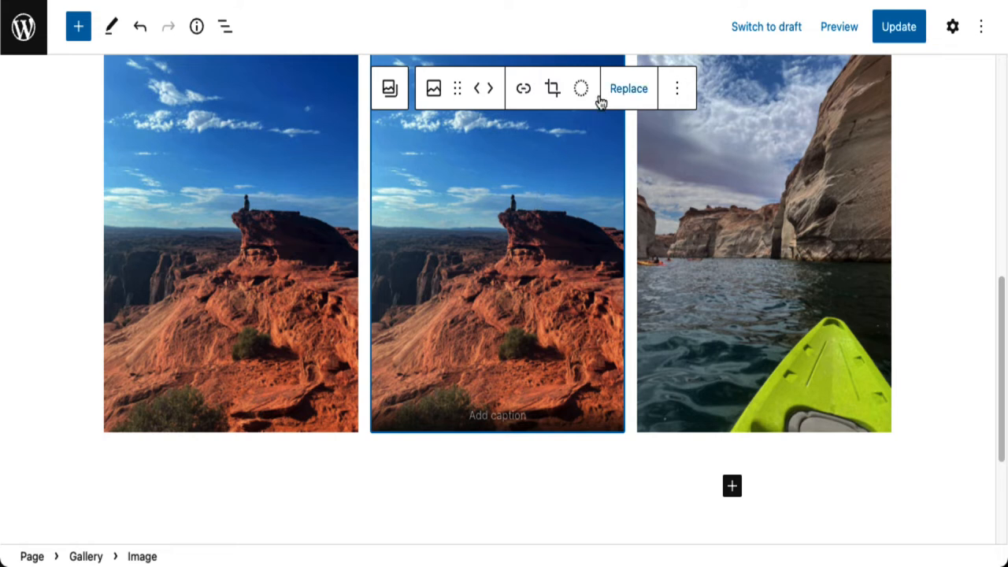
pyautogui.moveTo(598, 469)
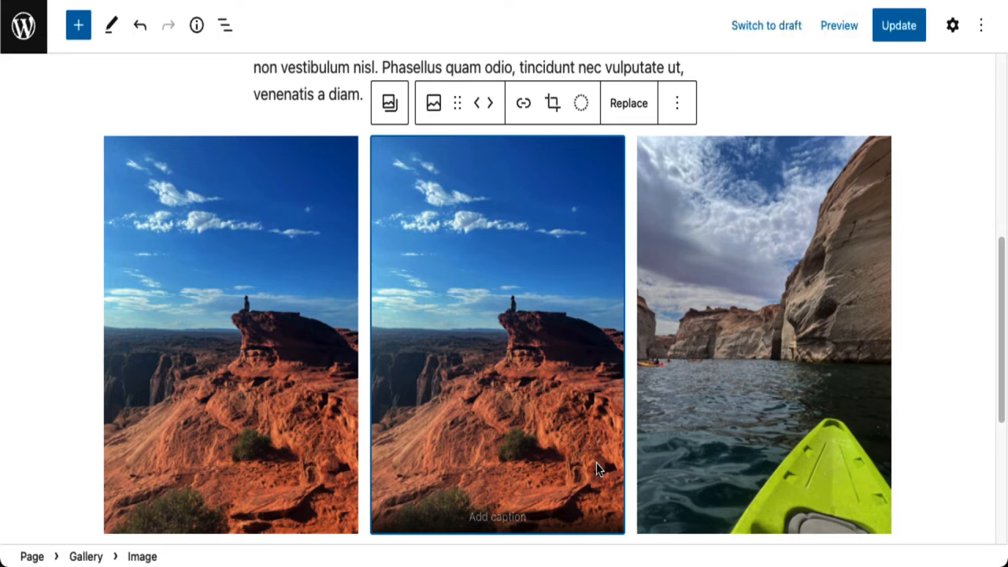
pyautogui.moveTo(435, 260)
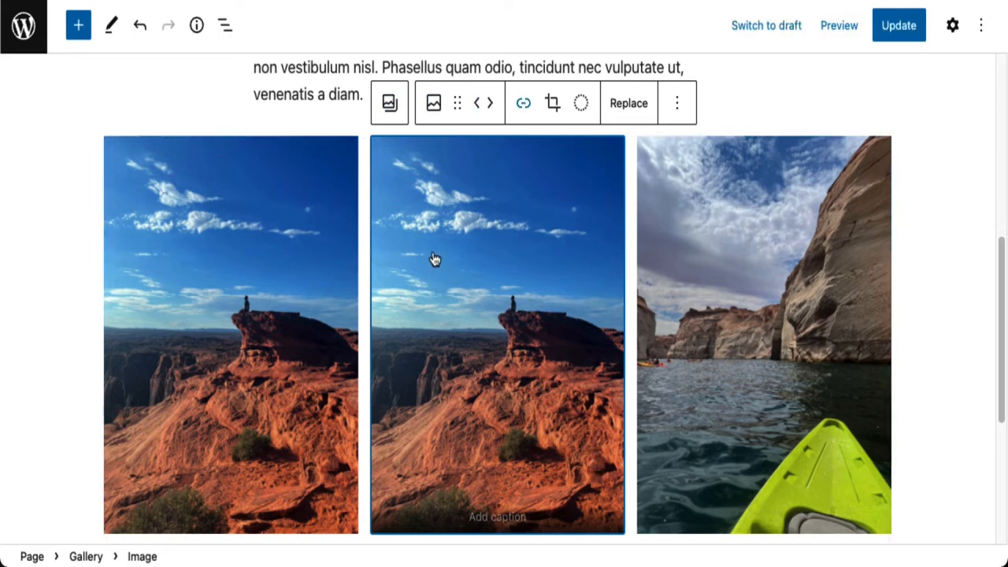
pyautogui.moveTo(418, 233)
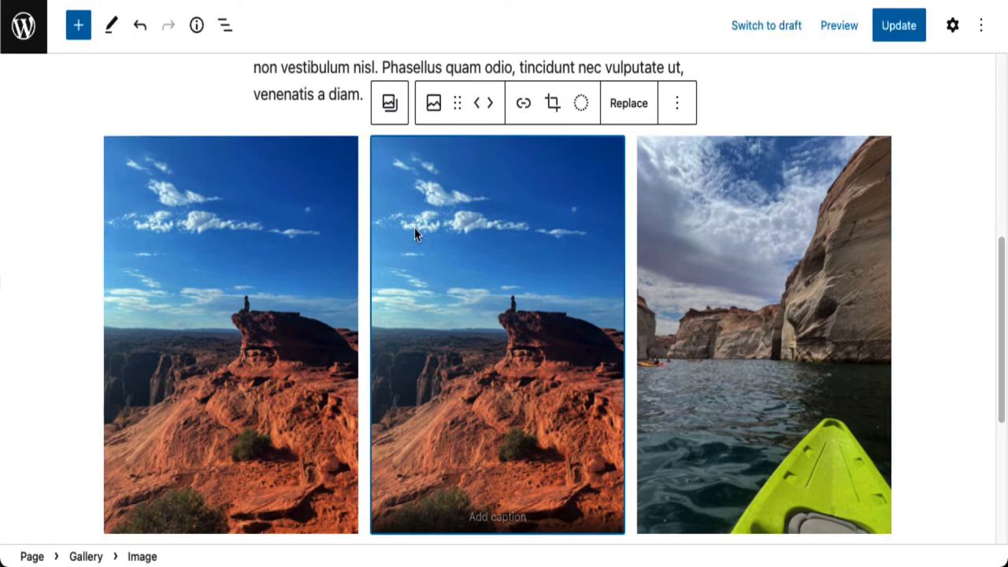
pyautogui.moveTo(480, 170)
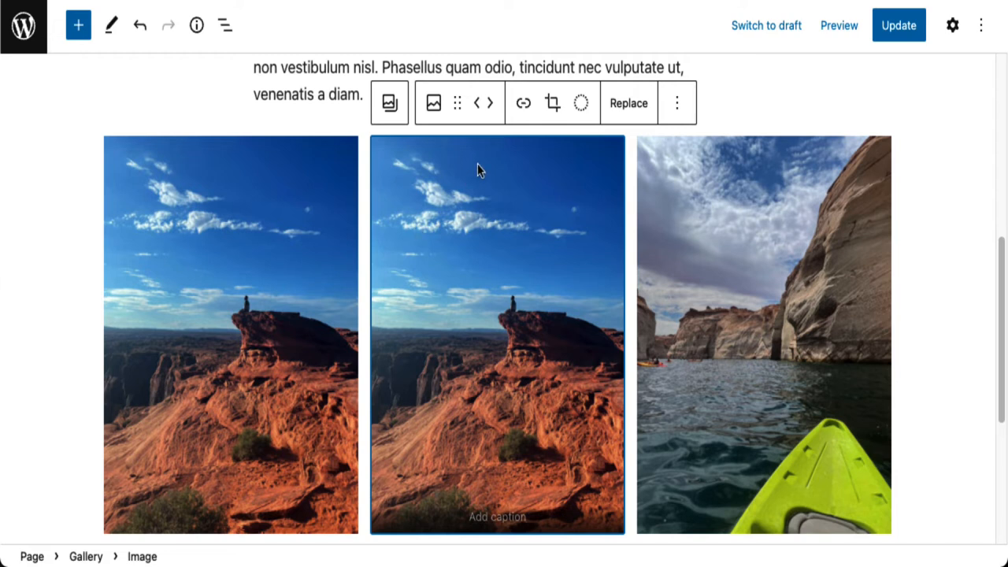
pyautogui.moveTo(579, 102)
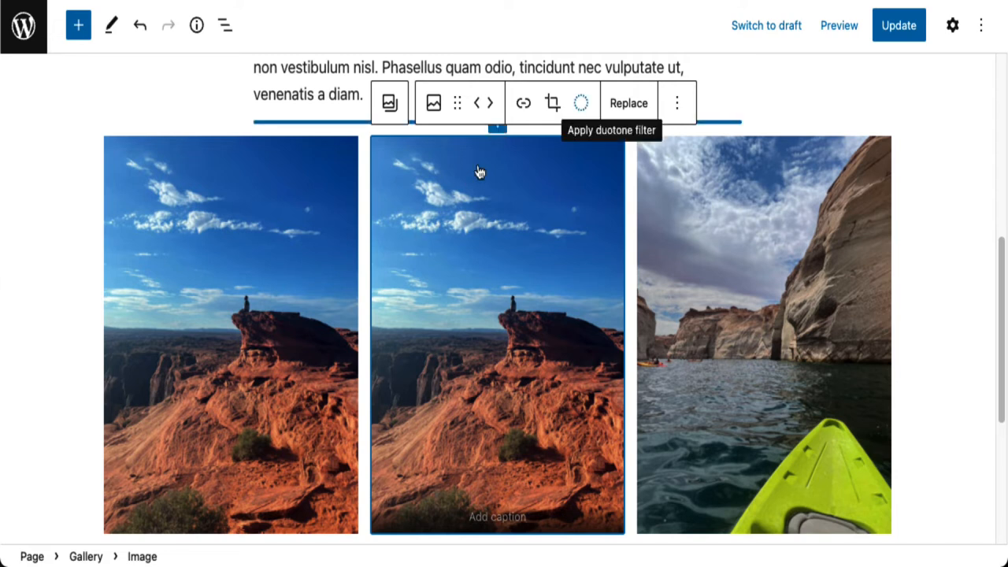
pyautogui.moveTo(551, 102)
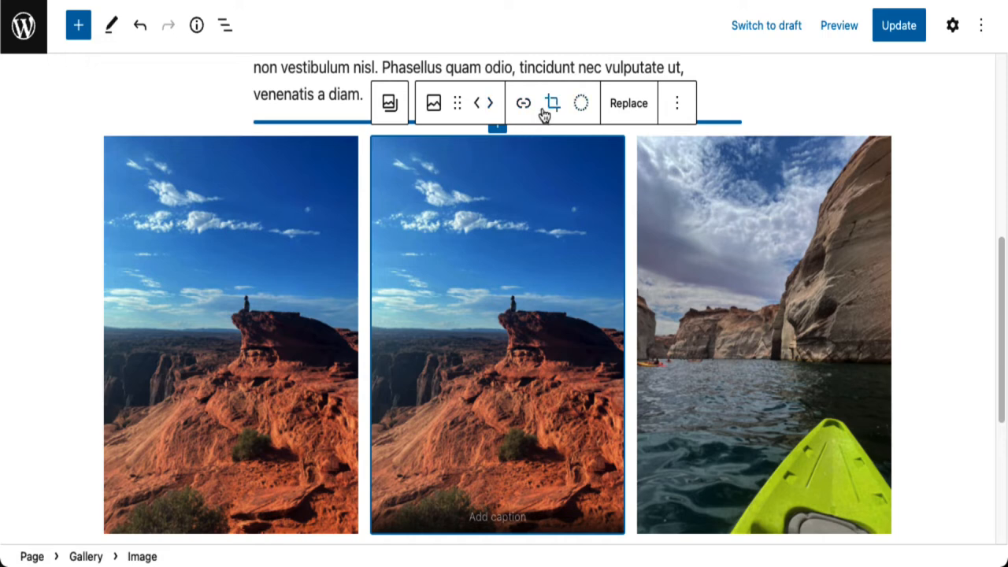
pyautogui.moveTo(551, 104)
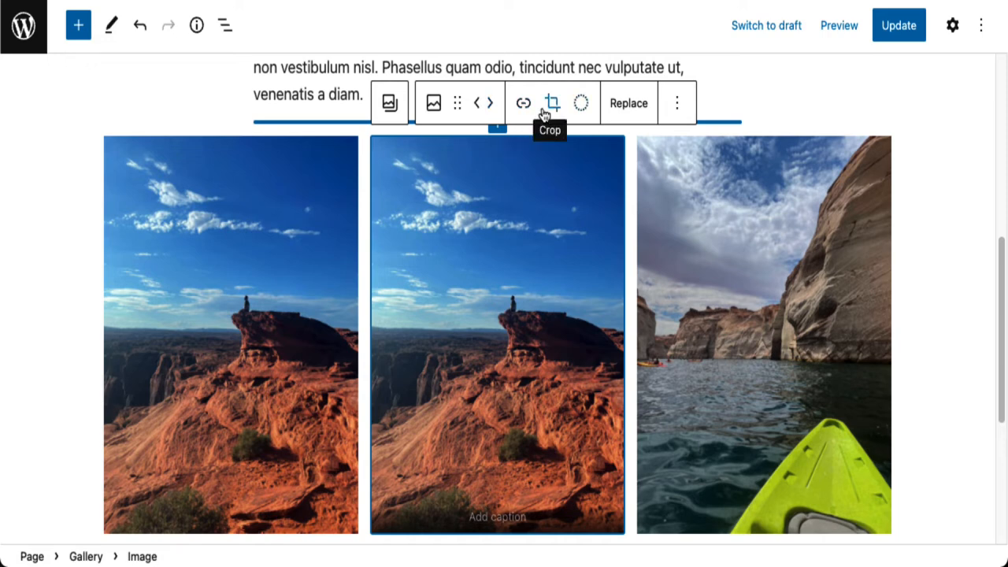
pyautogui.moveTo(646, 114)
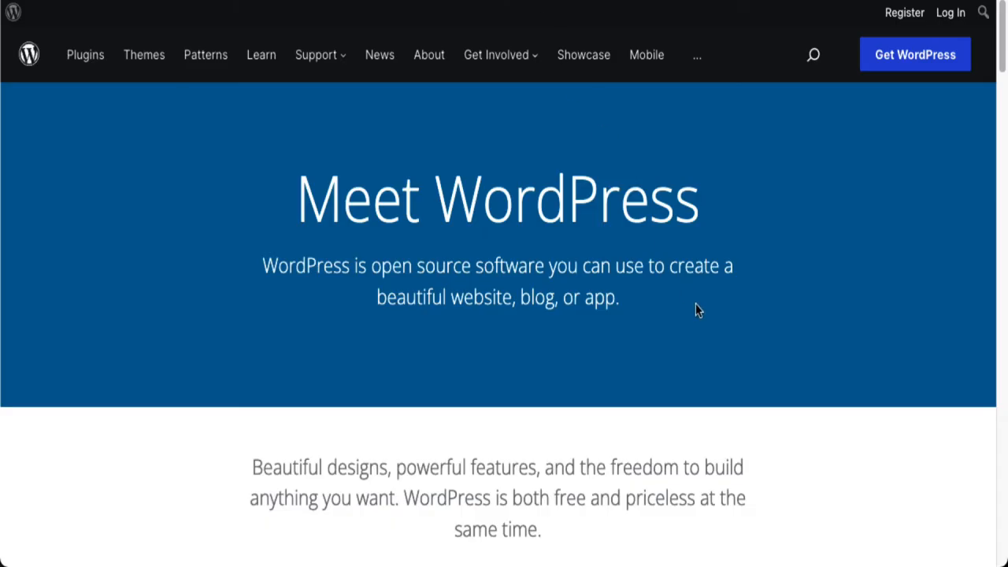
pyautogui.moveTo(686, 301)
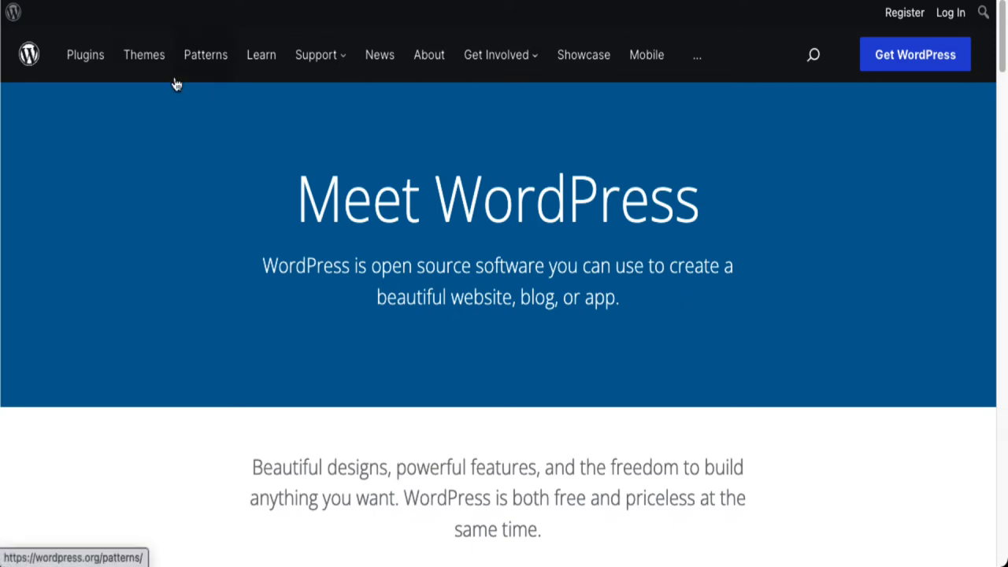
# Step: Browse the WordPress.org Pattern Directory's full listing and return to its filter bar
pyautogui.click(204, 53)
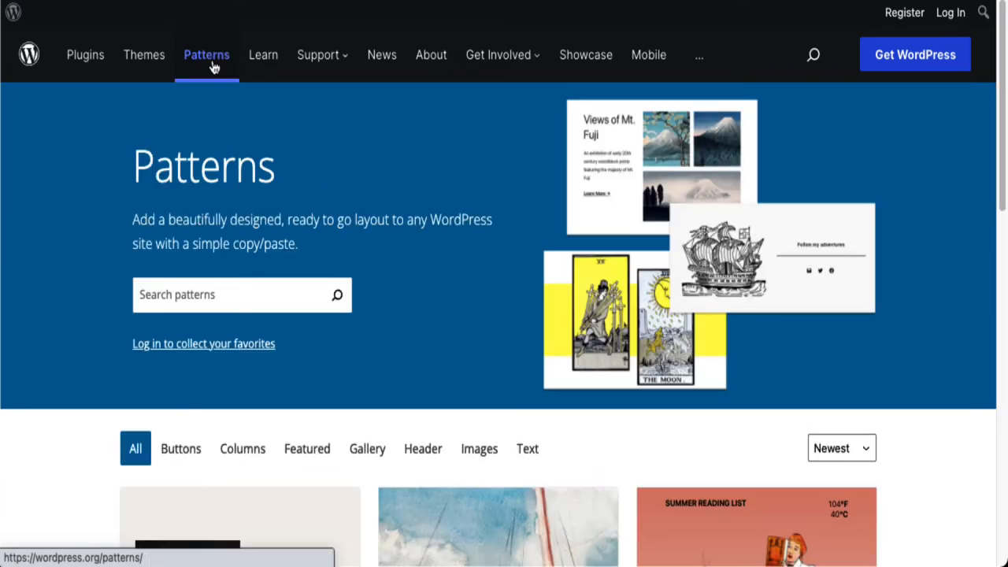
pyautogui.moveTo(879, 408)
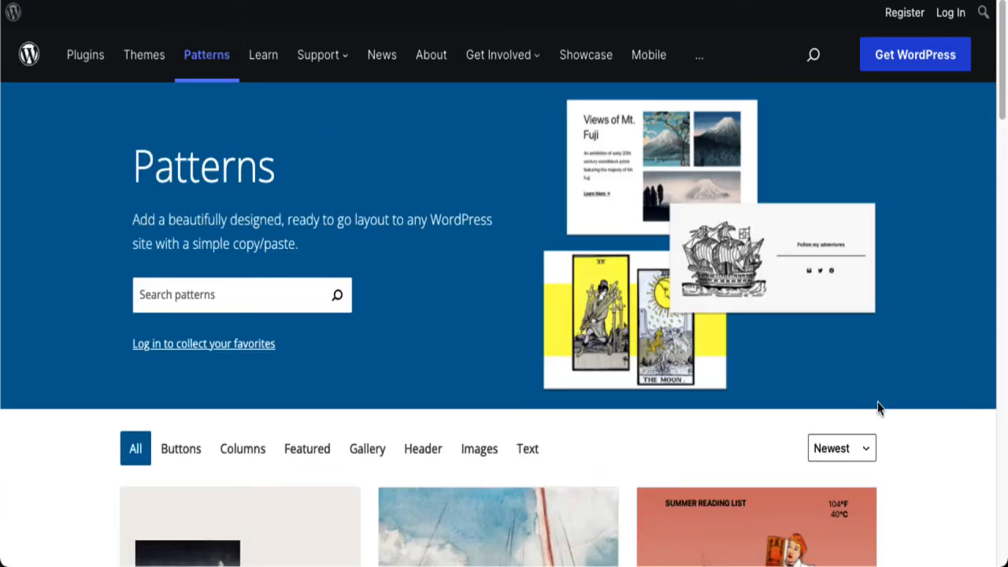
pyautogui.scroll(-3)
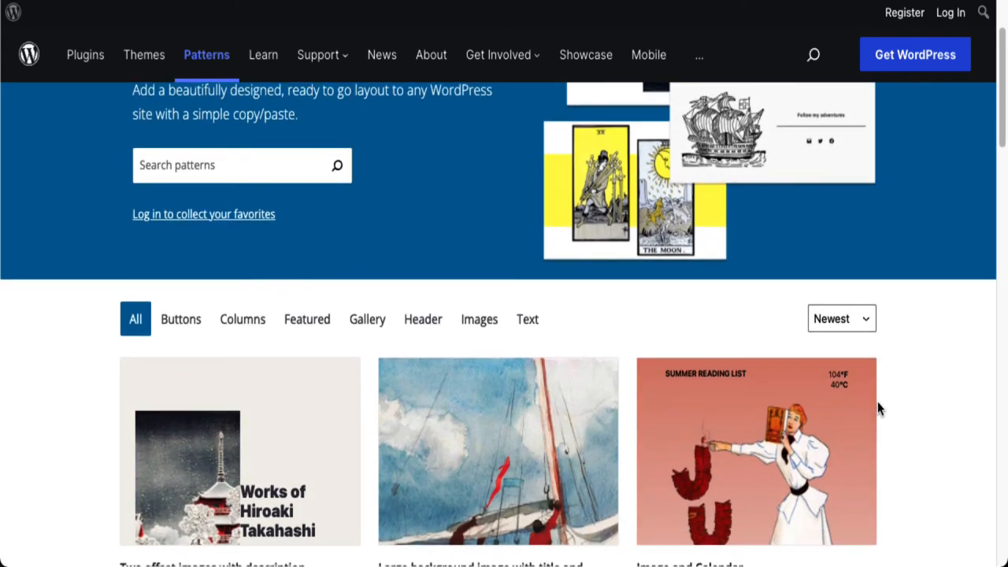
pyautogui.scroll(-3)
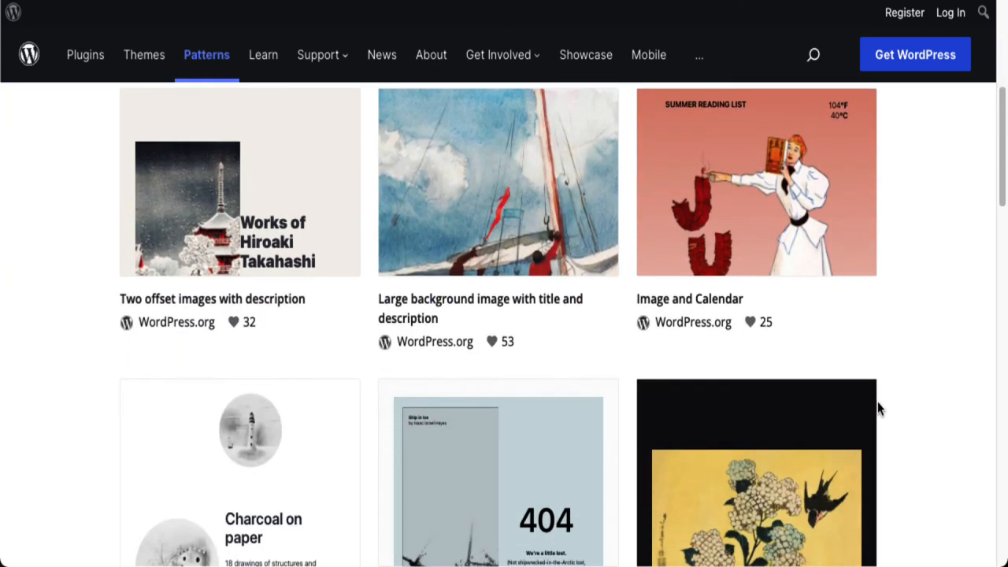
pyautogui.scroll(-3)
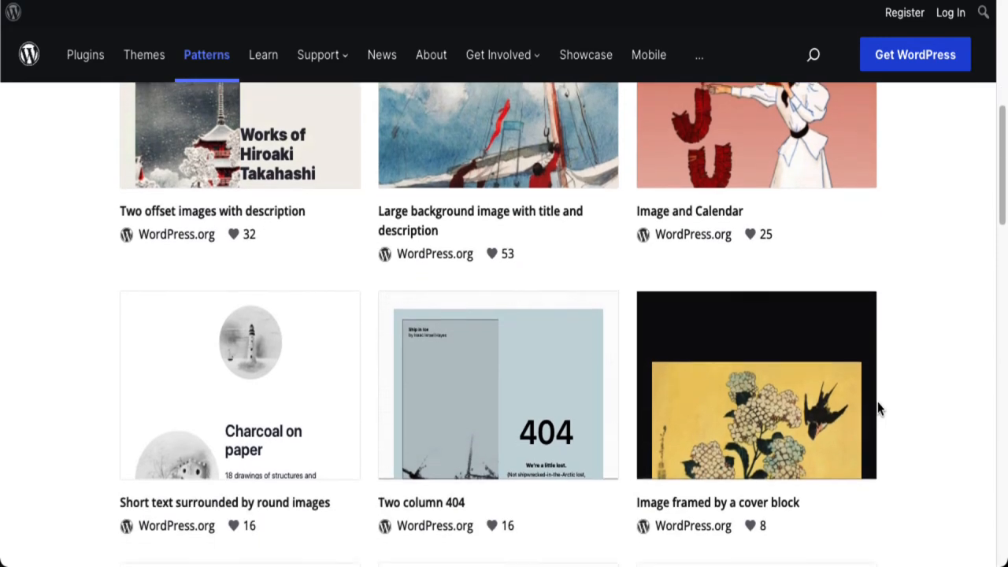
pyautogui.scroll(-3)
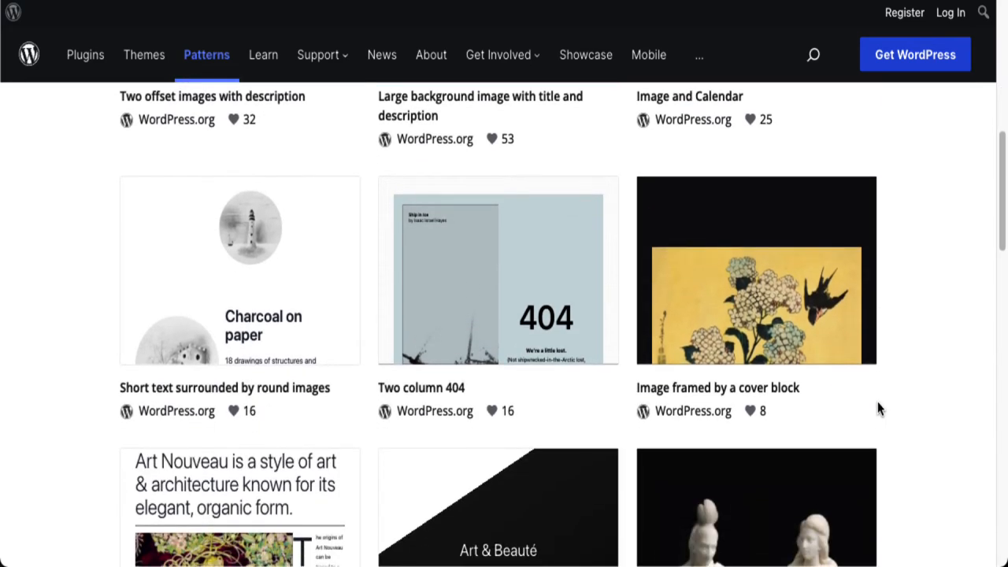
pyautogui.scroll(-3)
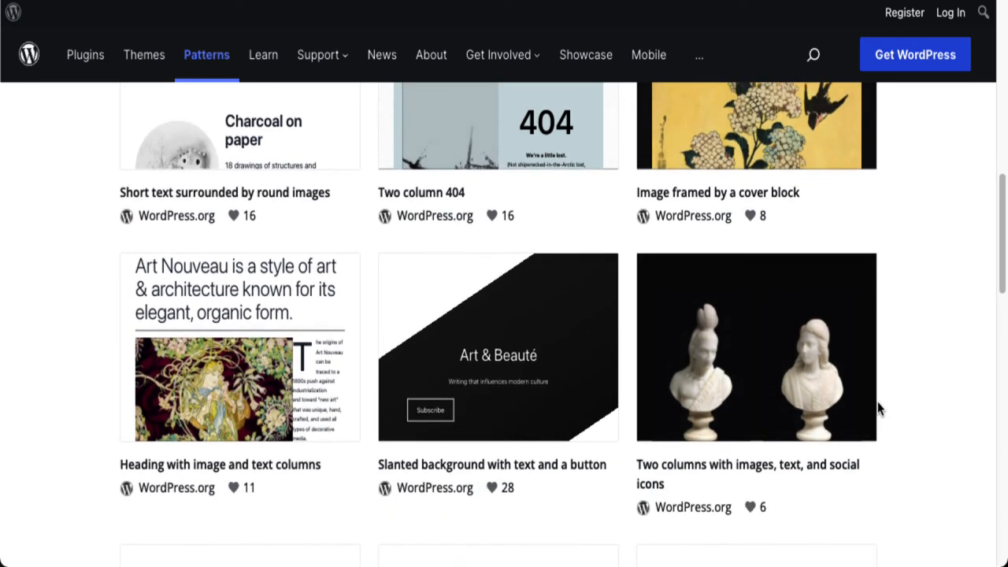
pyautogui.scroll(-3)
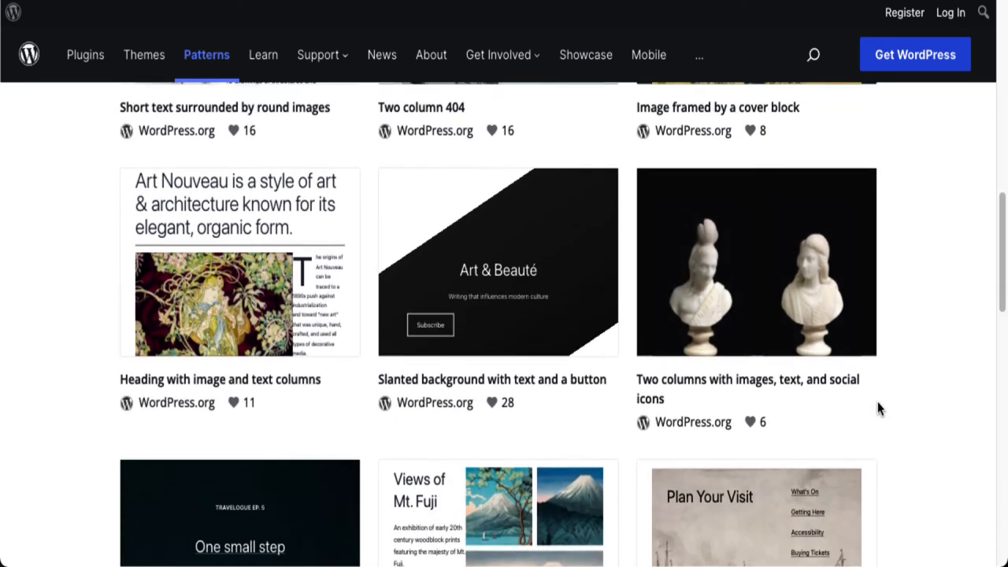
pyautogui.scroll(-3)
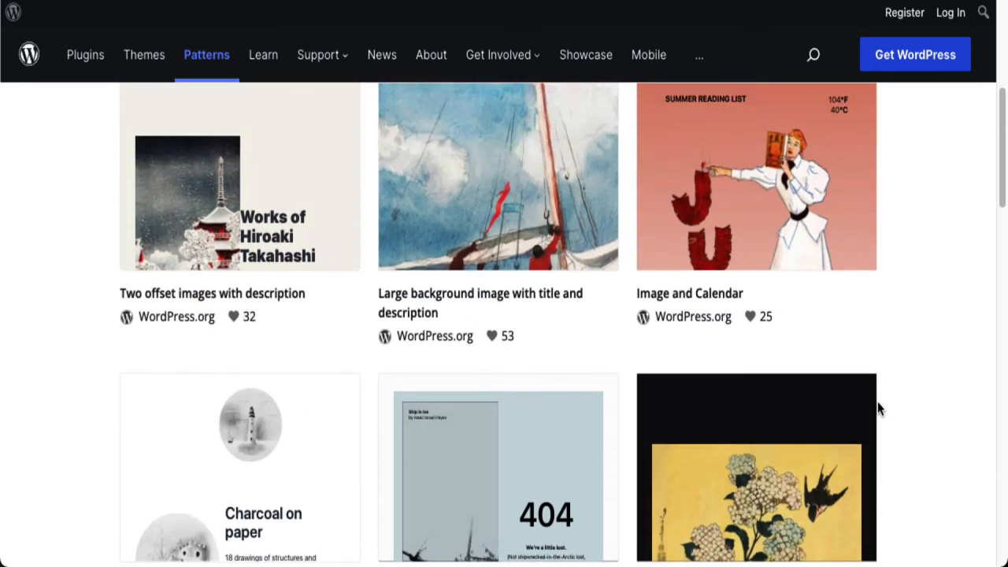
pyautogui.scroll(3)
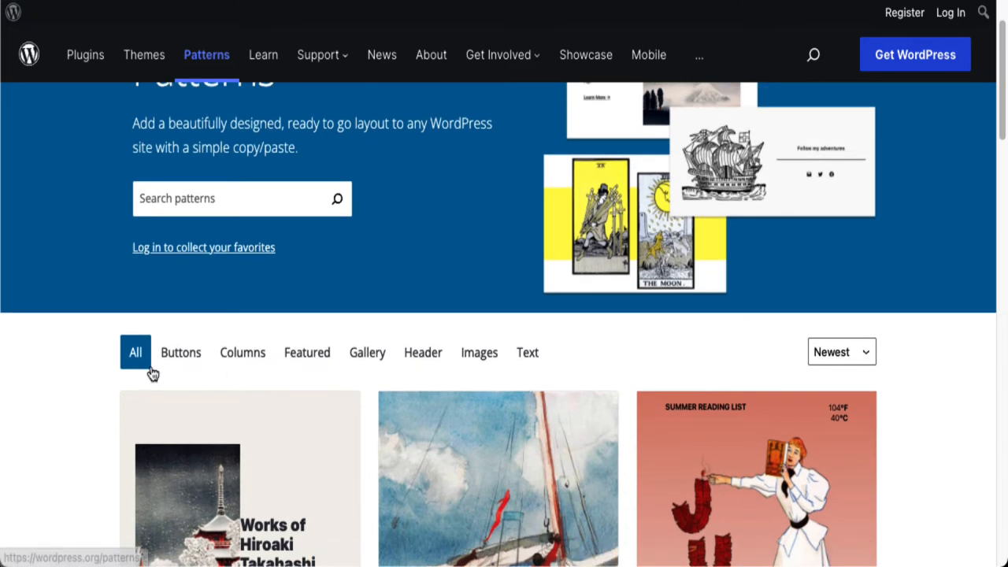
pyautogui.moveTo(521, 371)
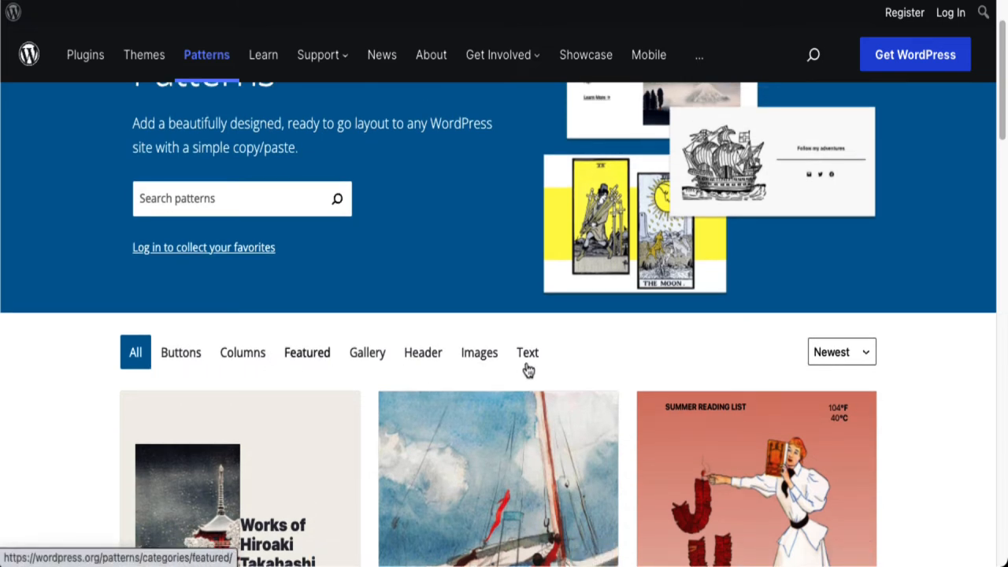
# Step: Filter to Text patterns and open 'Two offset images with description'
pyautogui.click(527, 352)
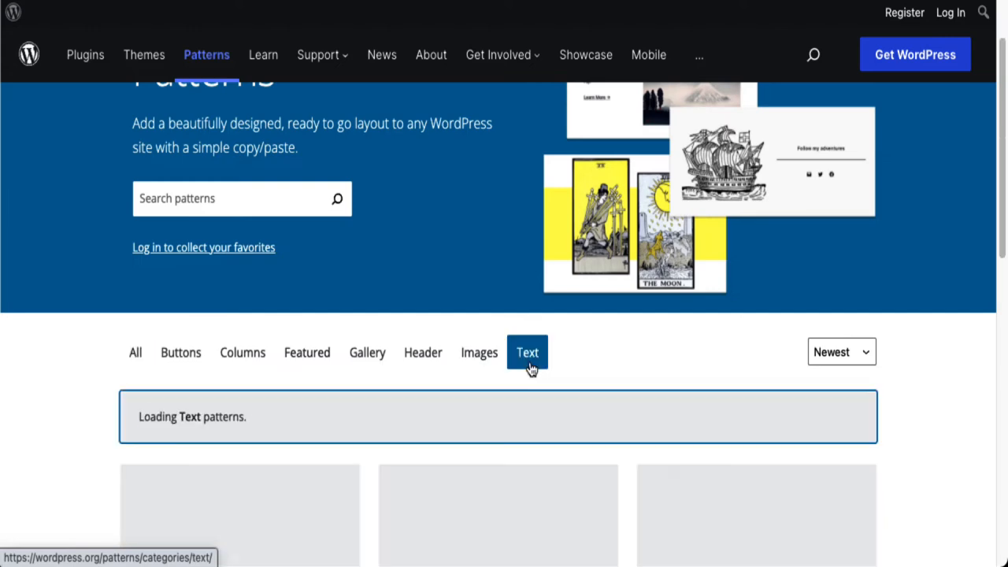
pyautogui.scroll(-3)
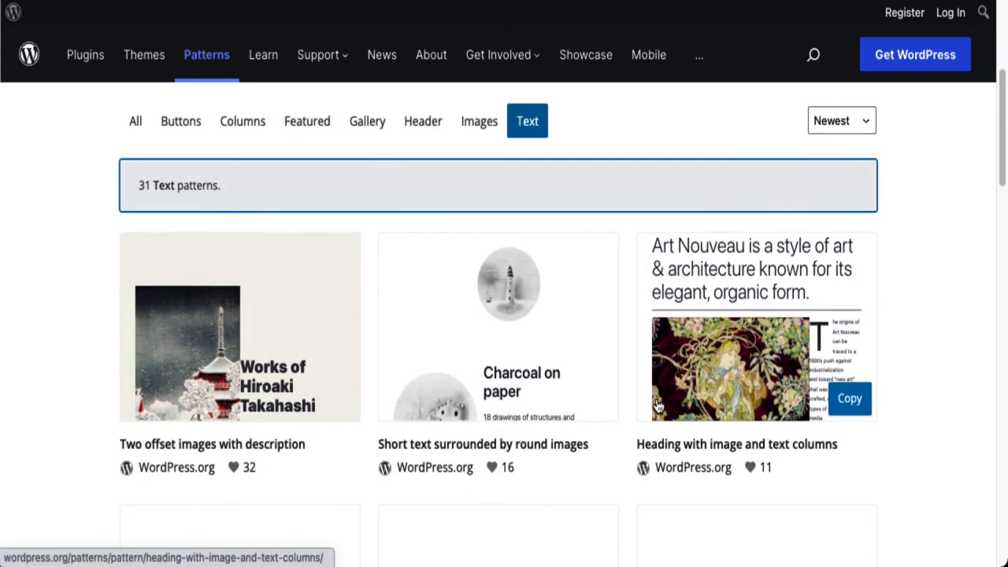
pyautogui.scroll(-3)
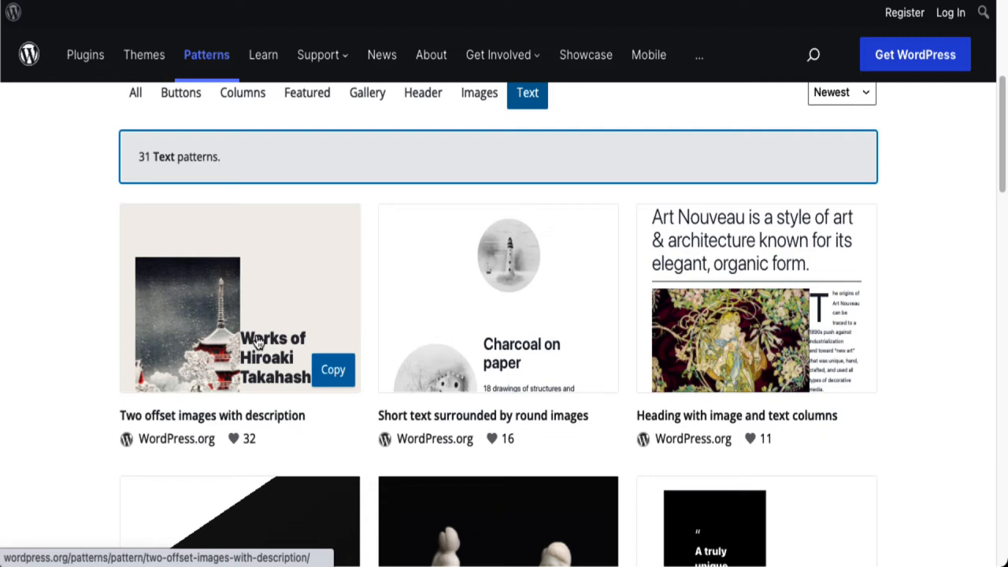
pyautogui.moveTo(258, 316)
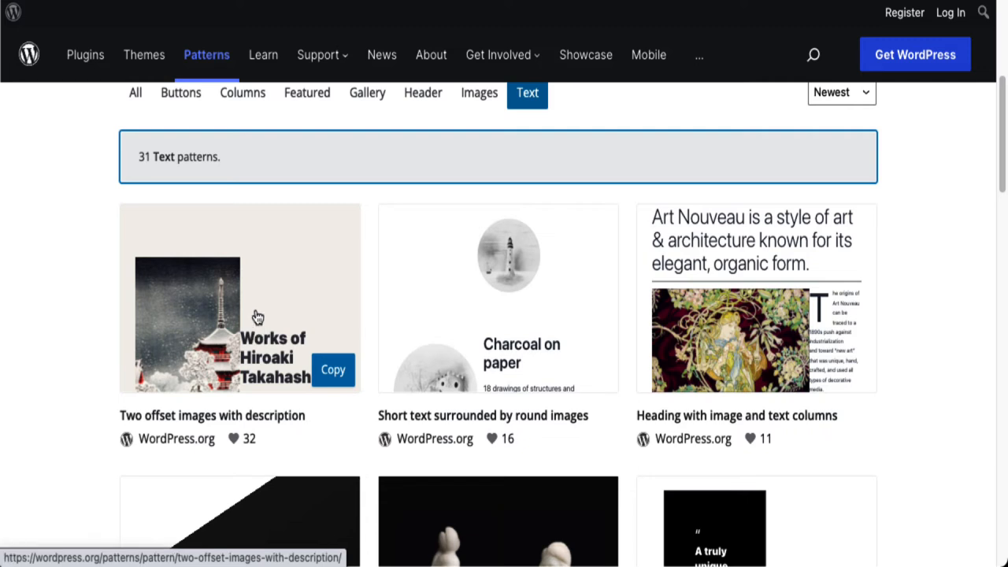
pyautogui.moveTo(321, 401)
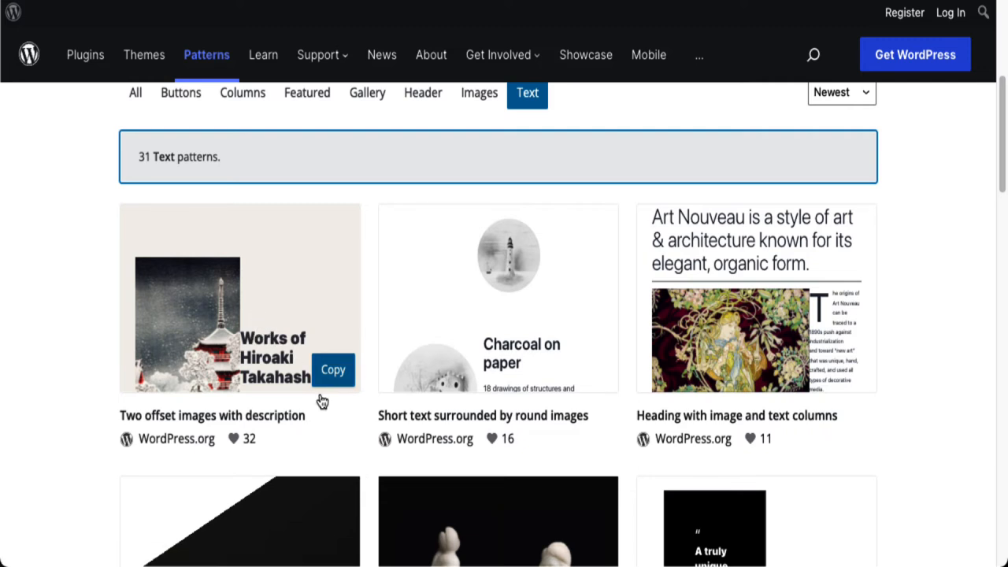
pyautogui.click(211, 416)
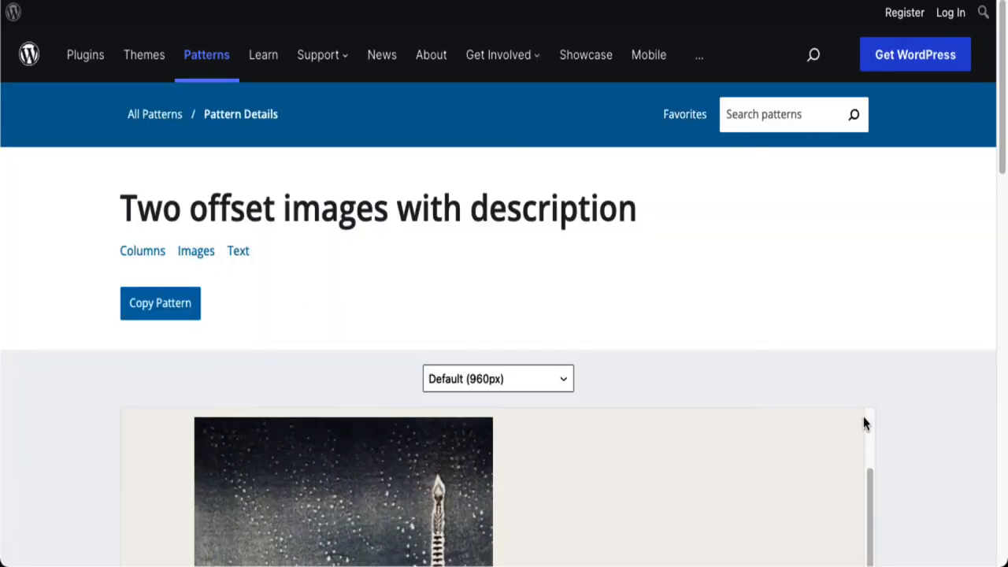
# Step: Preview the pattern at Narrow (320px) and Full (1200px), then copy it
pyautogui.scroll(-3)
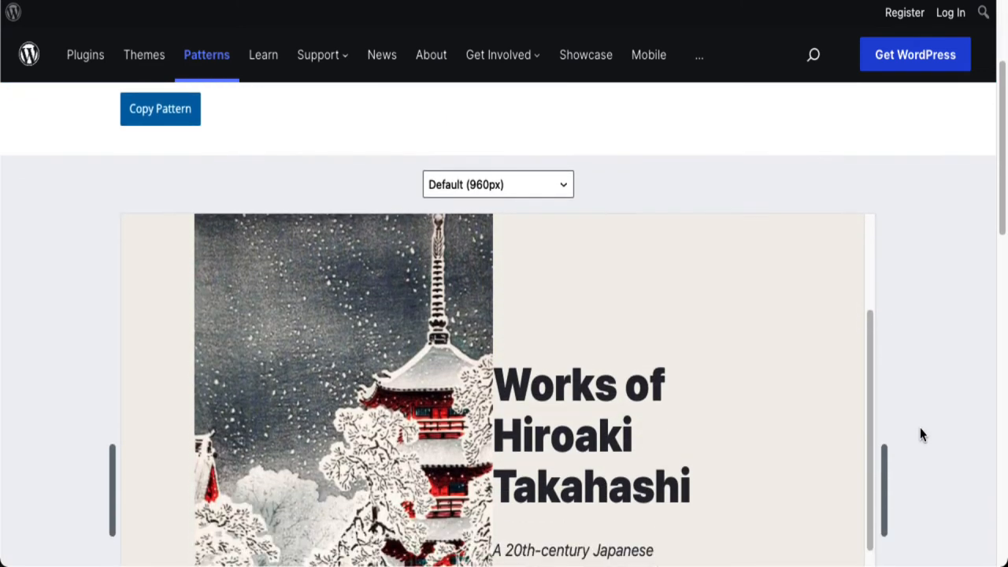
pyautogui.click(498, 184)
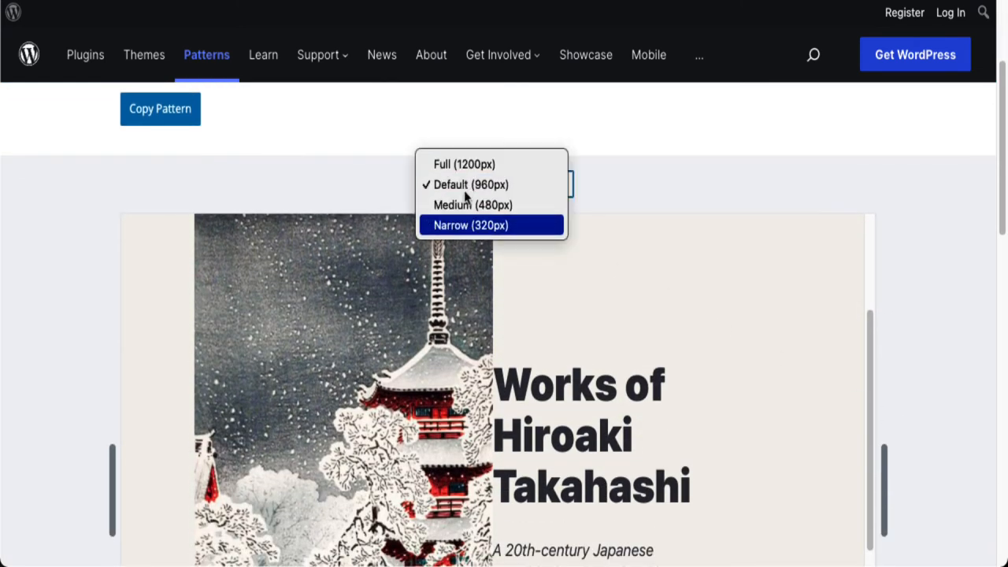
pyautogui.moveTo(472, 228)
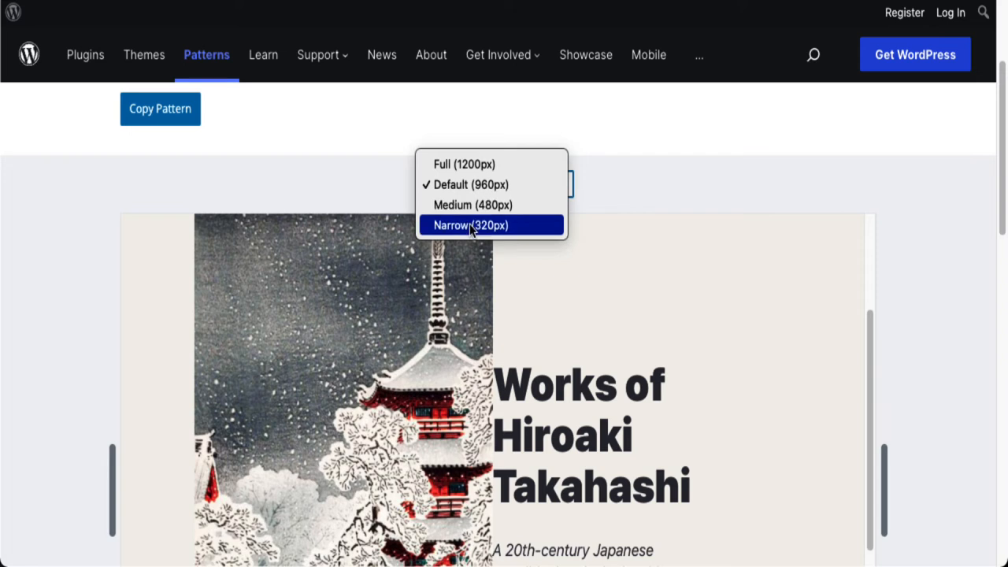
pyautogui.click(469, 225)
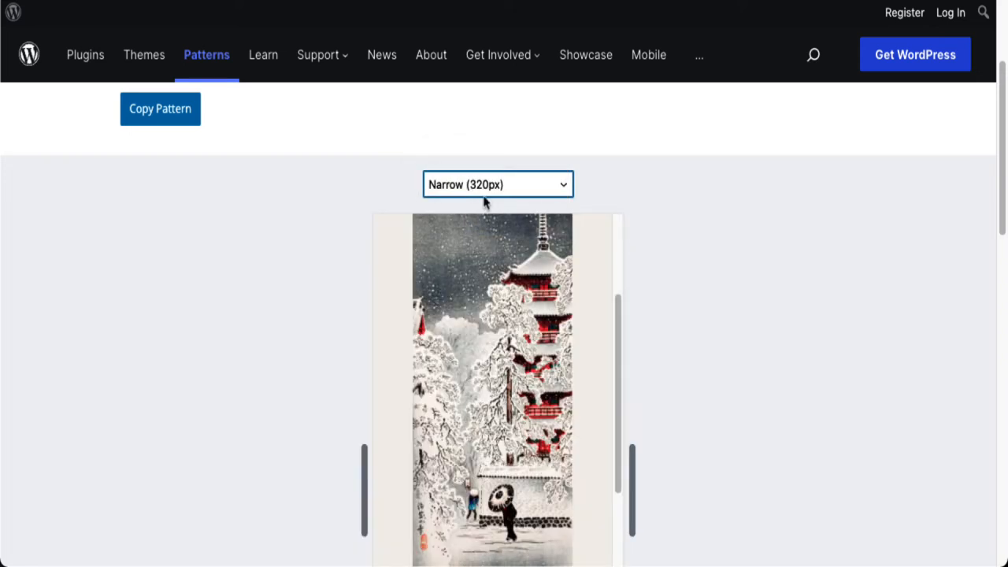
pyautogui.click(497, 182)
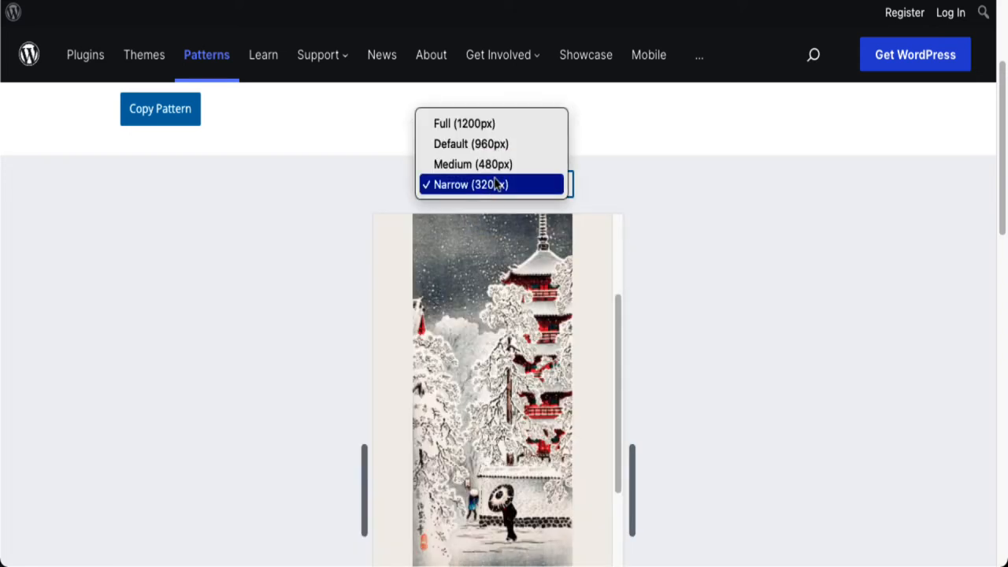
pyautogui.click(468, 183)
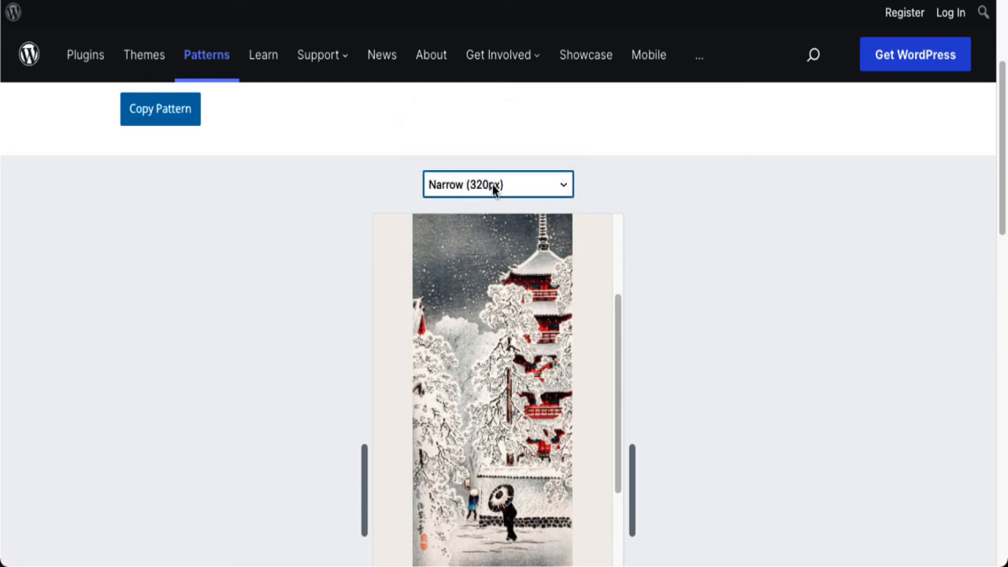
pyautogui.click(497, 184)
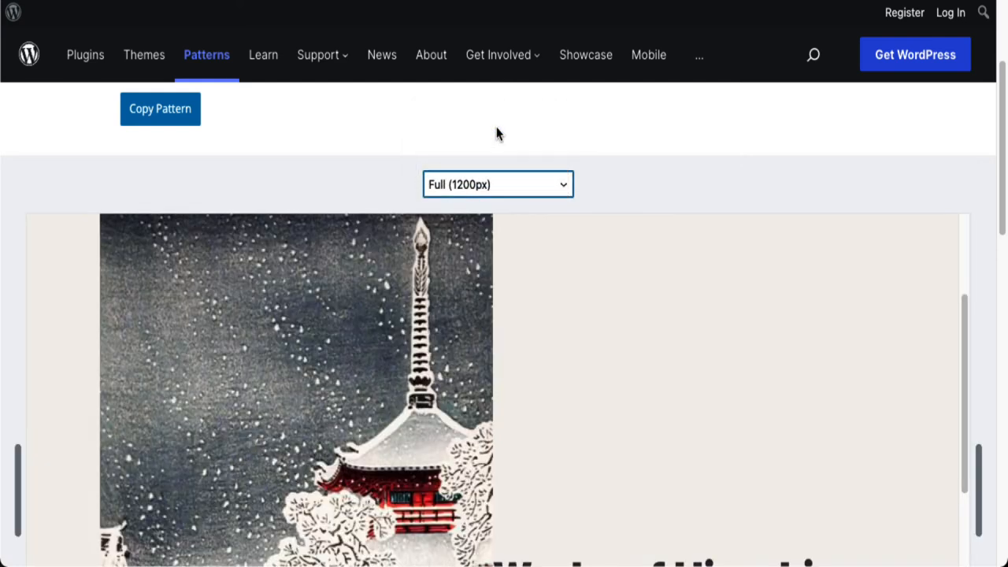
pyautogui.moveTo(485, 132)
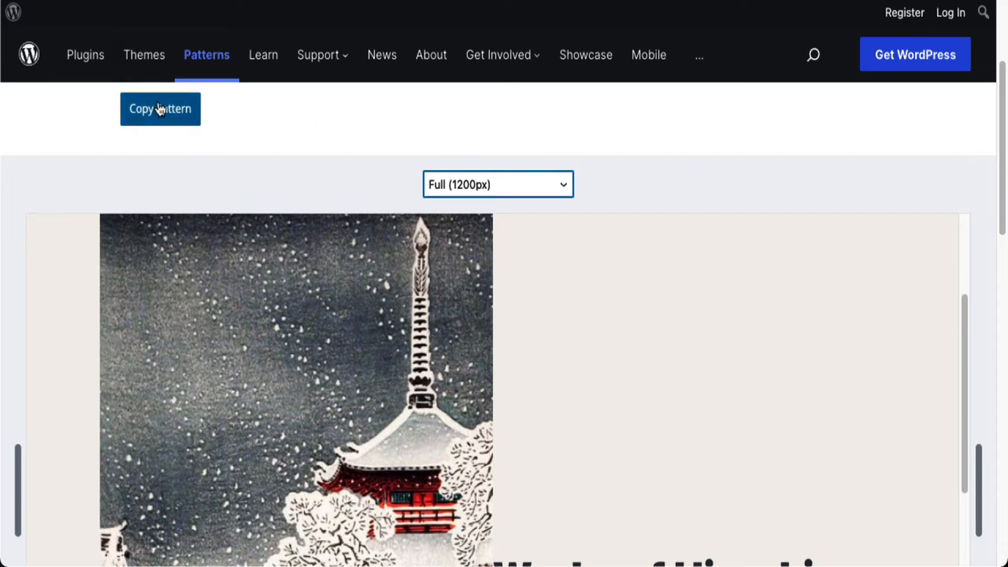
pyautogui.click(161, 108)
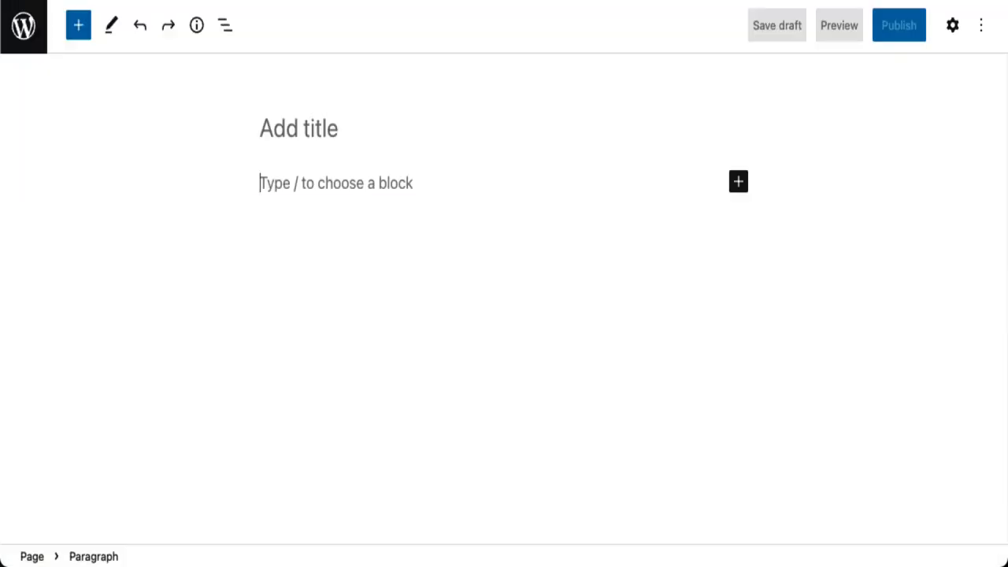
pyautogui.moveTo(274, 177)
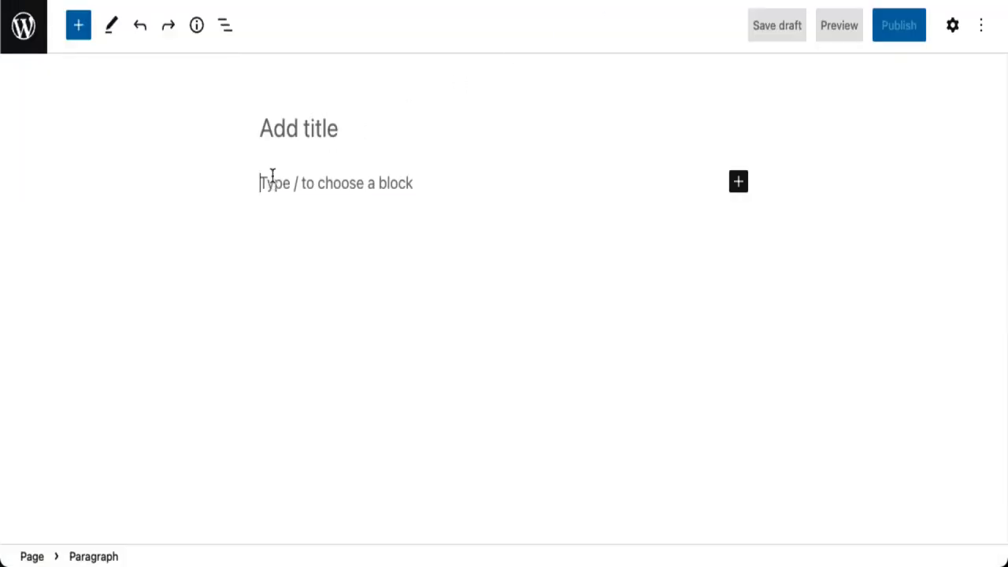
pyautogui.moveTo(311, 176)
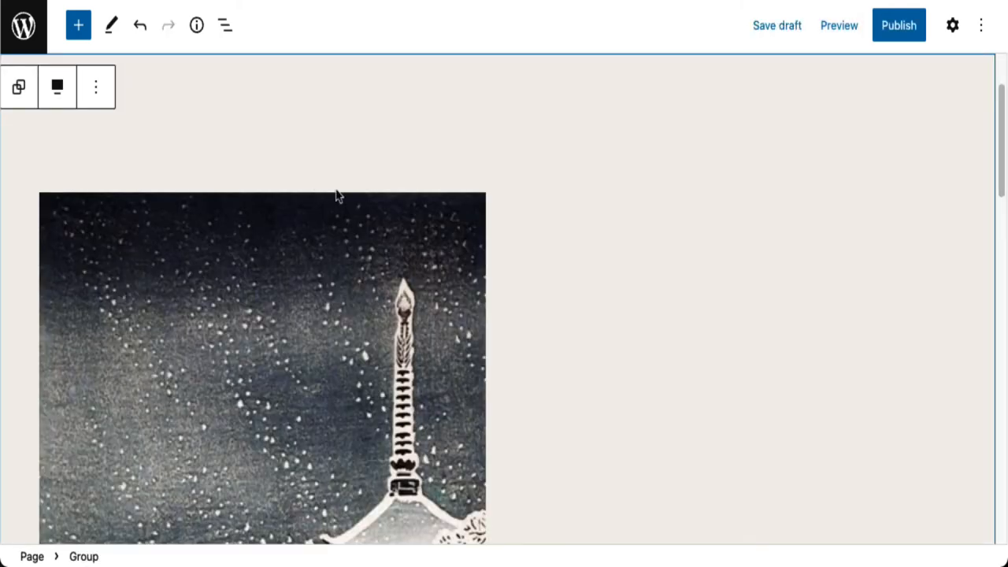
# Step: Scroll through the pasted Hiroaki Takahashi pattern with its snowy pagoda image
pyautogui.scroll(-3)
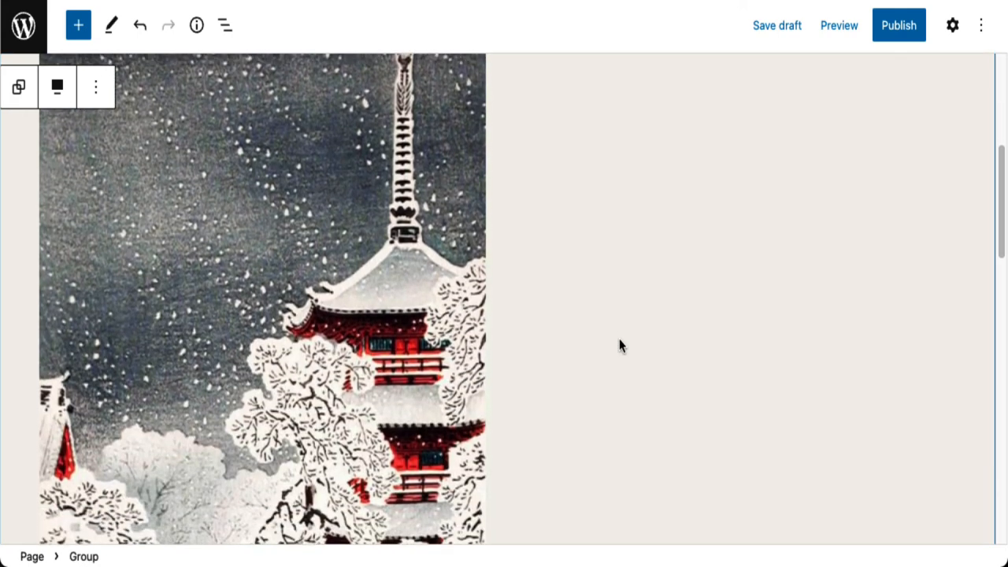
pyautogui.scroll(-3)
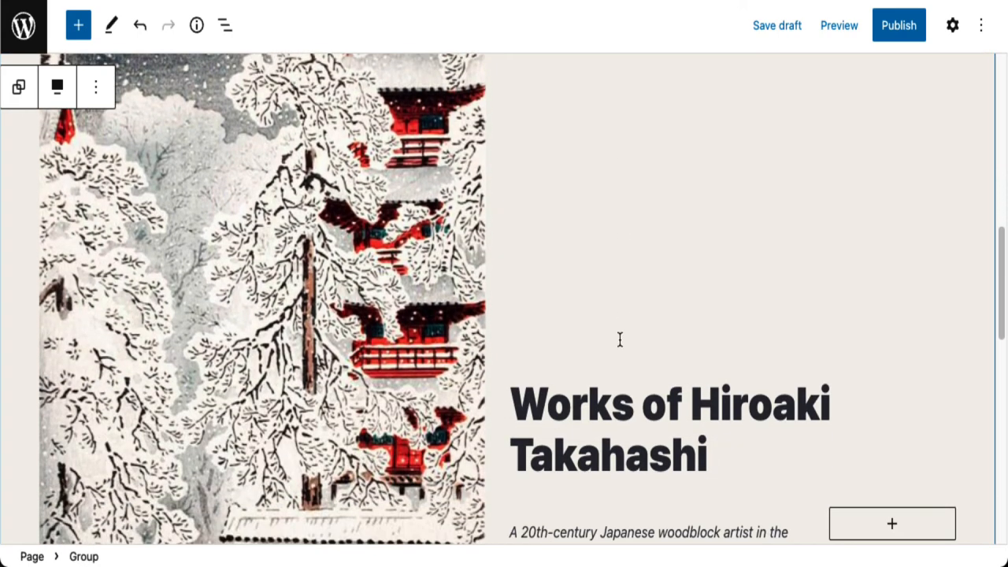
pyautogui.scroll(3)
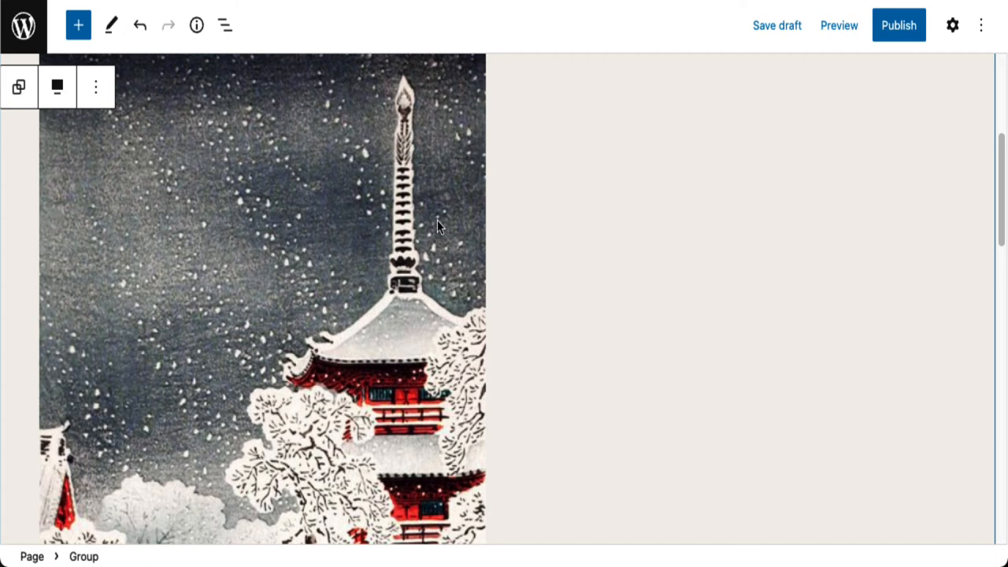
pyautogui.moveTo(312, 175)
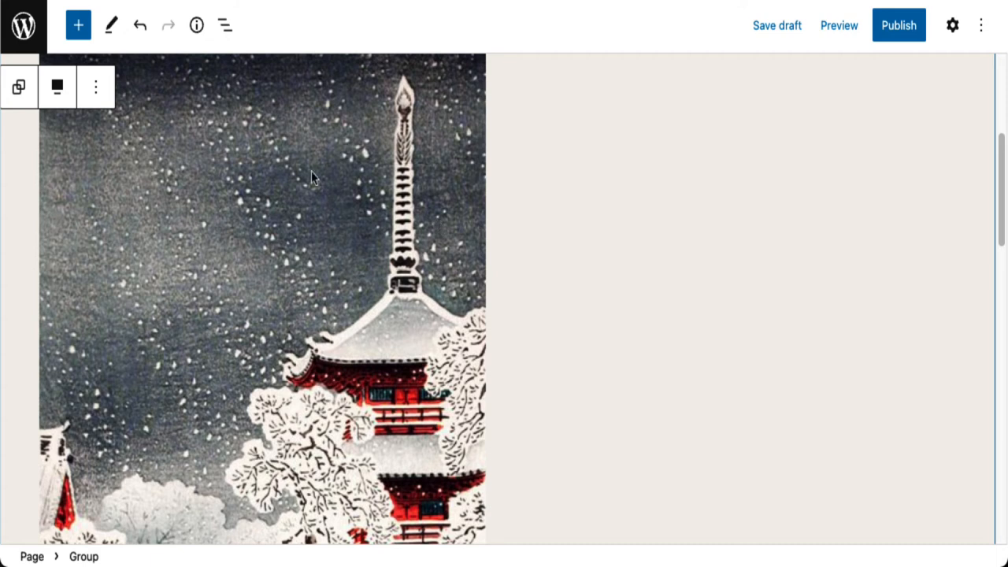
pyautogui.click(353, 88)
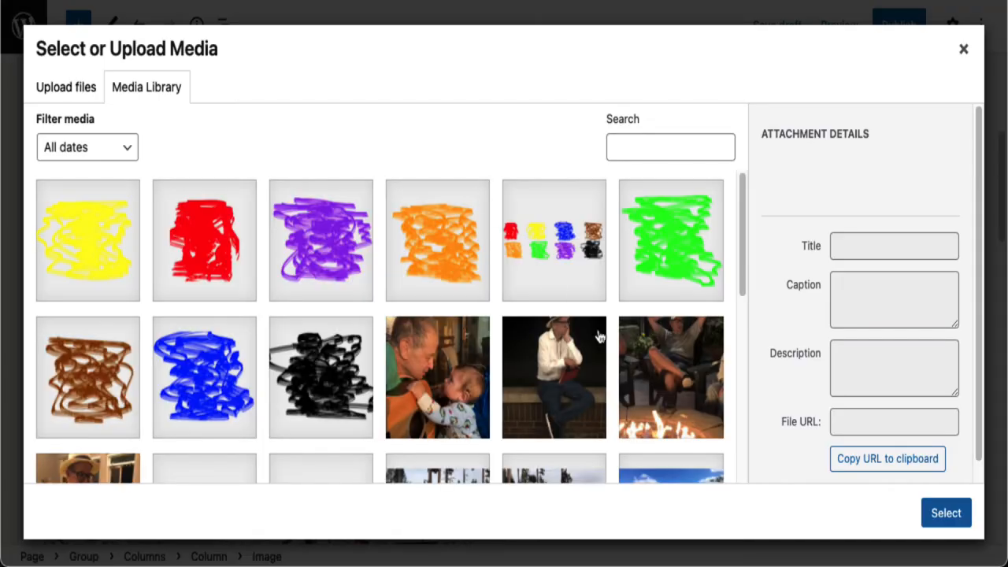
pyautogui.scroll(-3)
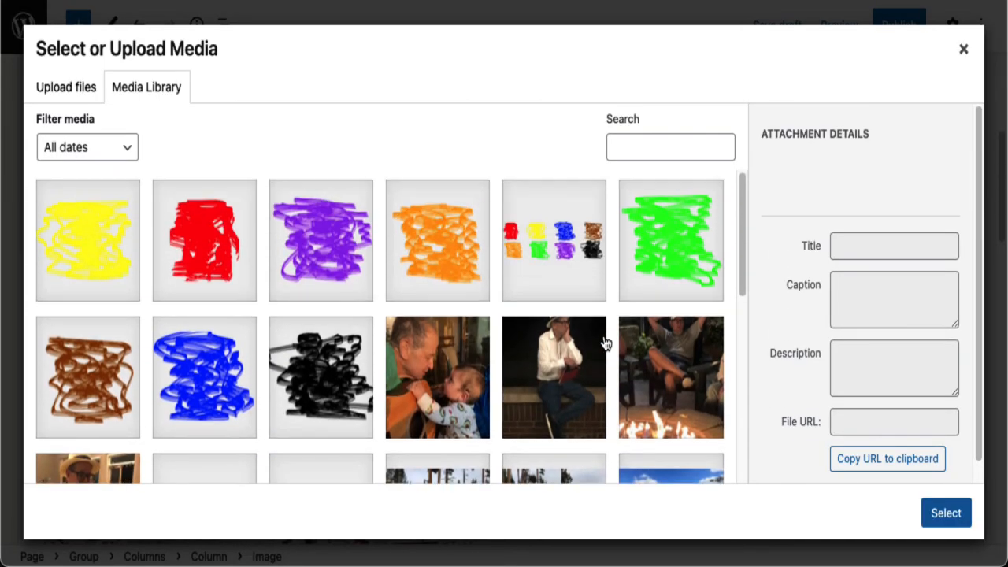
pyautogui.moveTo(980, 48)
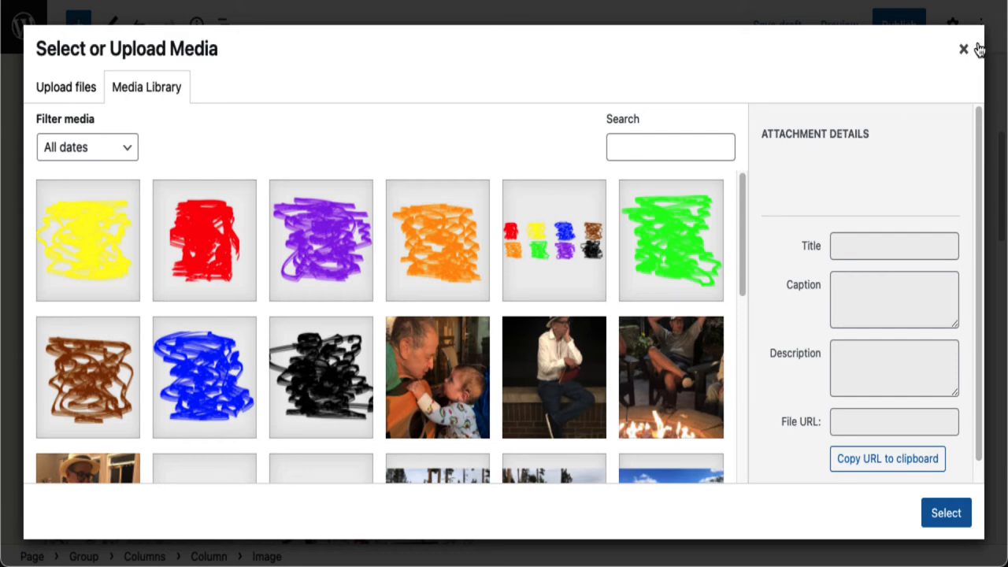
pyautogui.click(962, 49)
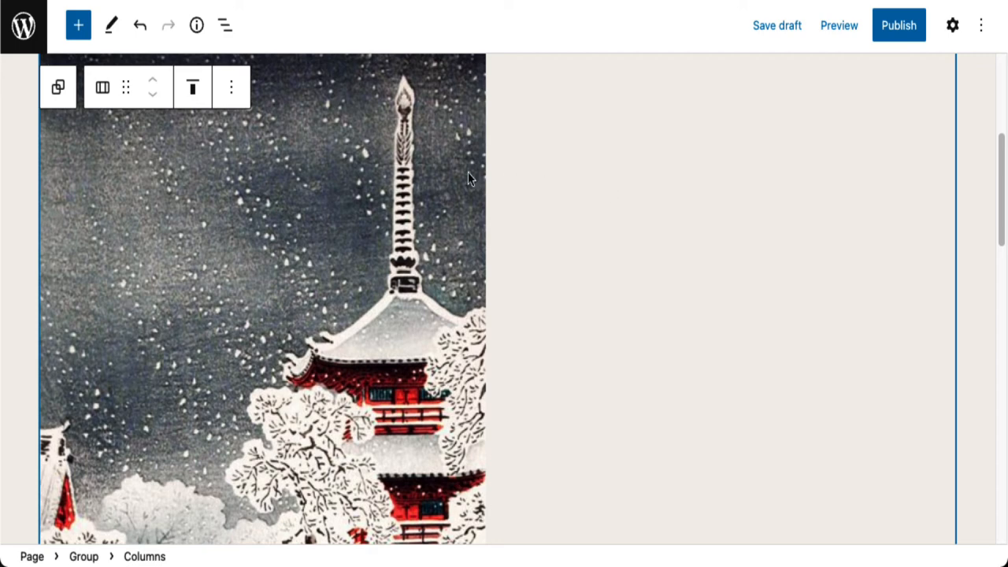
pyautogui.moveTo(469, 176)
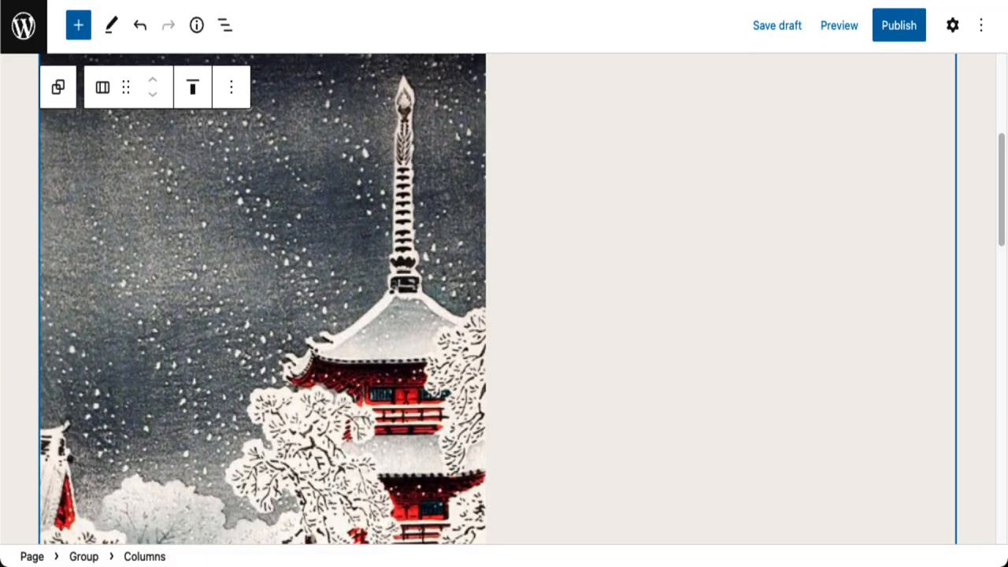
pyautogui.moveTo(482, 299)
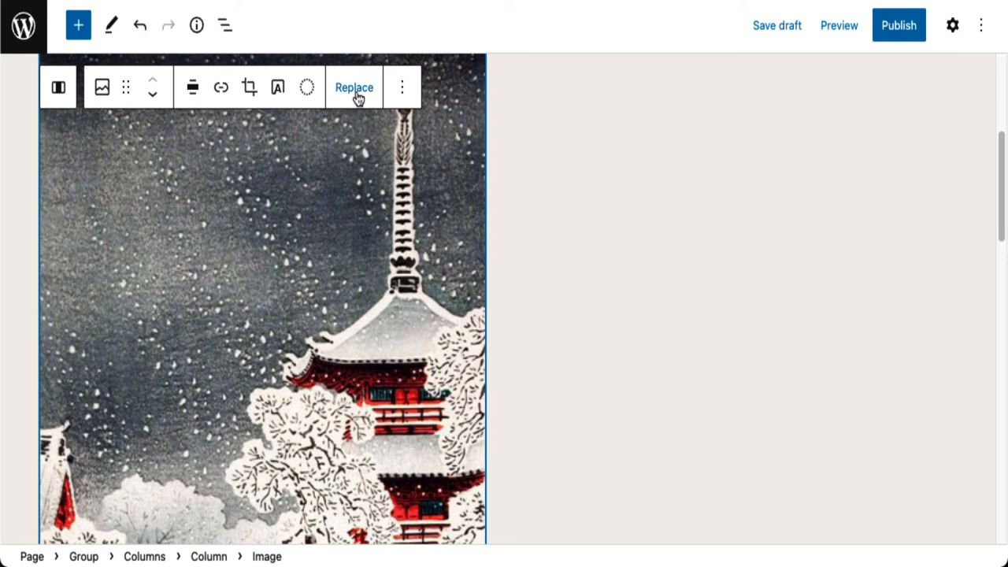
# Step: Replace the snowy pagoda print with the sunlit canyon photo IMG_0265 from the media library
pyautogui.click(353, 89)
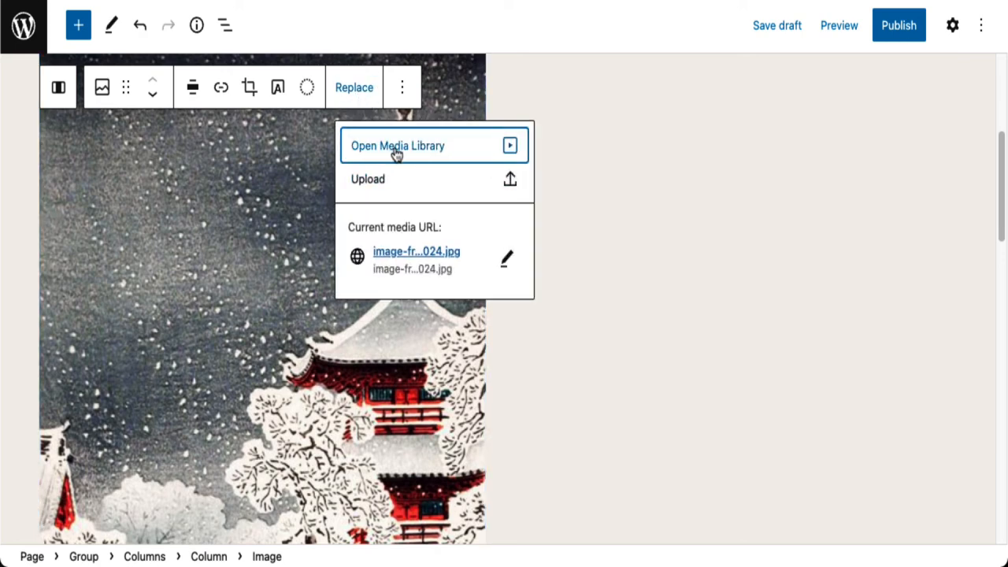
pyautogui.click(397, 145)
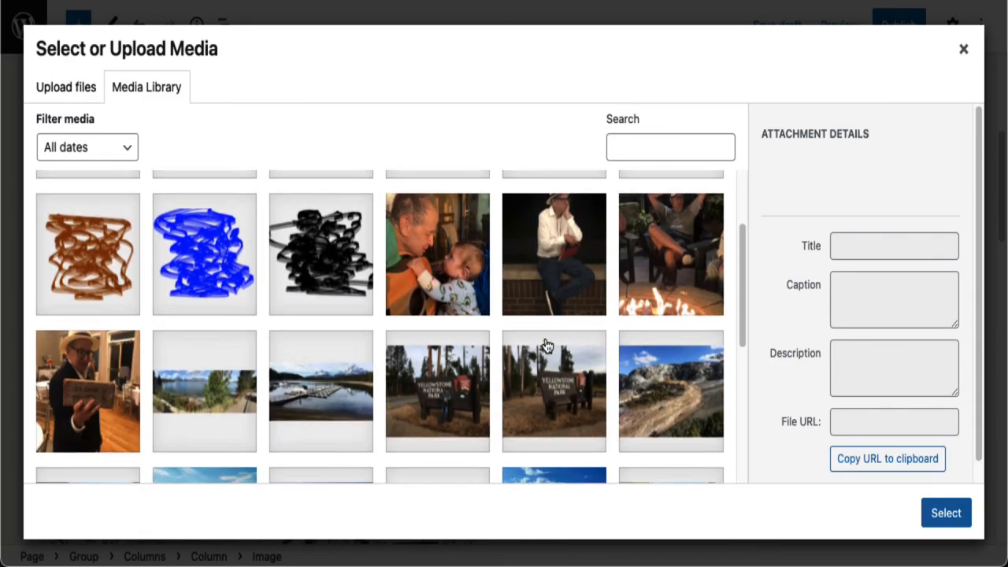
pyautogui.scroll(-3)
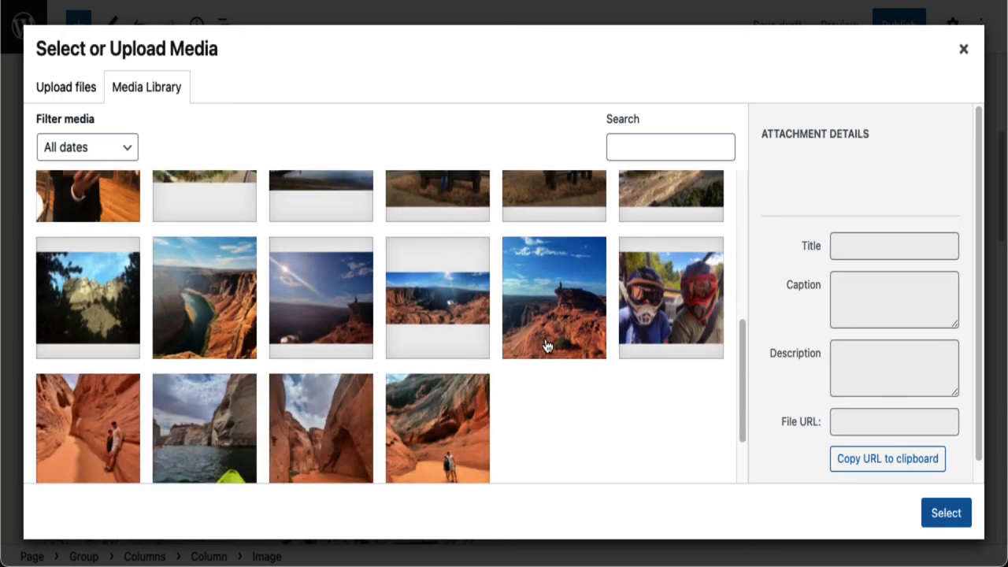
pyautogui.click(321, 296)
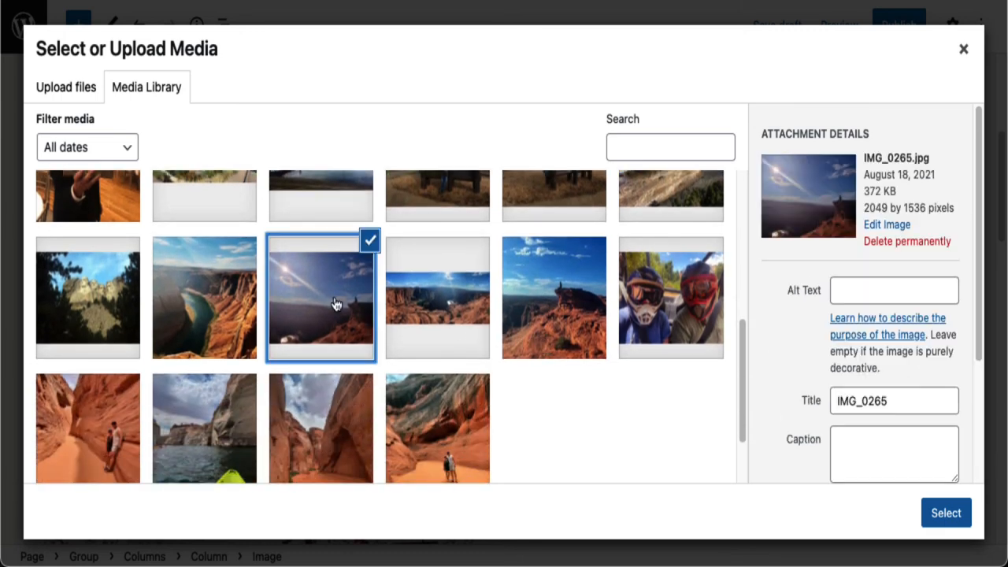
pyautogui.click(944, 513)
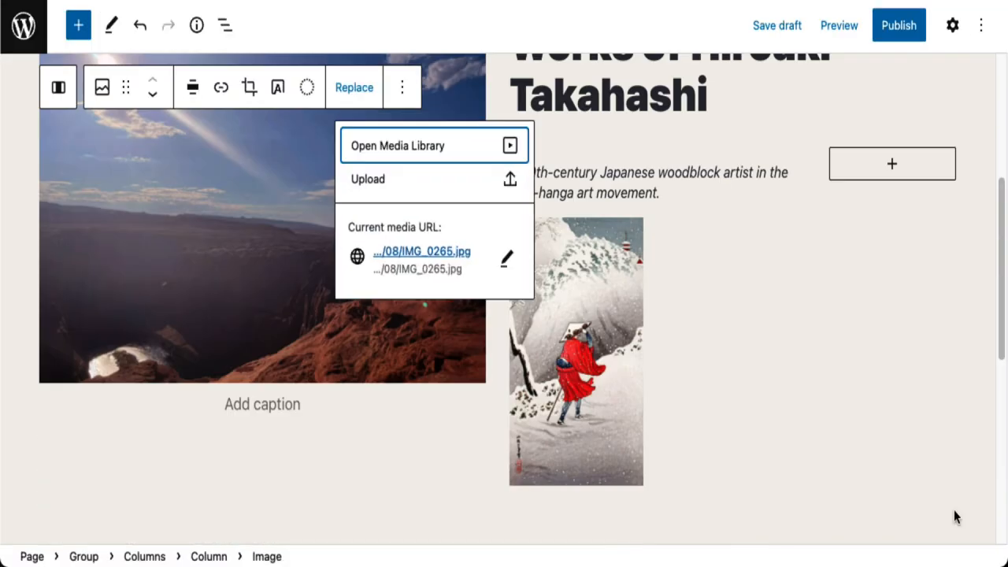
pyautogui.scroll(-3)
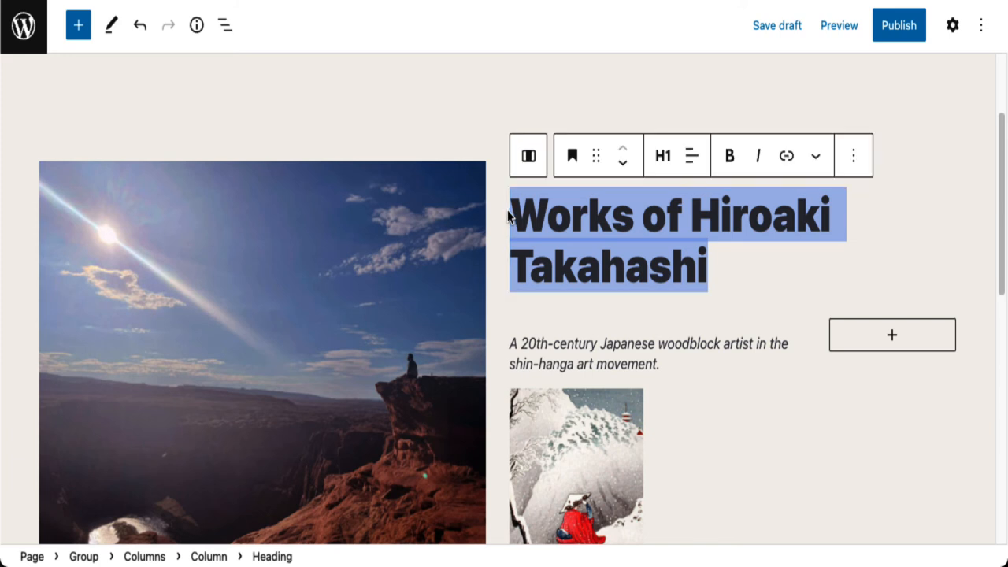
# Step: Overwrite the heading 'Works of Hiroaki Takahashi' with 'Sky Pilot'
pyautogui.scroll(-3)
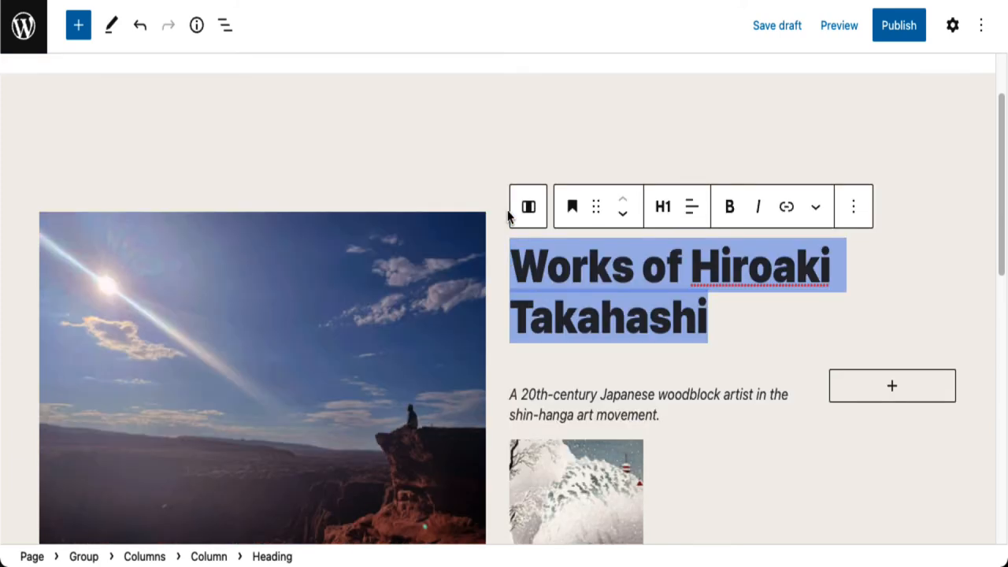
pyautogui.write('Sk')
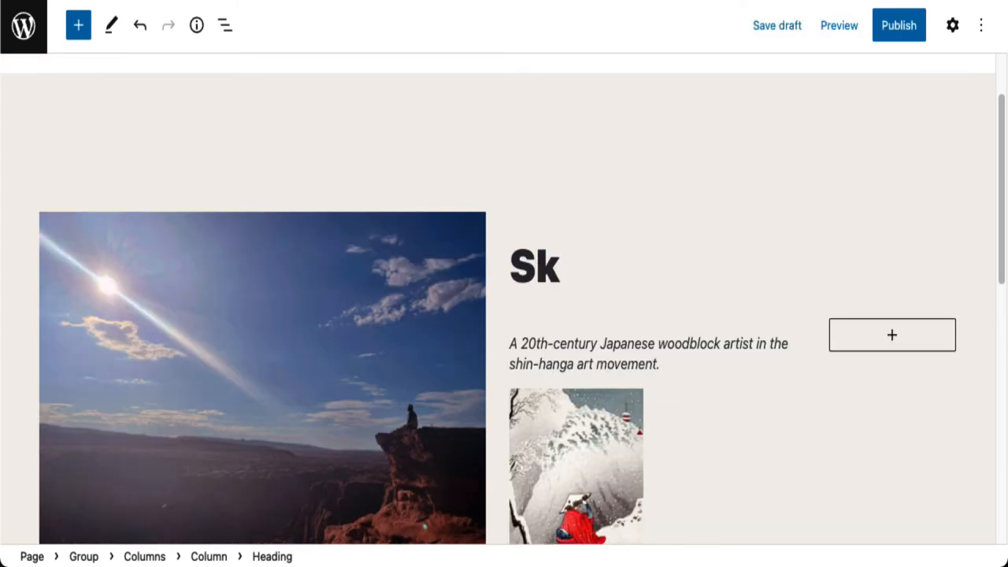
pyautogui.write('y Pi')
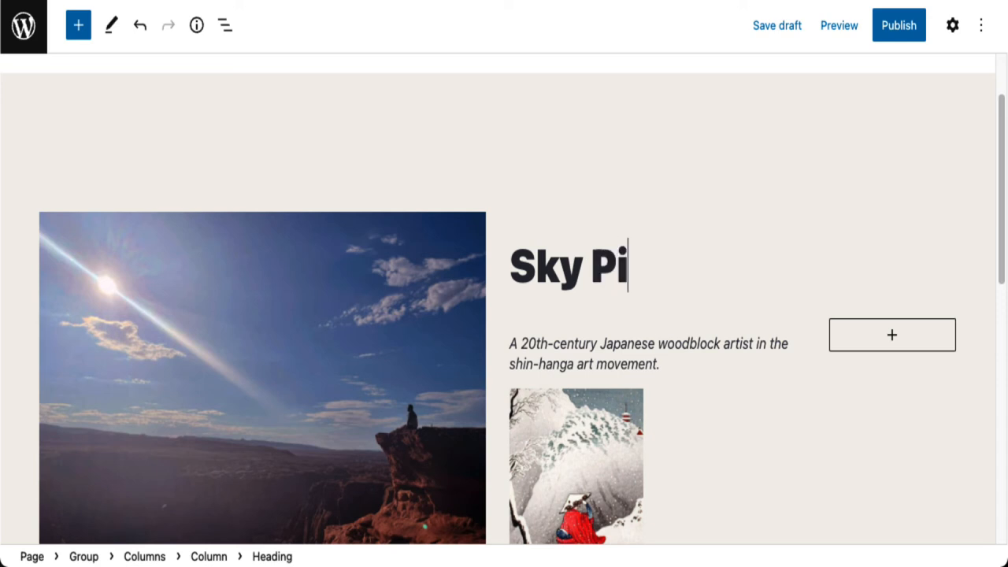
pyautogui.write('lot')
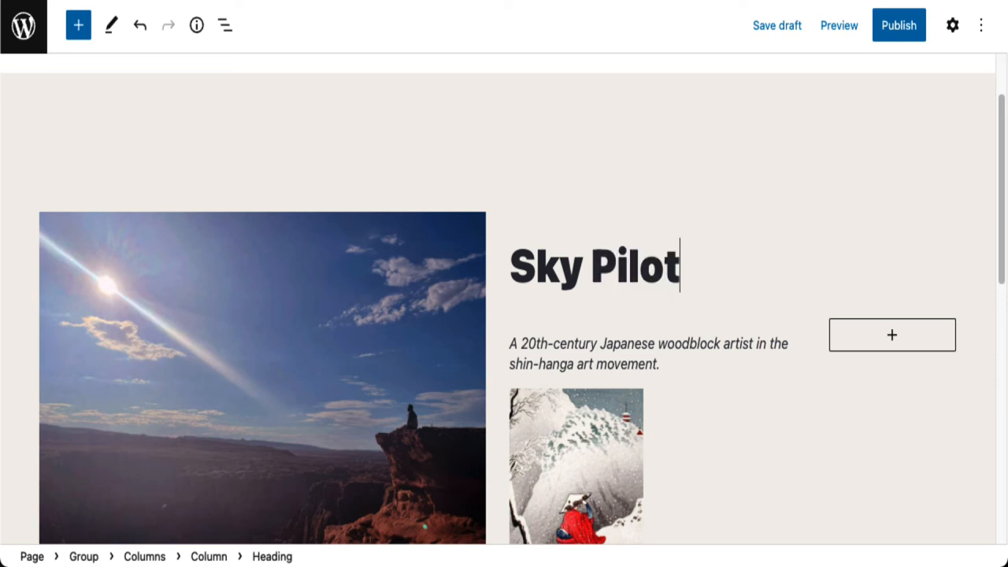
pyautogui.click(575, 464)
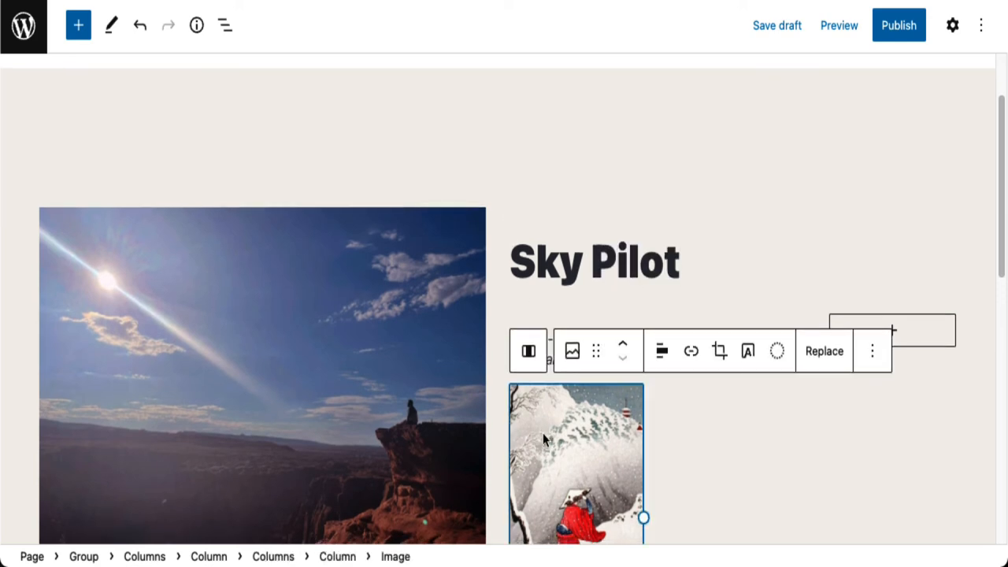
# Step: Replace the small woodblock print with IMG_0218, the photo of two people in goggles
pyautogui.click(823, 351)
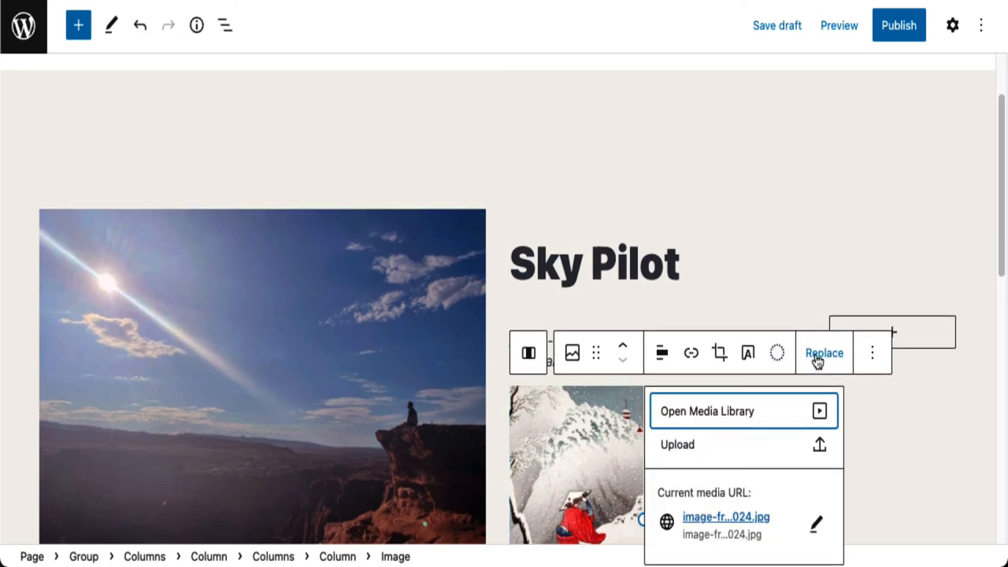
pyautogui.click(705, 409)
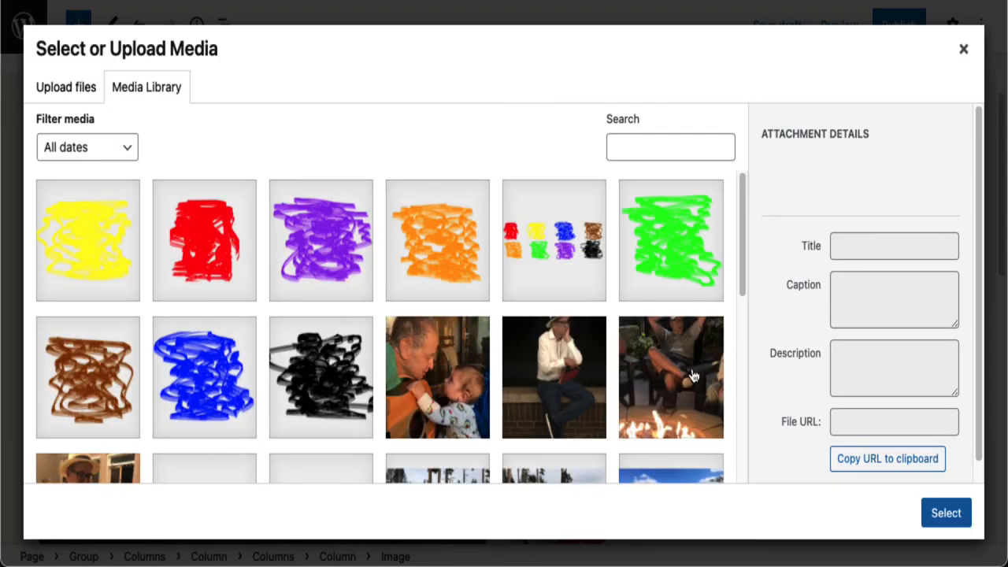
pyautogui.scroll(-3)
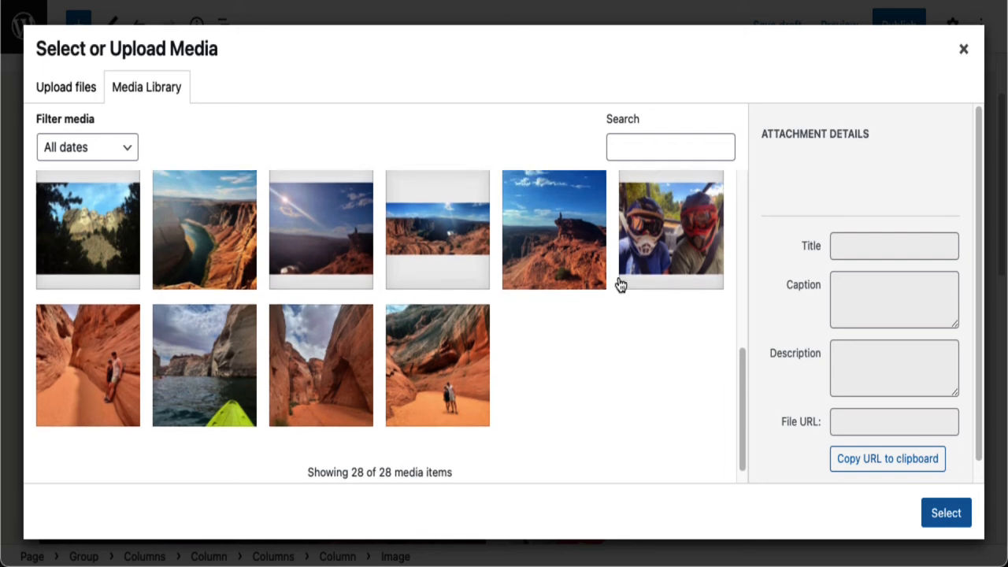
pyautogui.click(671, 230)
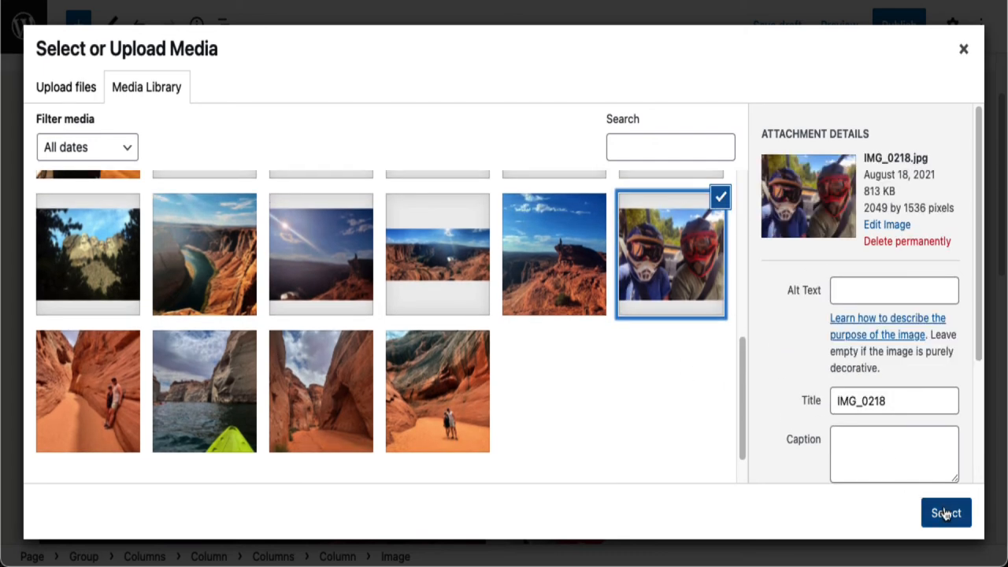
pyautogui.click(945, 513)
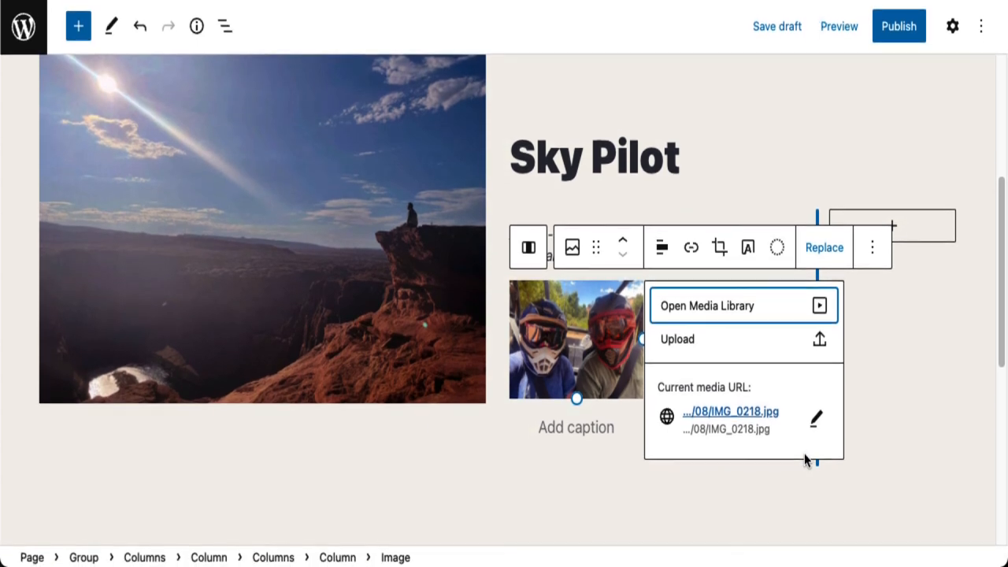
pyautogui.scroll(3)
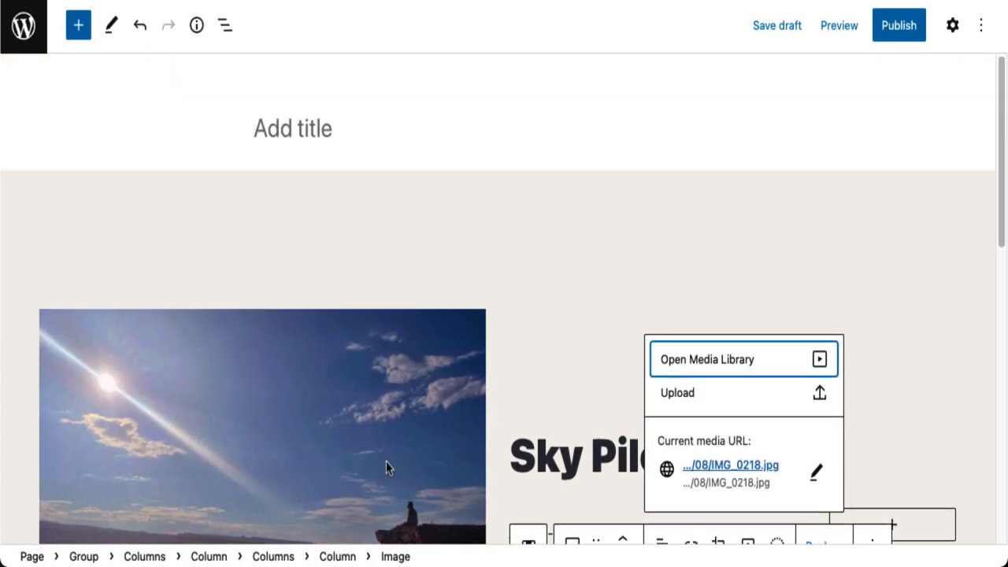
pyautogui.click(225, 25)
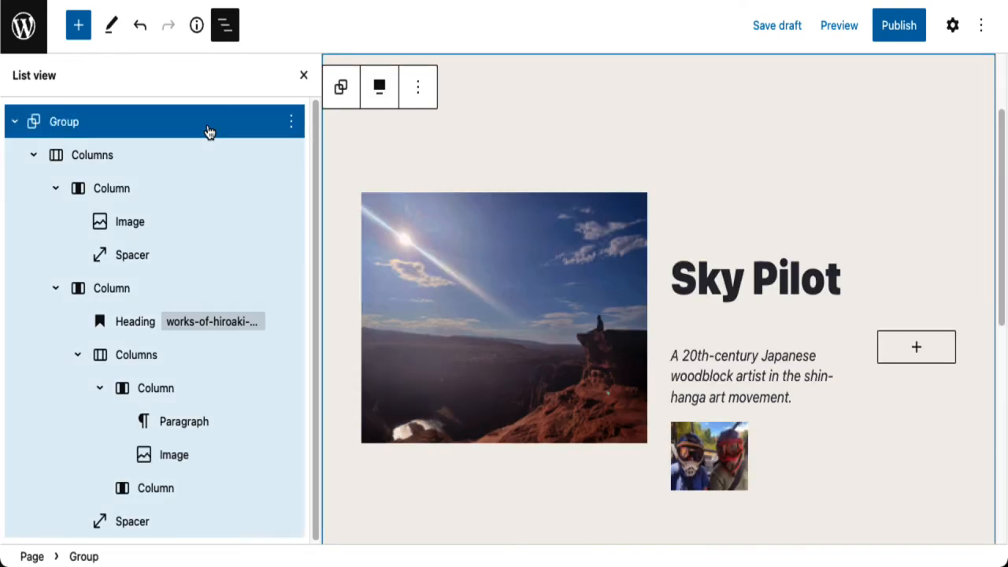
pyautogui.moveTo(811, 162)
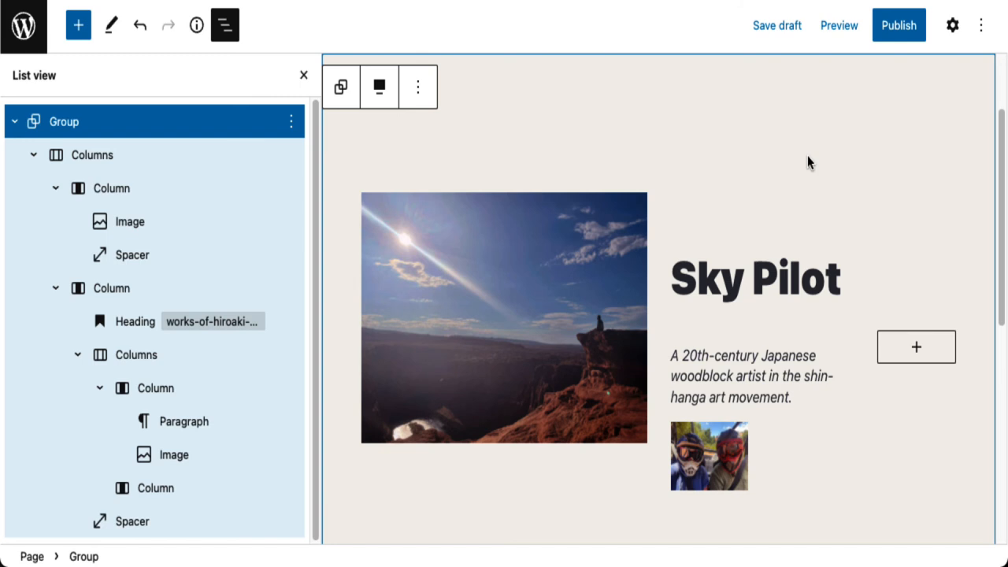
pyautogui.moveTo(951, 25)
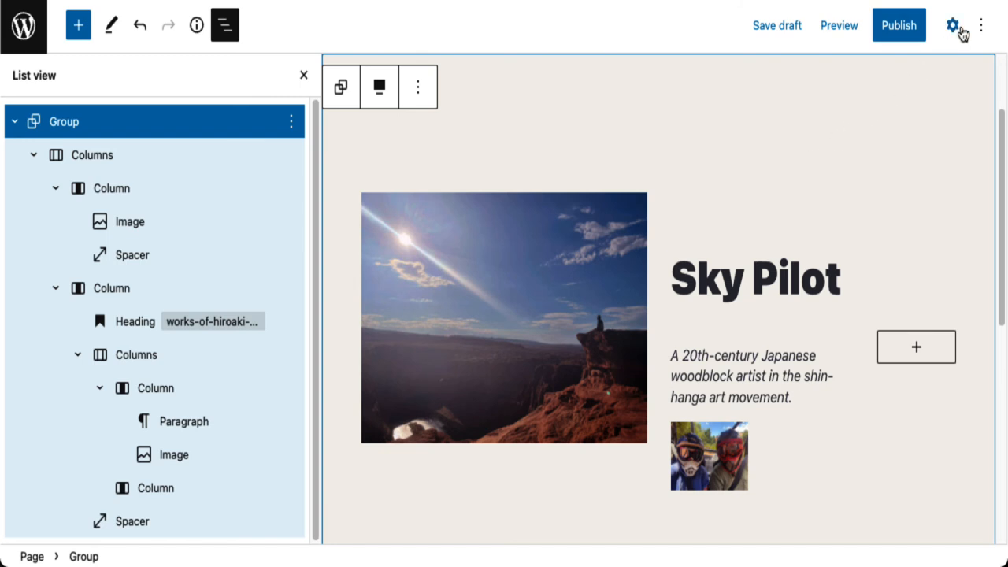
# Step: Set the Group block's background colour to black in its Color settings
pyautogui.click(951, 25)
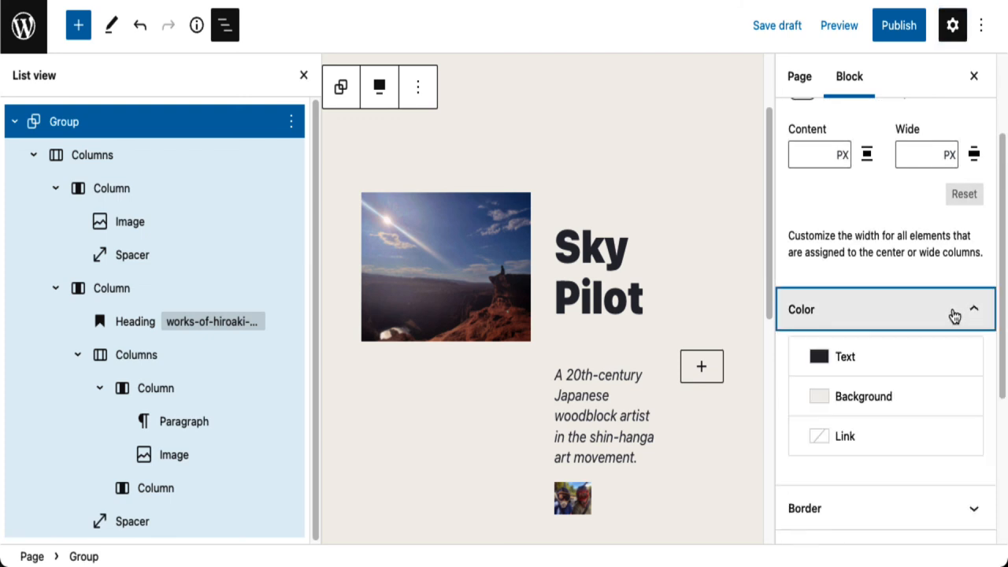
pyautogui.click(863, 397)
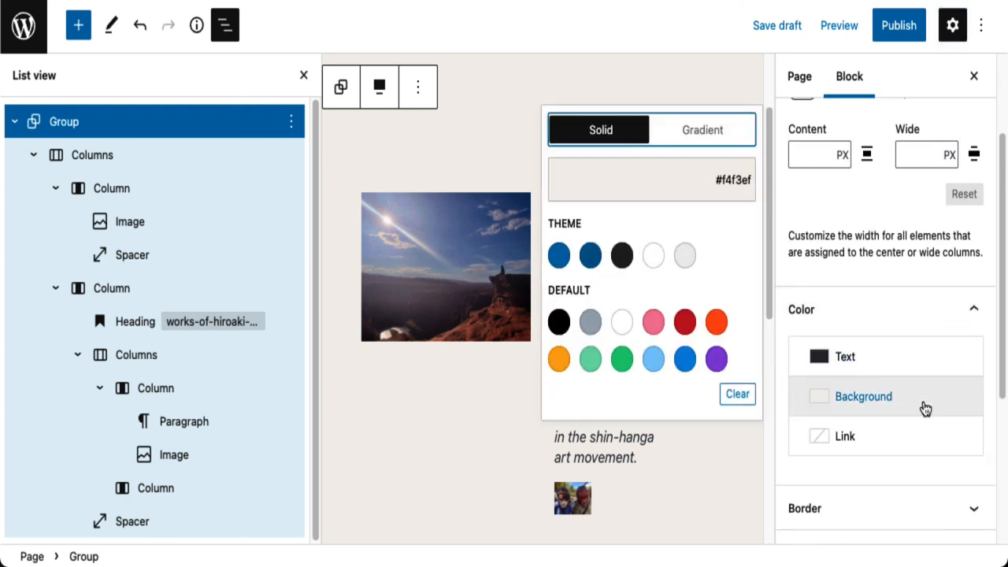
pyautogui.moveTo(743, 374)
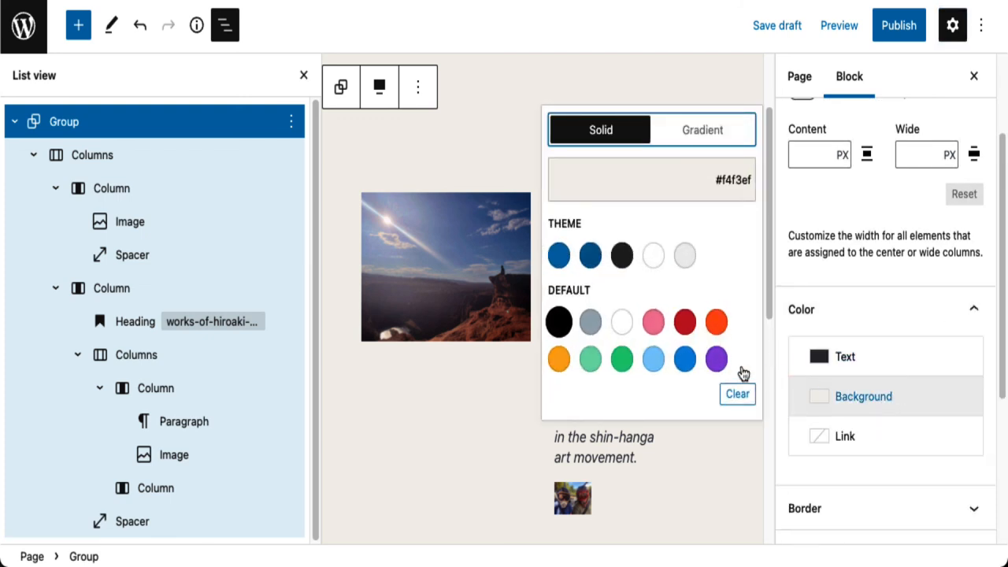
pyautogui.click(557, 321)
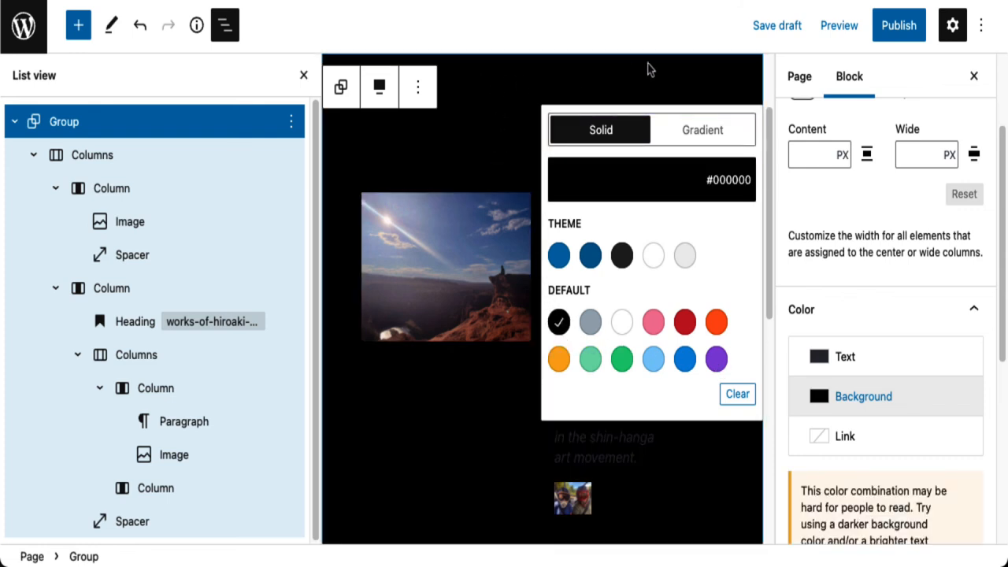
pyautogui.moveTo(575, 431)
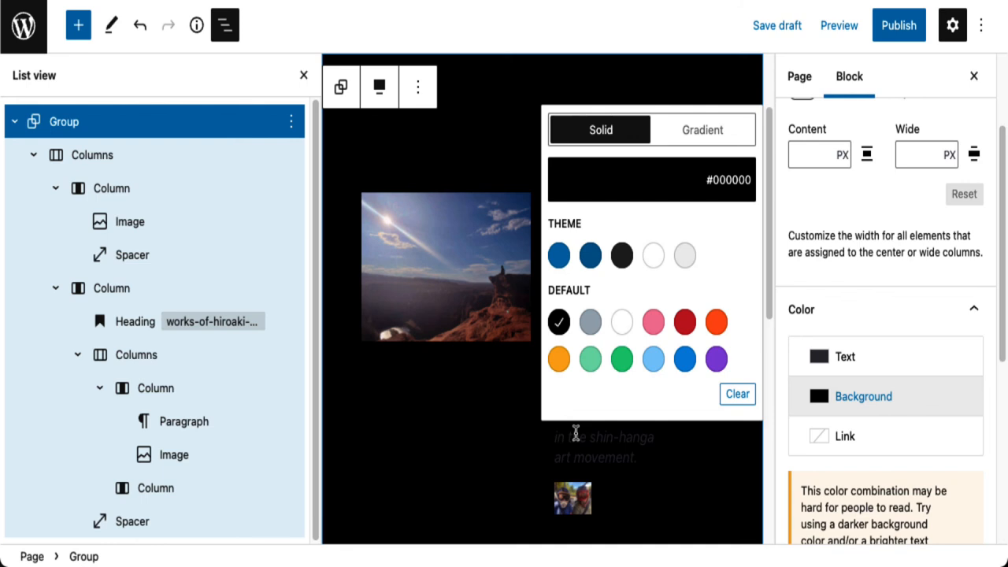
pyautogui.click(133, 255)
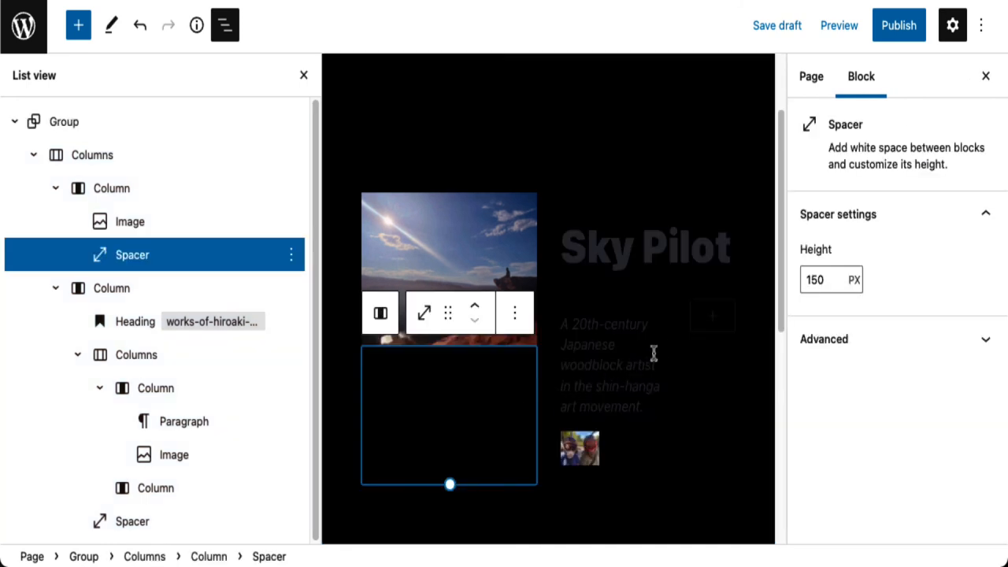
# Step: Save the customized Sky Pilot page as a draft
pyautogui.scroll(3)
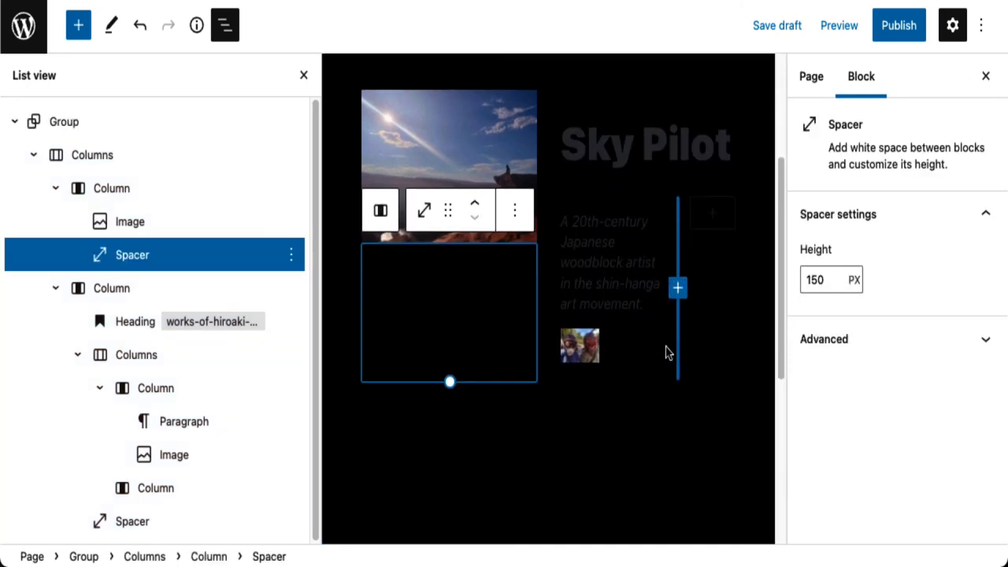
pyautogui.scroll(-3)
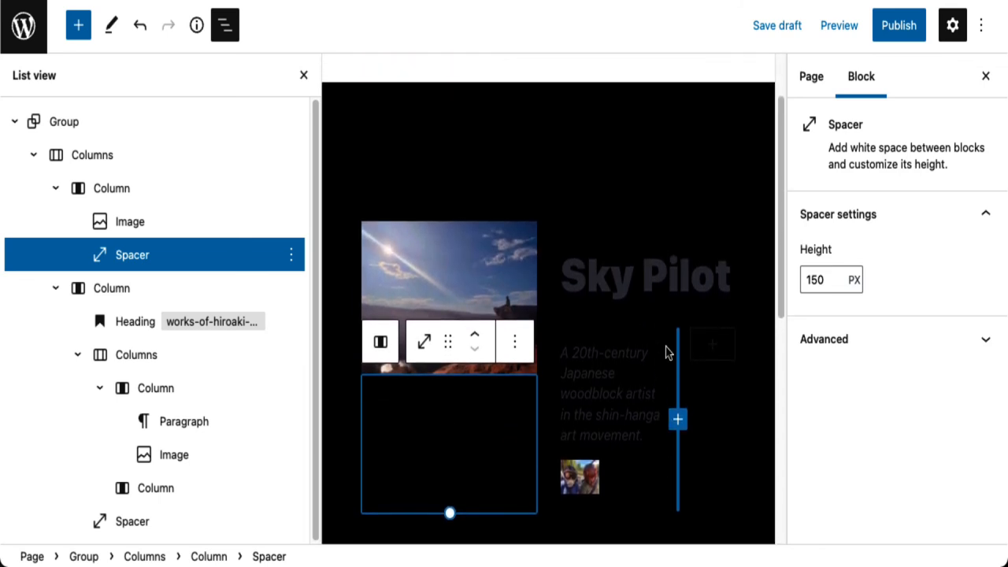
pyautogui.scroll(3)
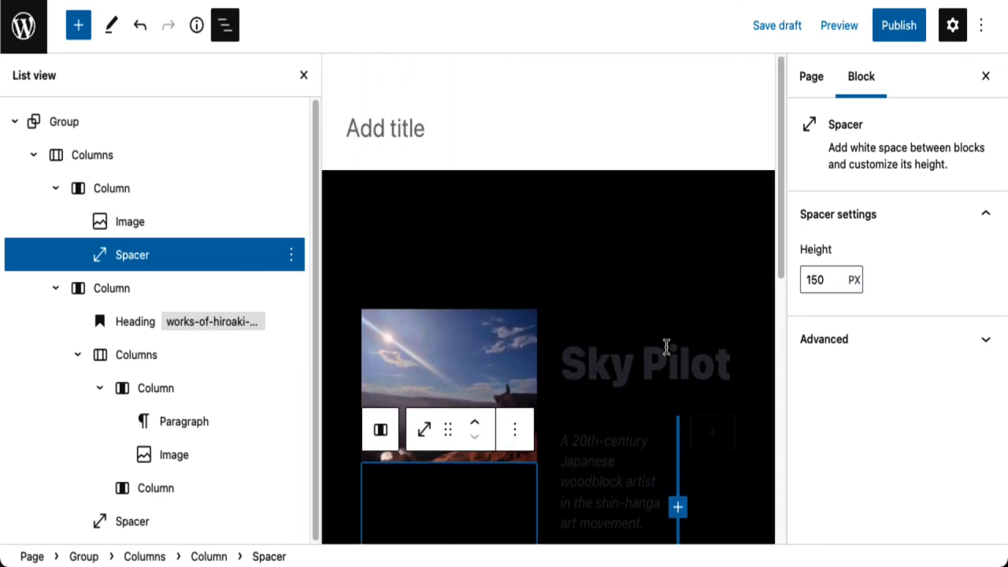
pyautogui.click(776, 25)
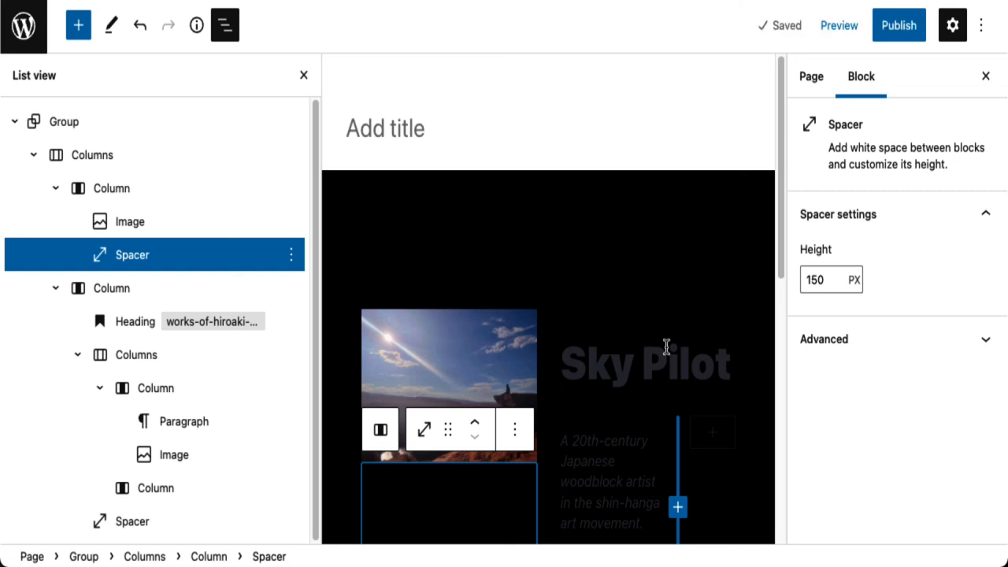